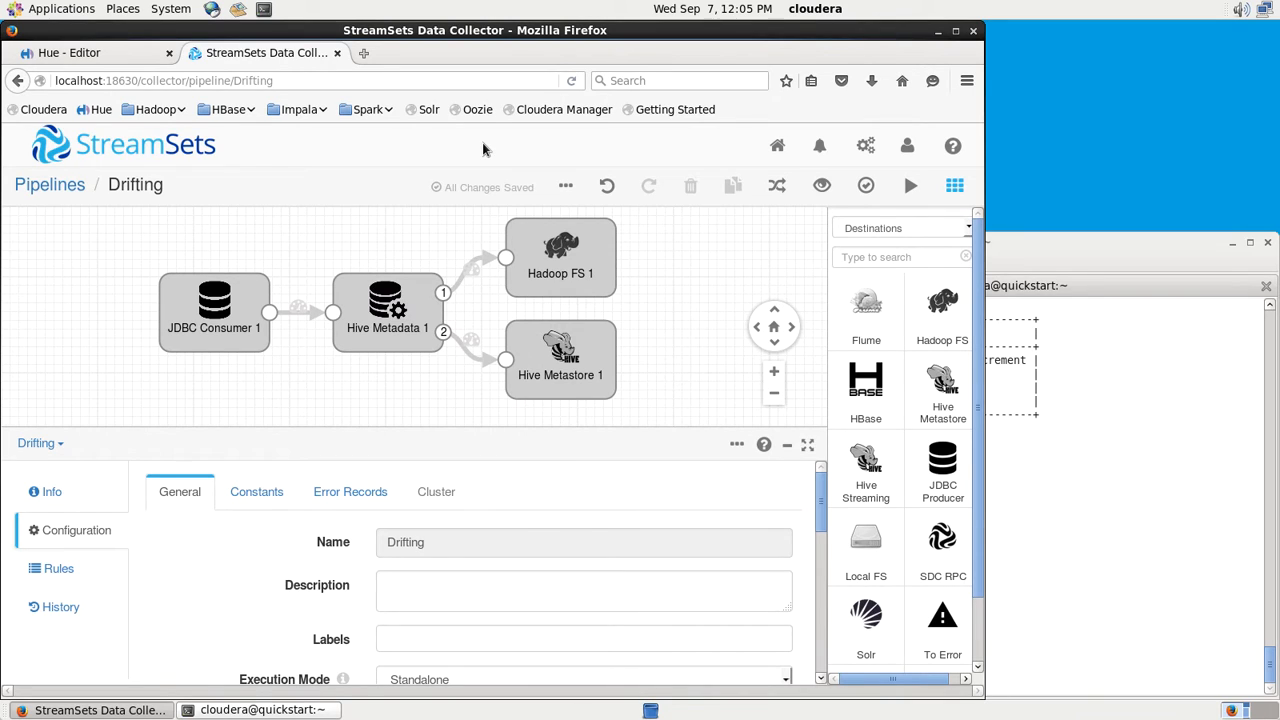
mouse_move(430, 153)
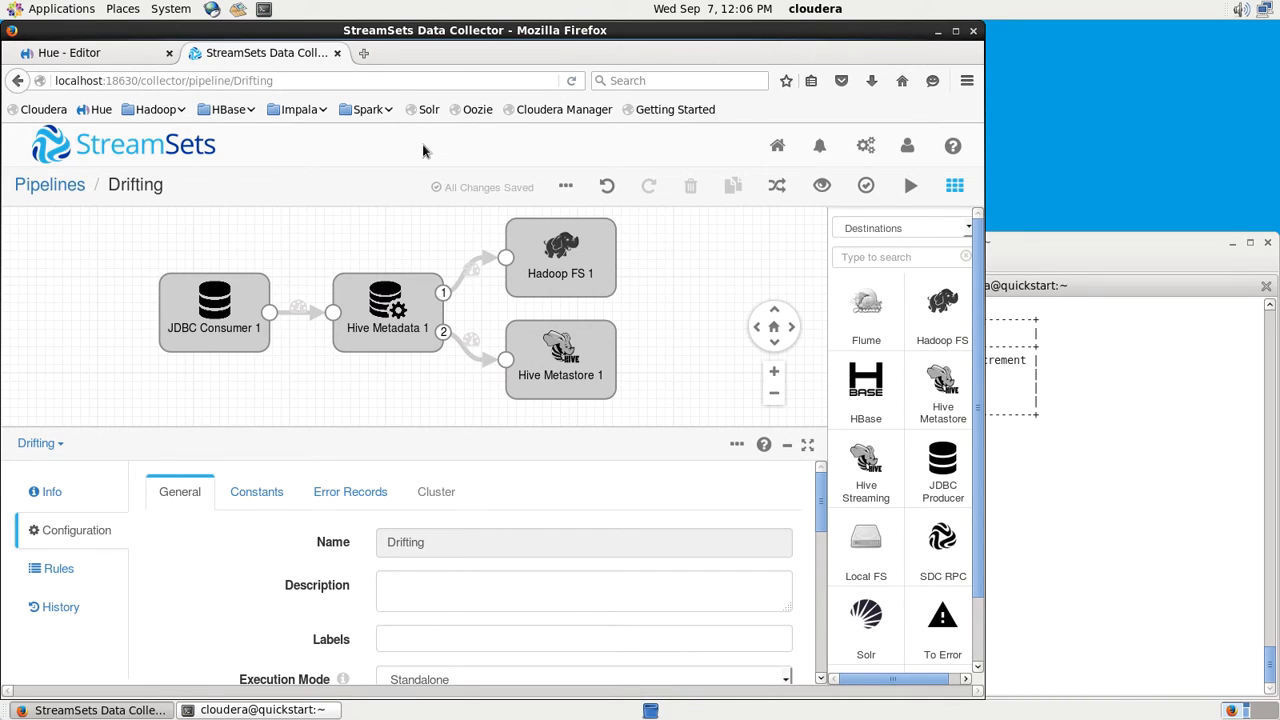
mouse_move(184, 97)
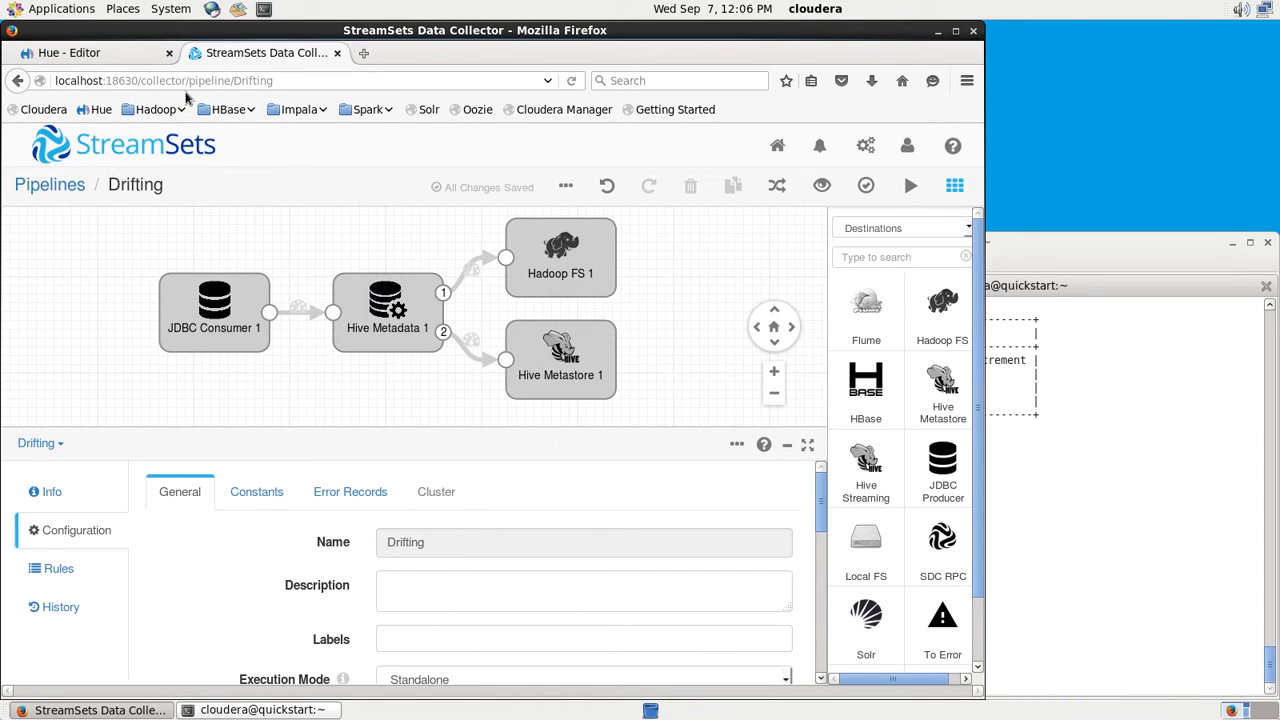
mouse_move(197, 96)
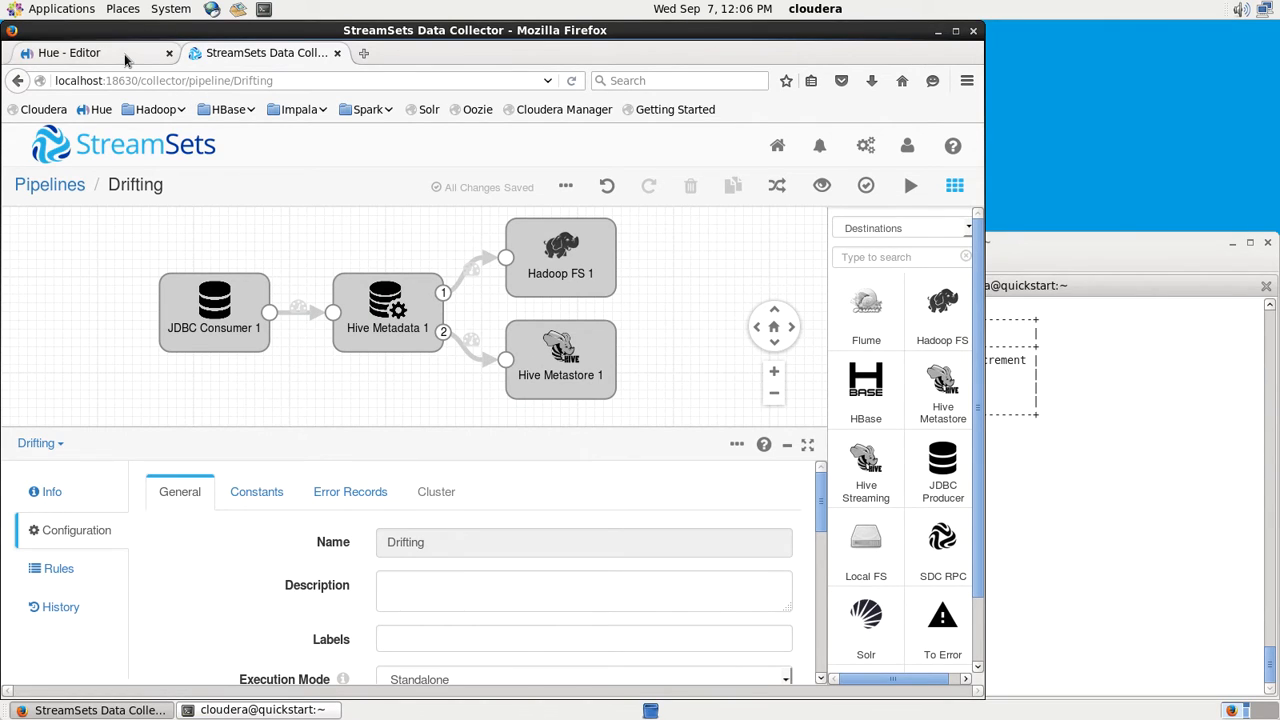
- Switch to the Hue Hive editor showing the shipping_events select query
click(90, 52)
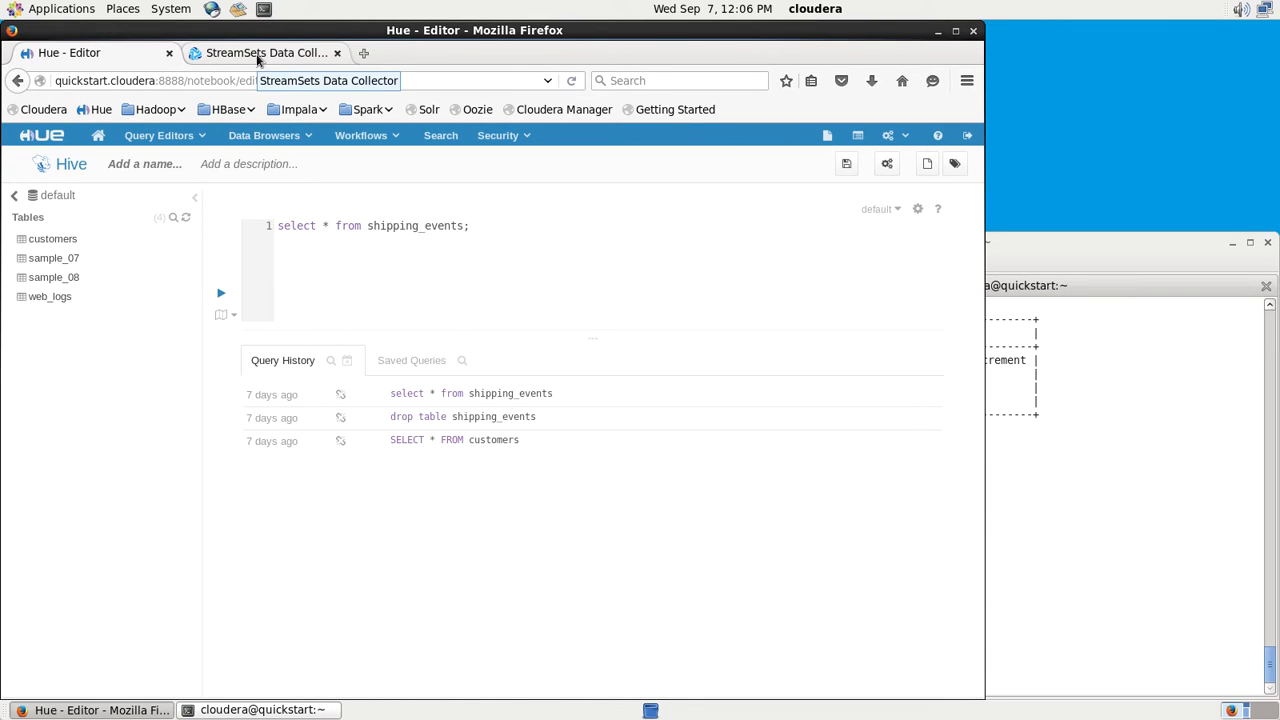
- Return to the Drifting pipeline canvas in StreamSets Data Collector
click(265, 52)
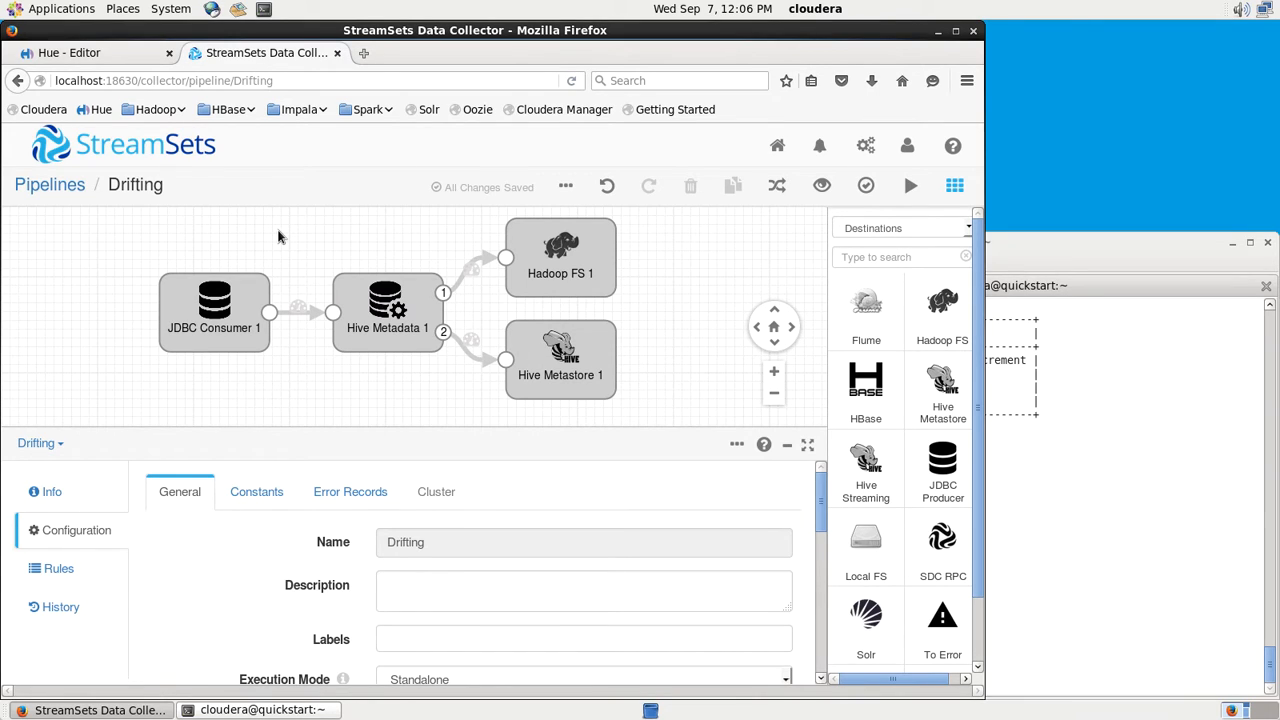
mouse_move(360, 263)
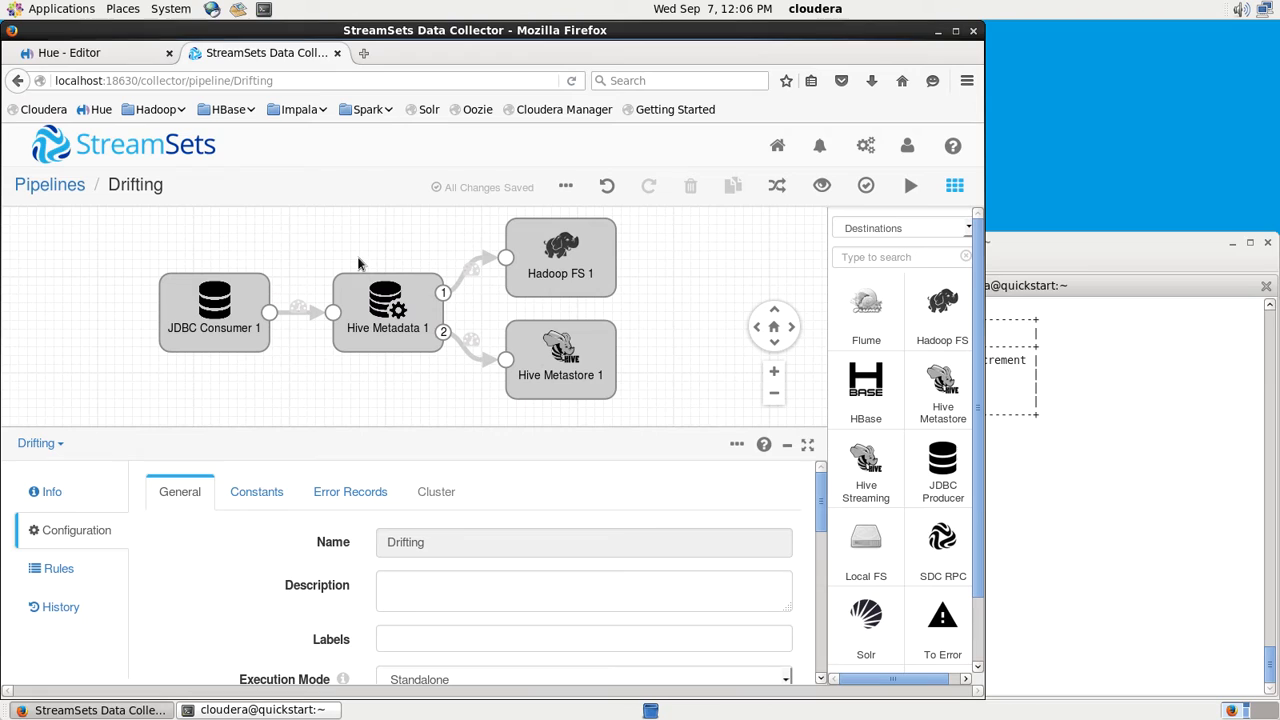
mouse_move(307, 258)
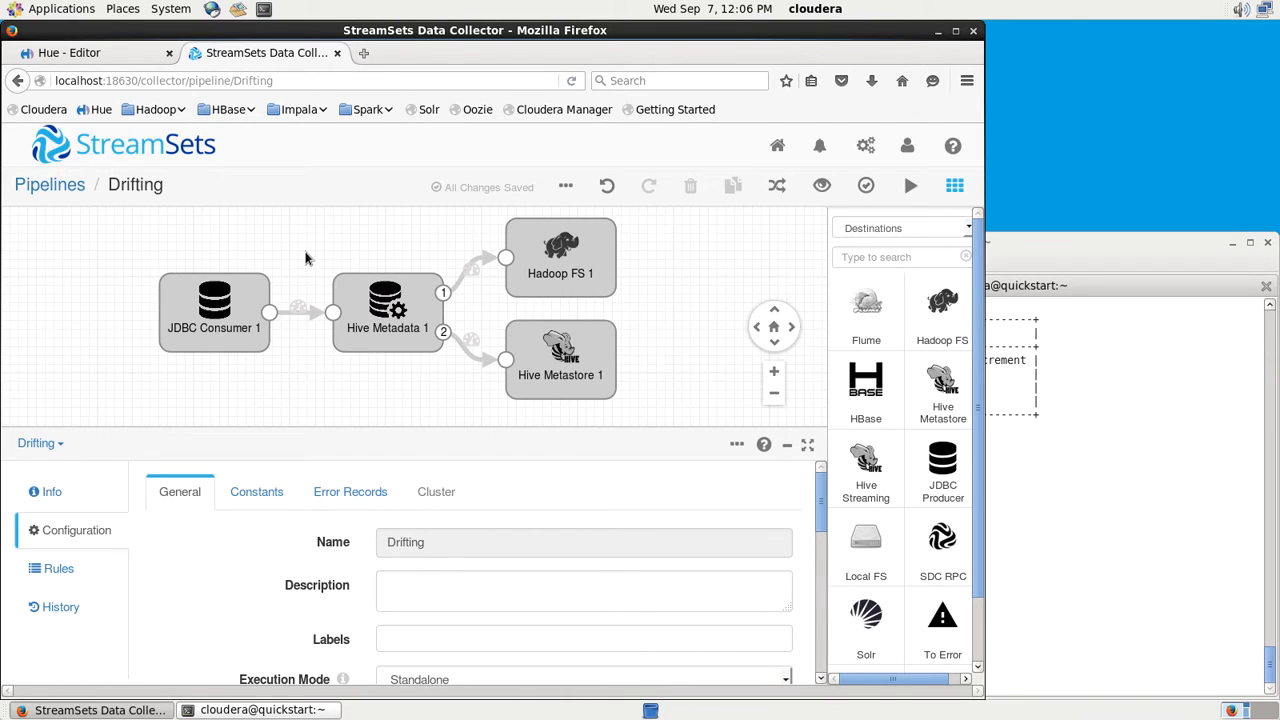
- Show JDBC Consumer 1's JDBC settings: retail_db connection, incremental shipping_events query, offset options
click(214, 312)
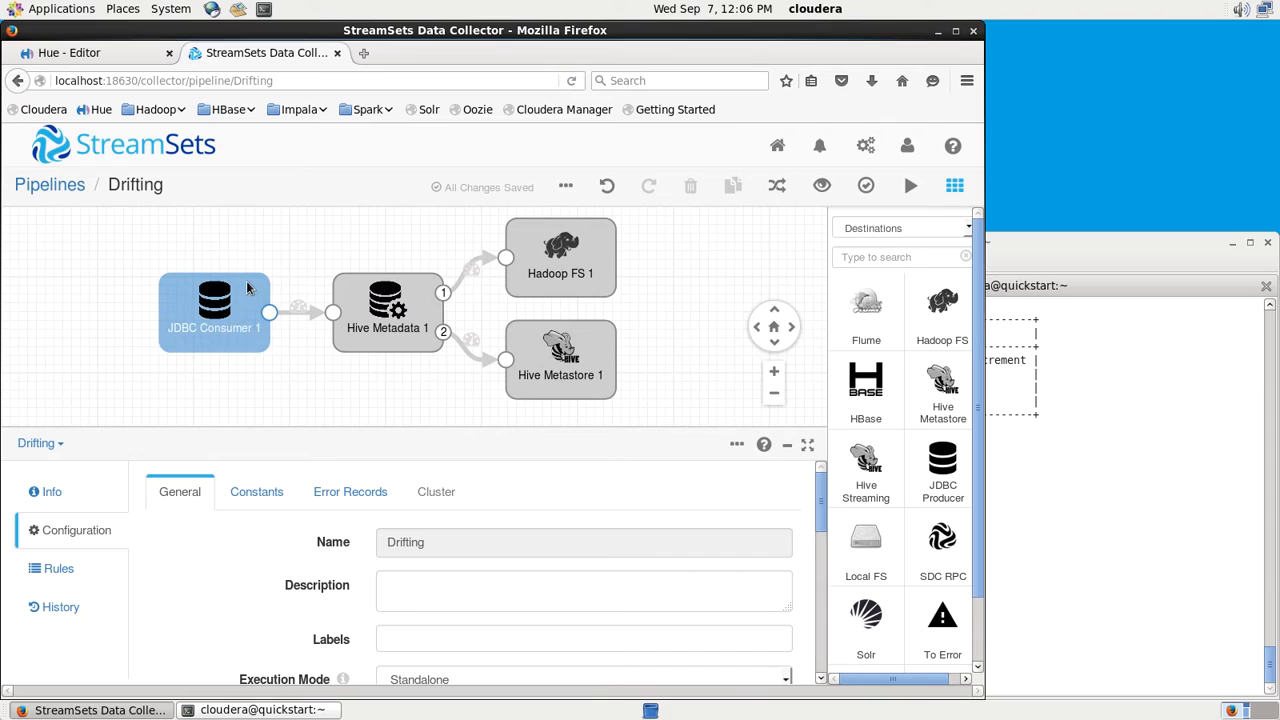
click(213, 312)
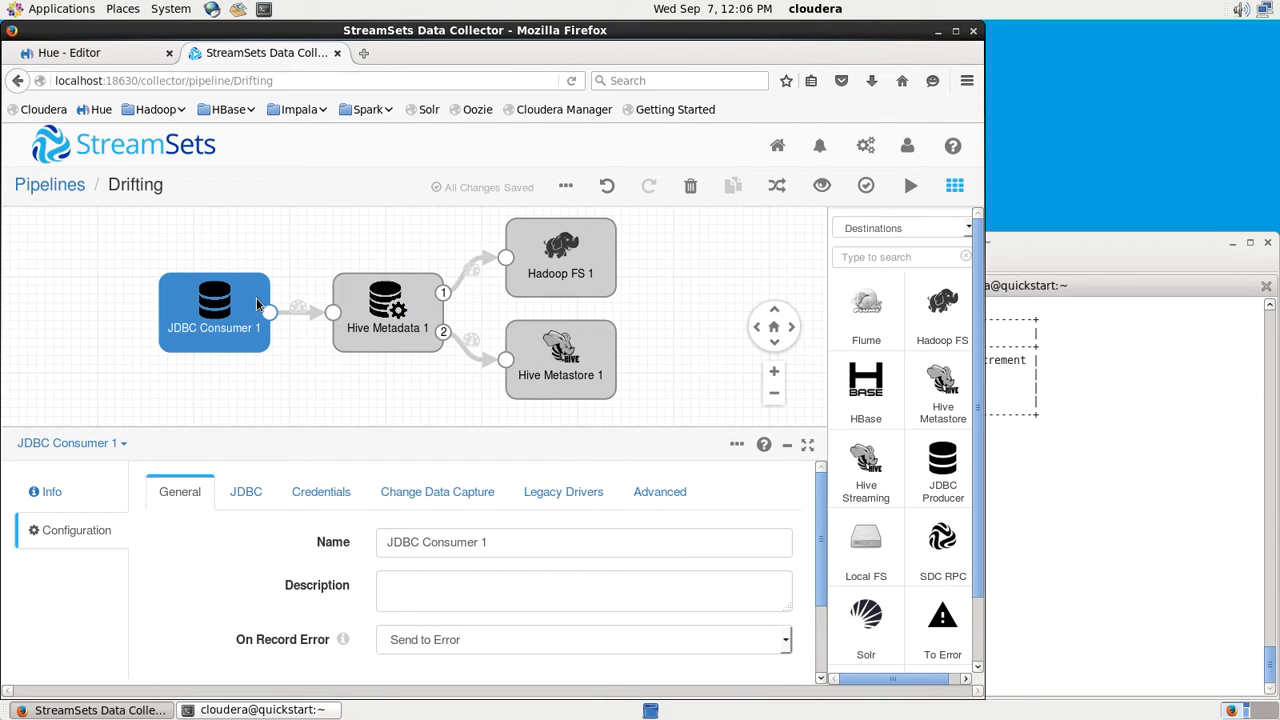
mouse_move(256, 481)
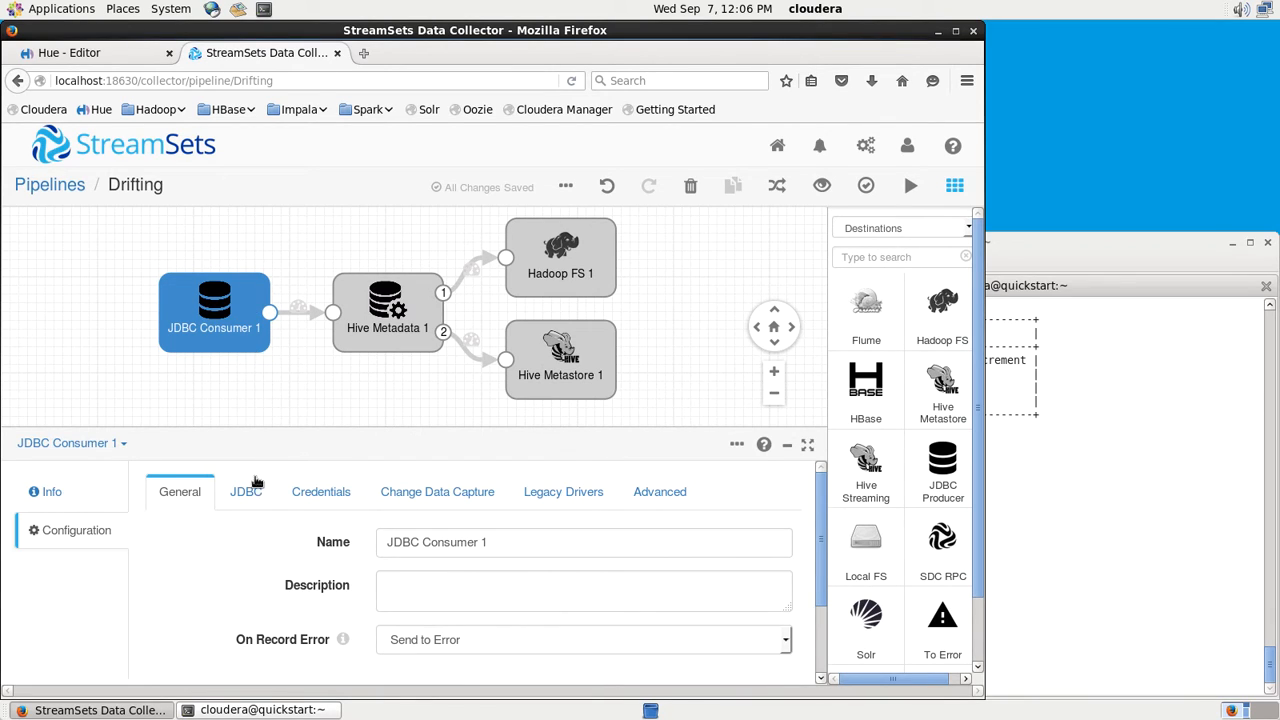
click(245, 491)
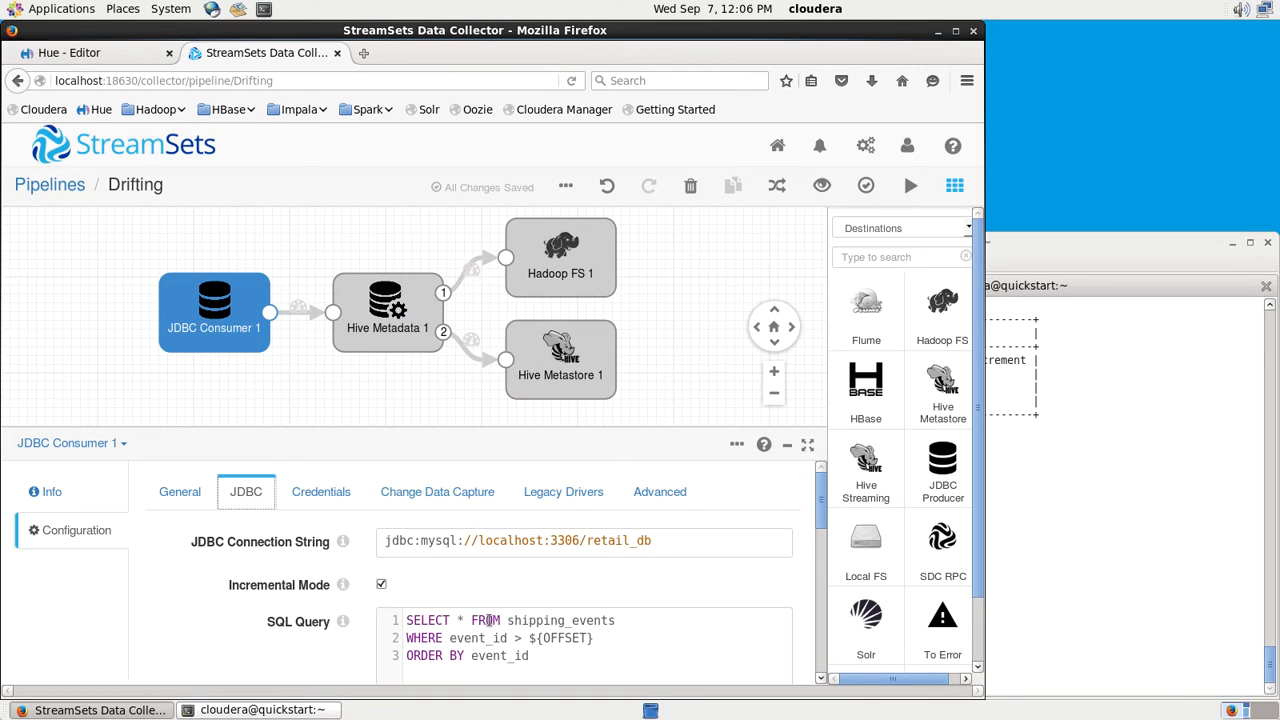
mouse_move(760, 574)
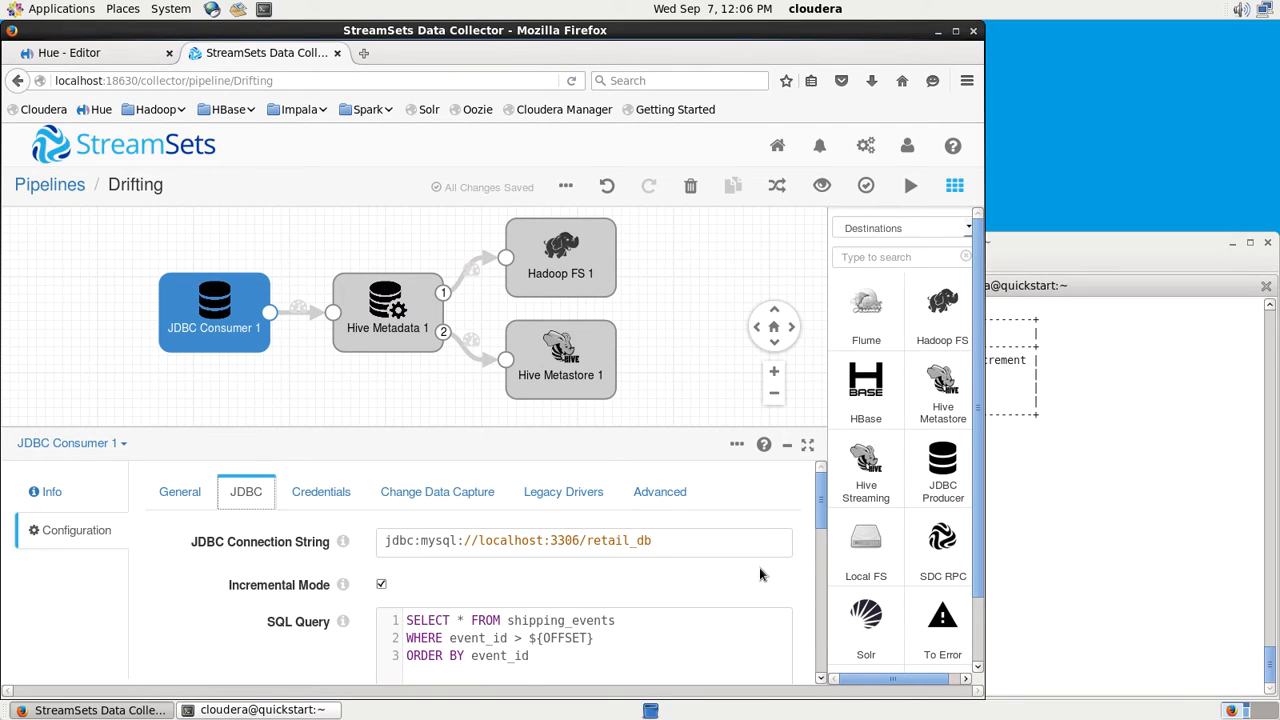
scroll(down, 3)
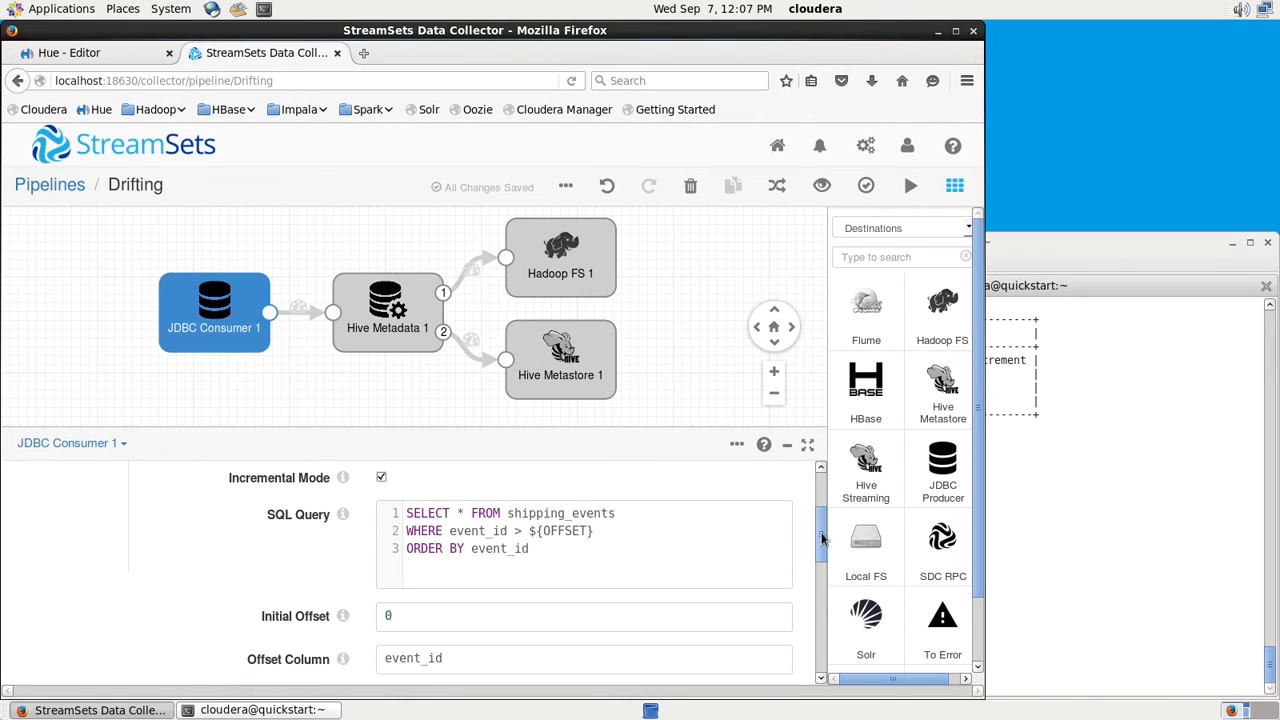
scroll(down, 3)
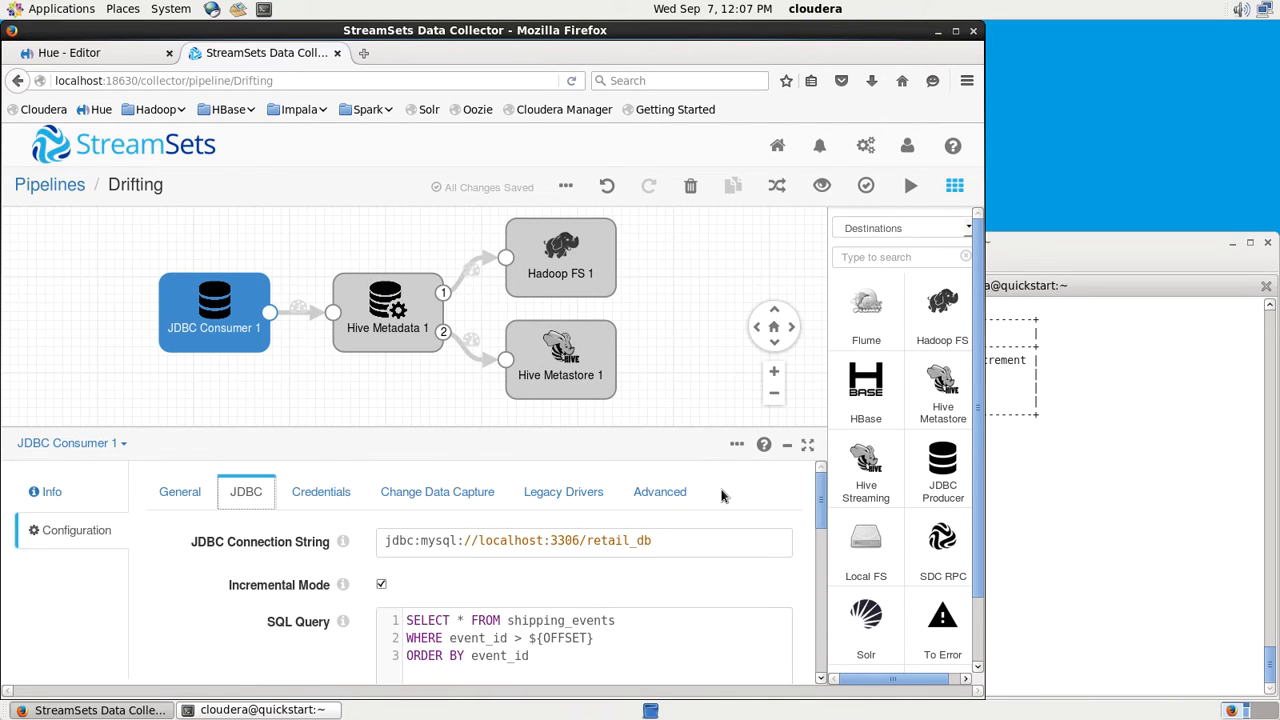
mouse_move(659, 491)
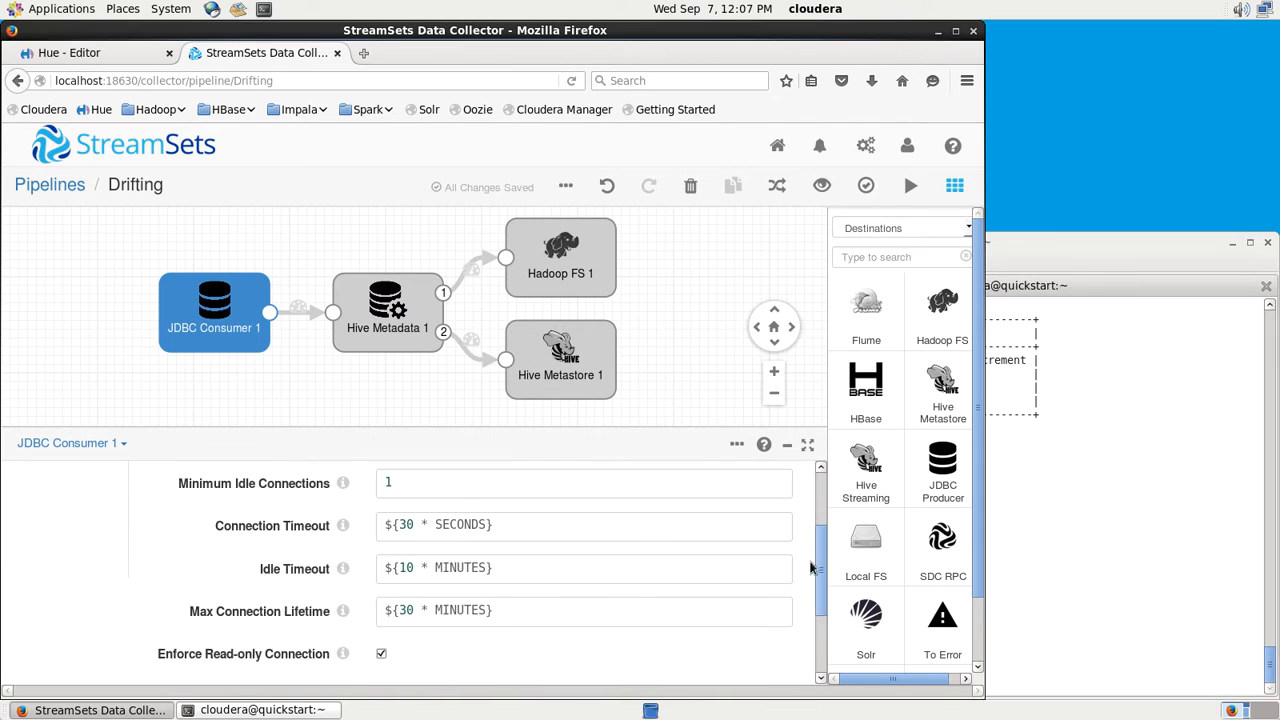
scroll(down, 3)
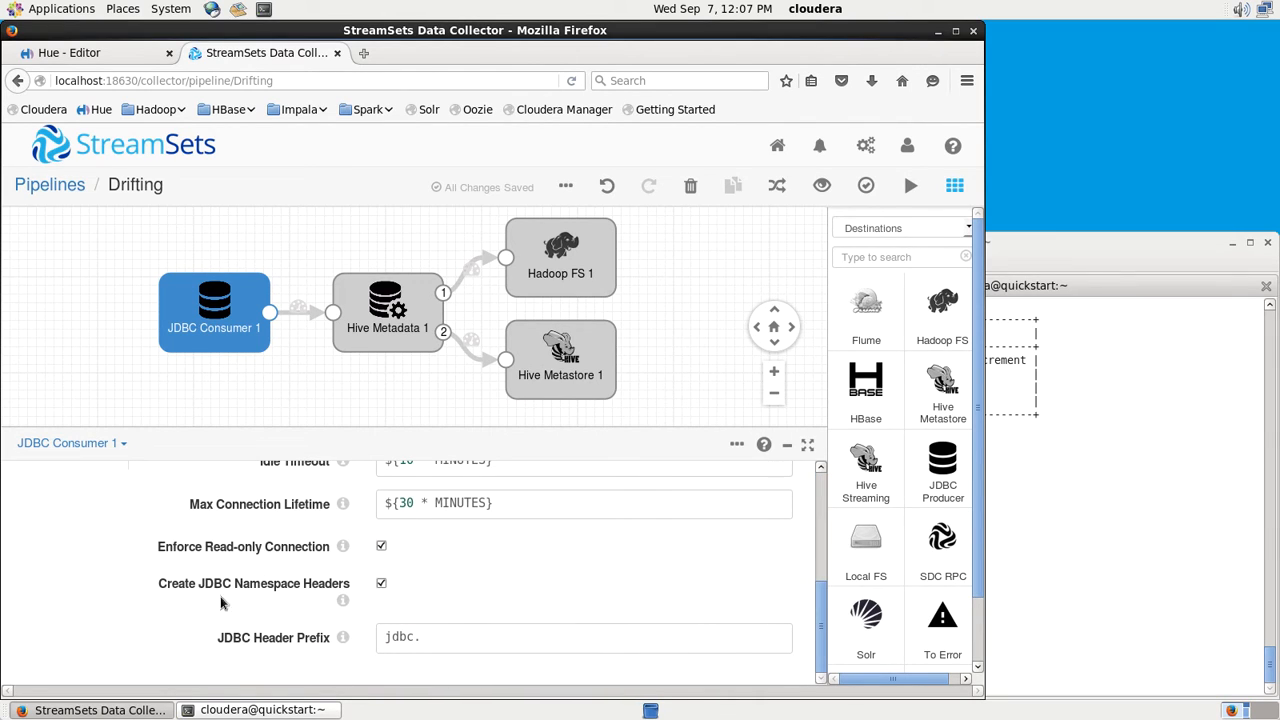
mouse_move(343, 600)
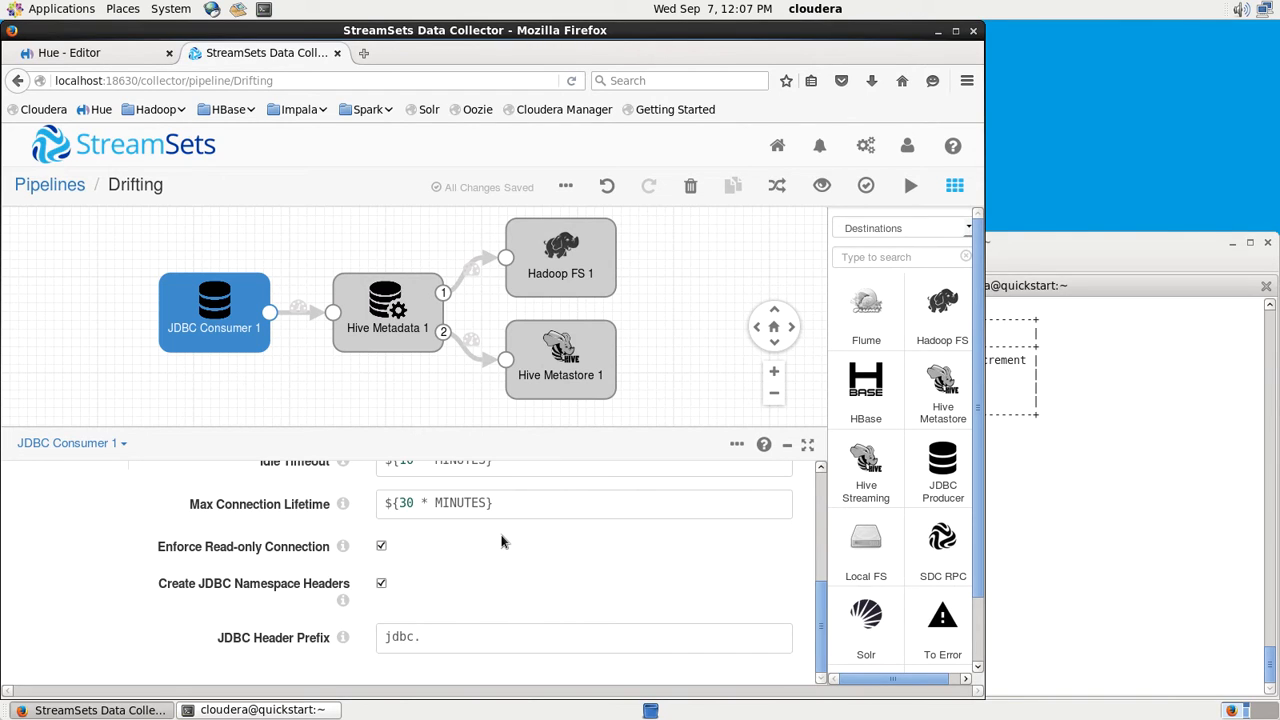
mouse_move(822, 628)
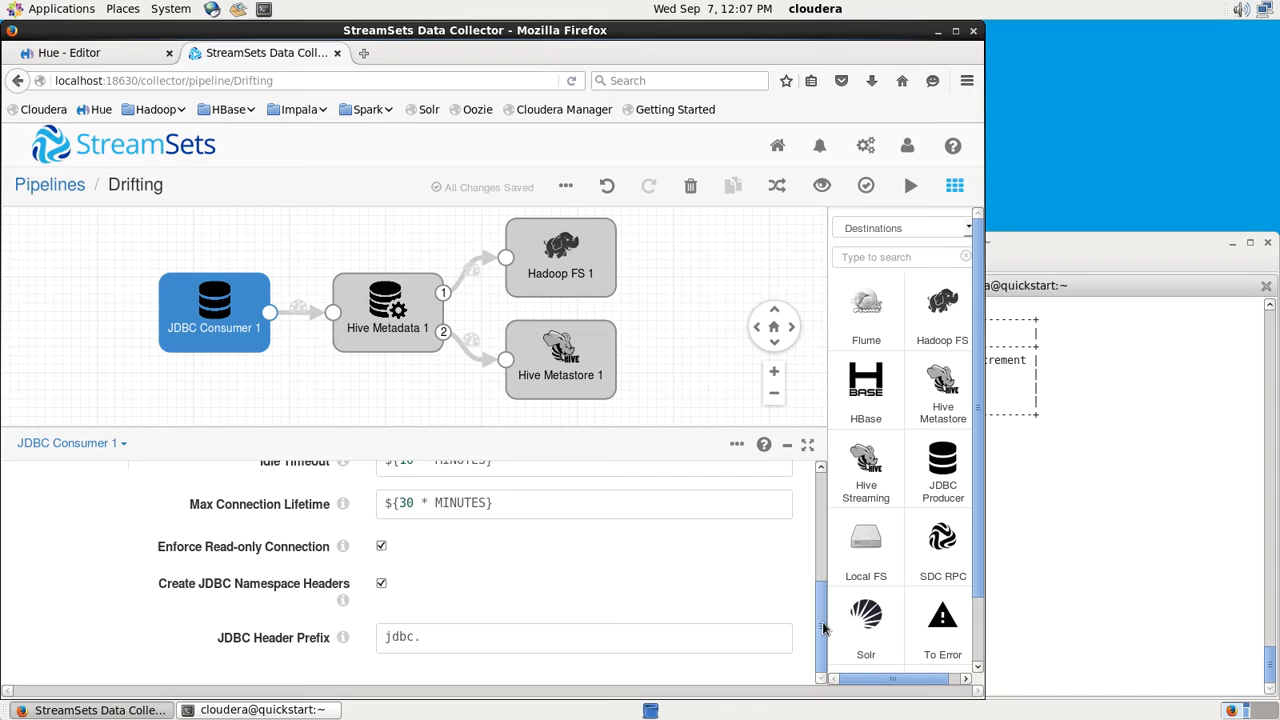
- Bring the MySQL terminal showing shipping_events' structure and event rows 1–3 to front
click(659, 491)
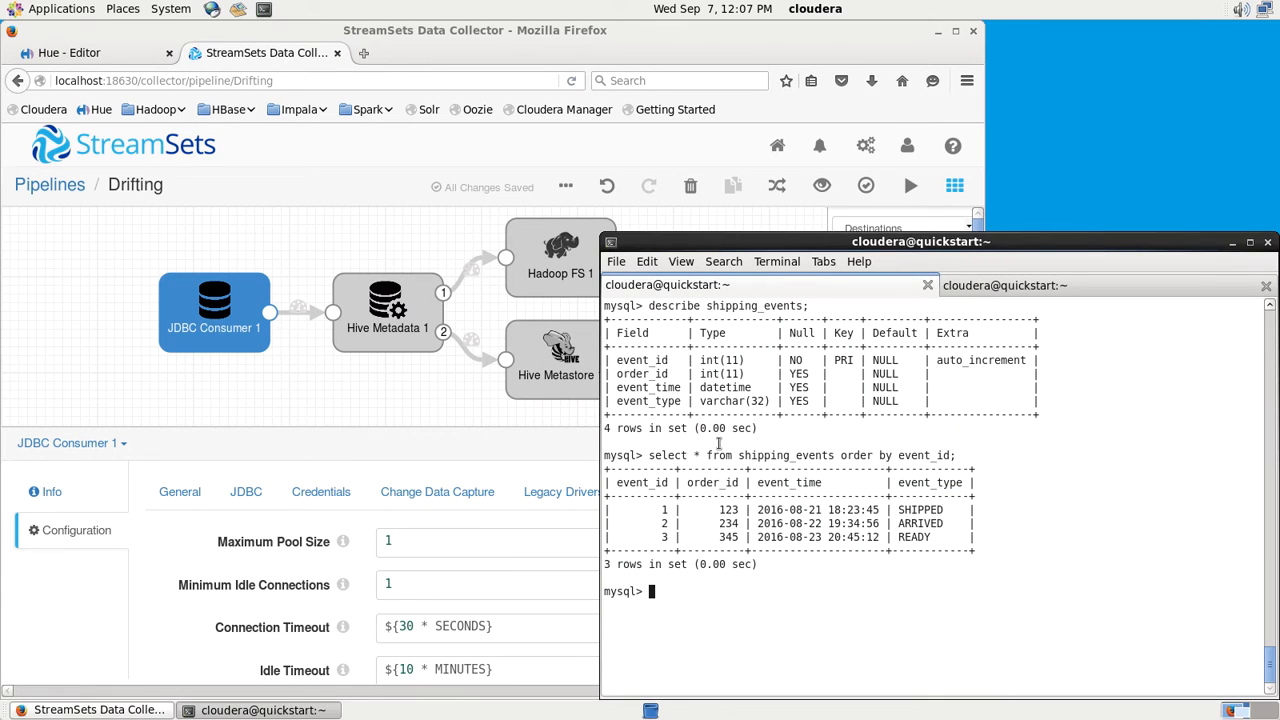
mouse_move(680, 350)
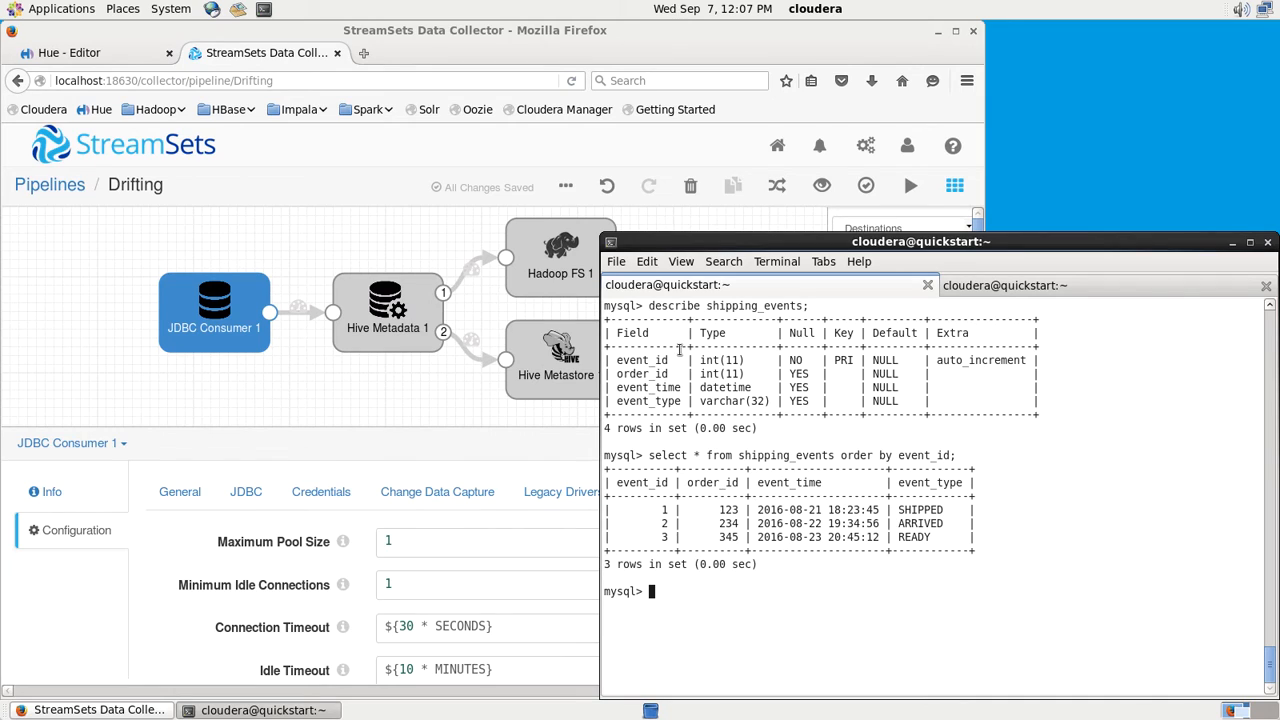
mouse_move(686, 404)
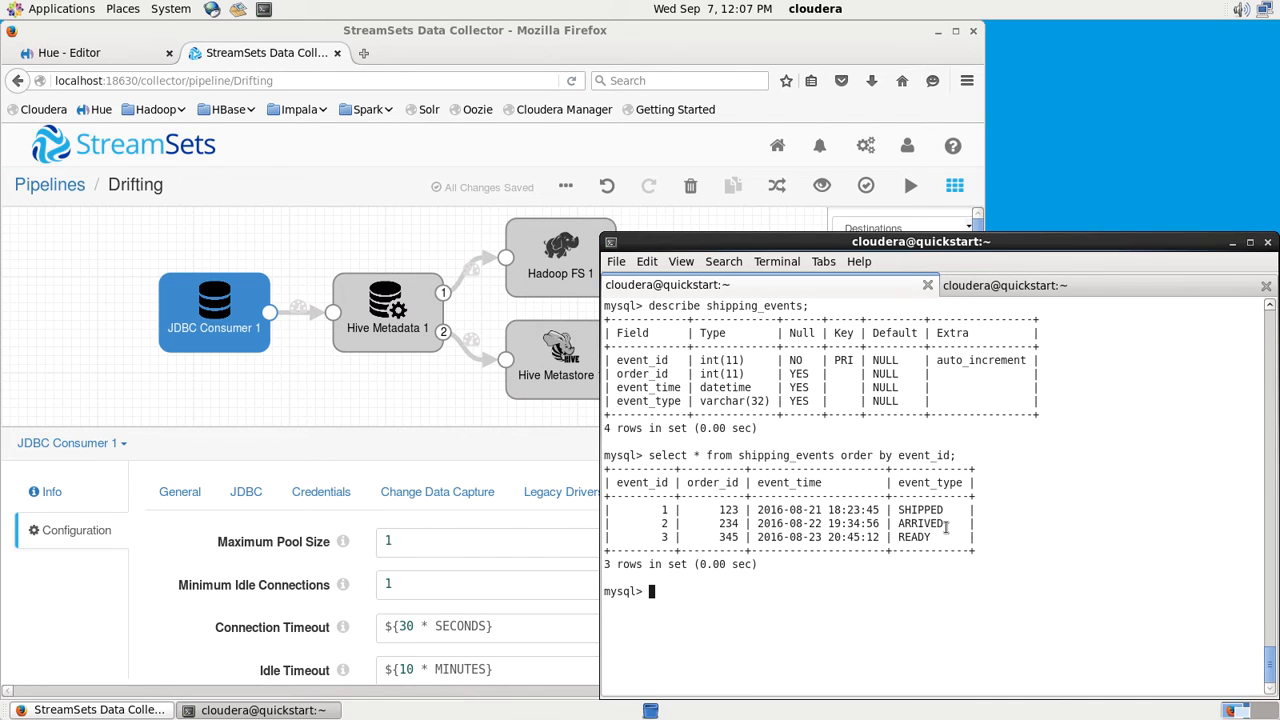
mouse_move(567, 138)
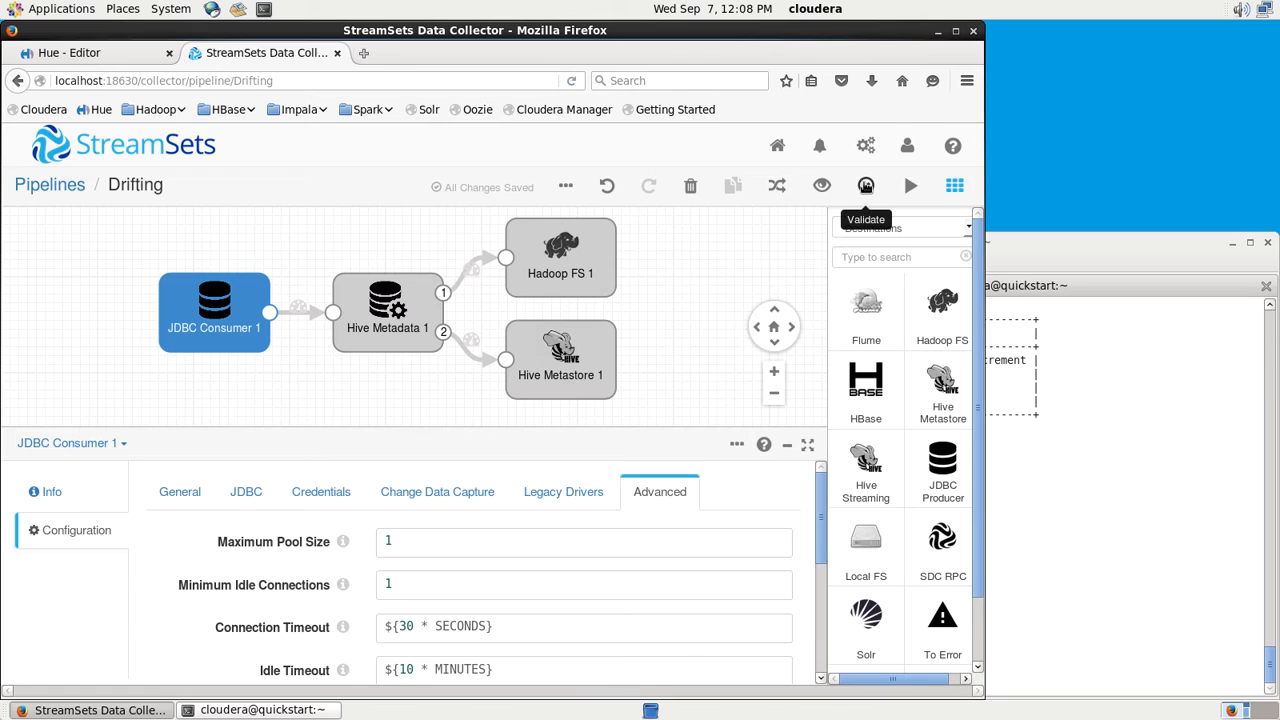
mouse_move(821, 186)
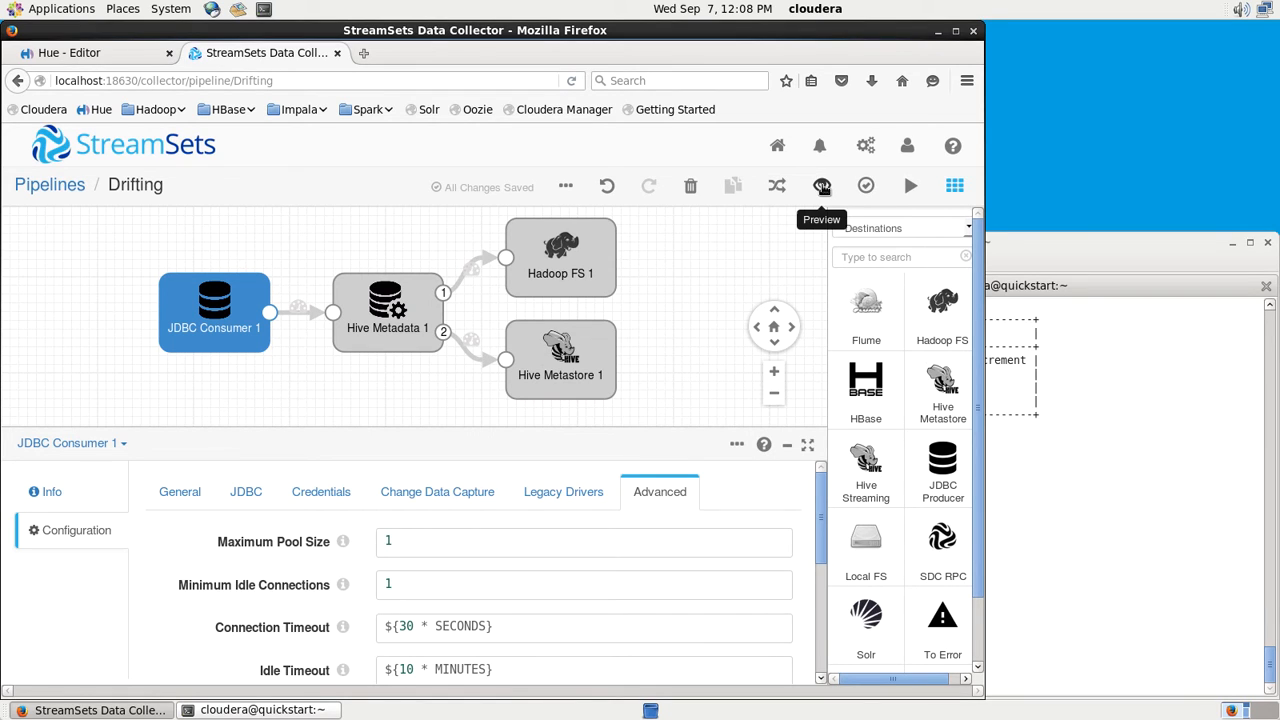
- Run a preview of the Drifting pipeline showing JDBC Consumer 1's three records
click(821, 186)
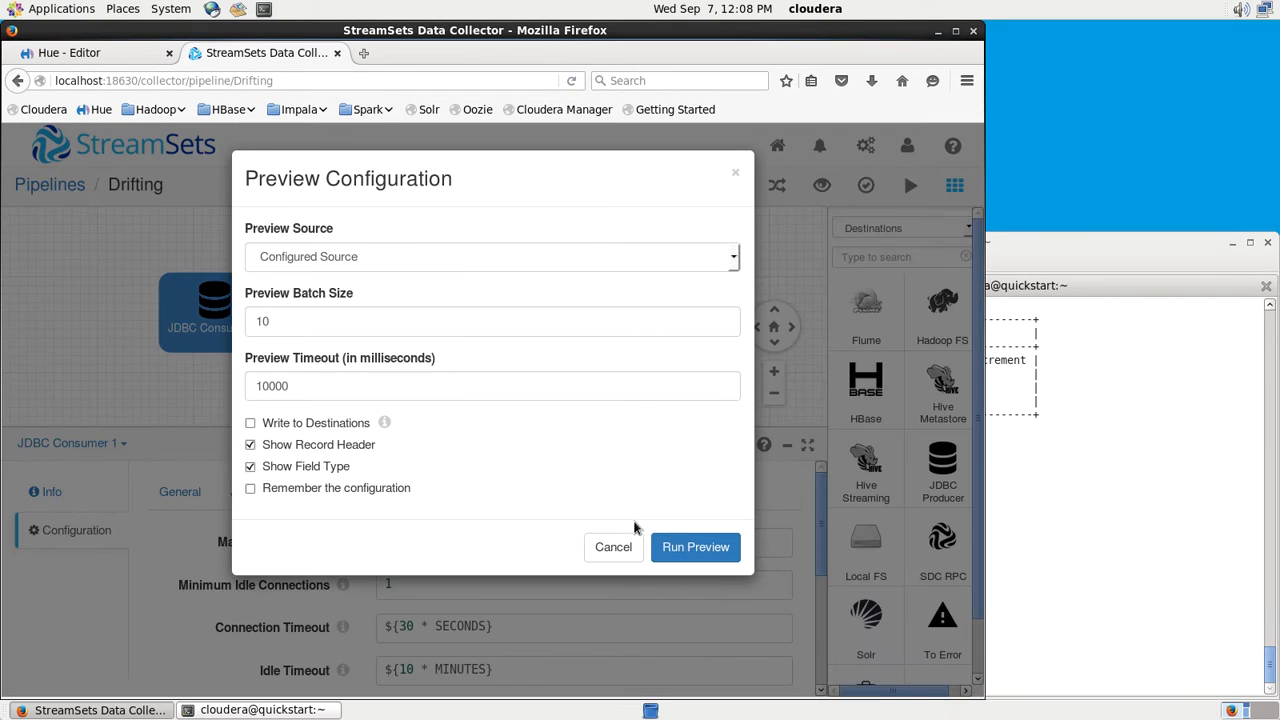
click(695, 547)
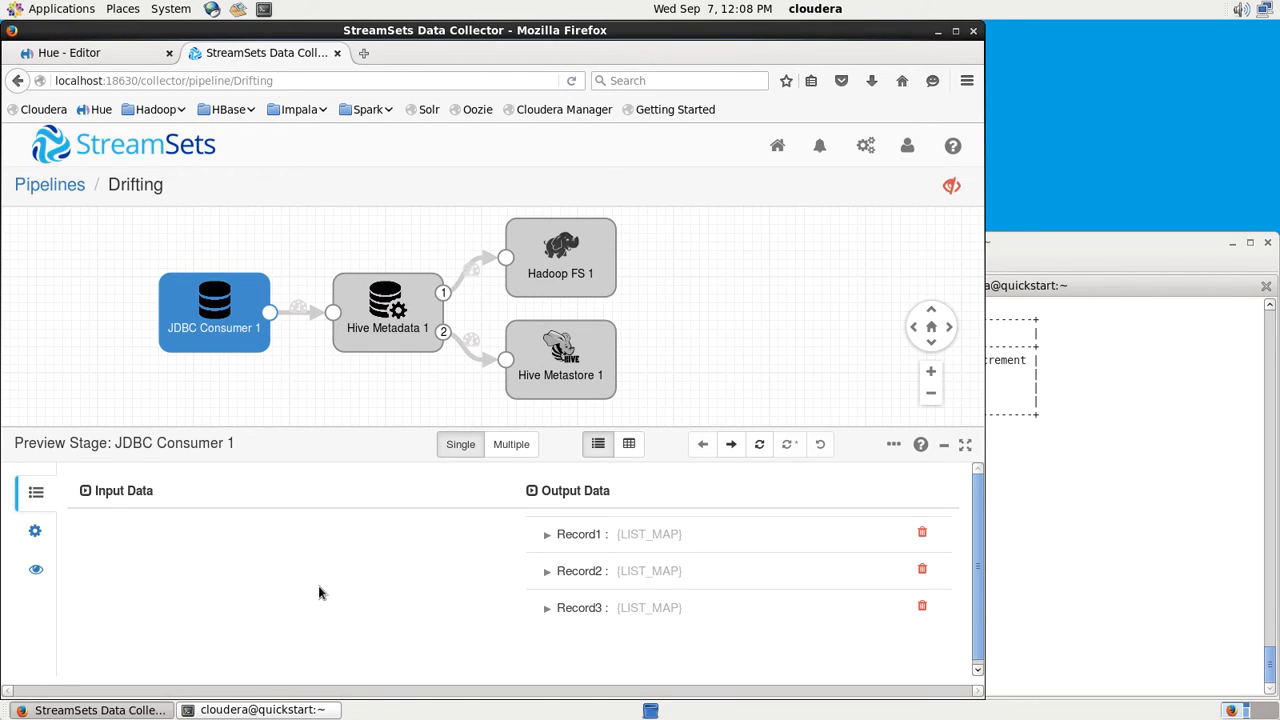
- Expand Record1's fields and header attributes, scrolling to the shipping_events jdbc values
click(547, 533)
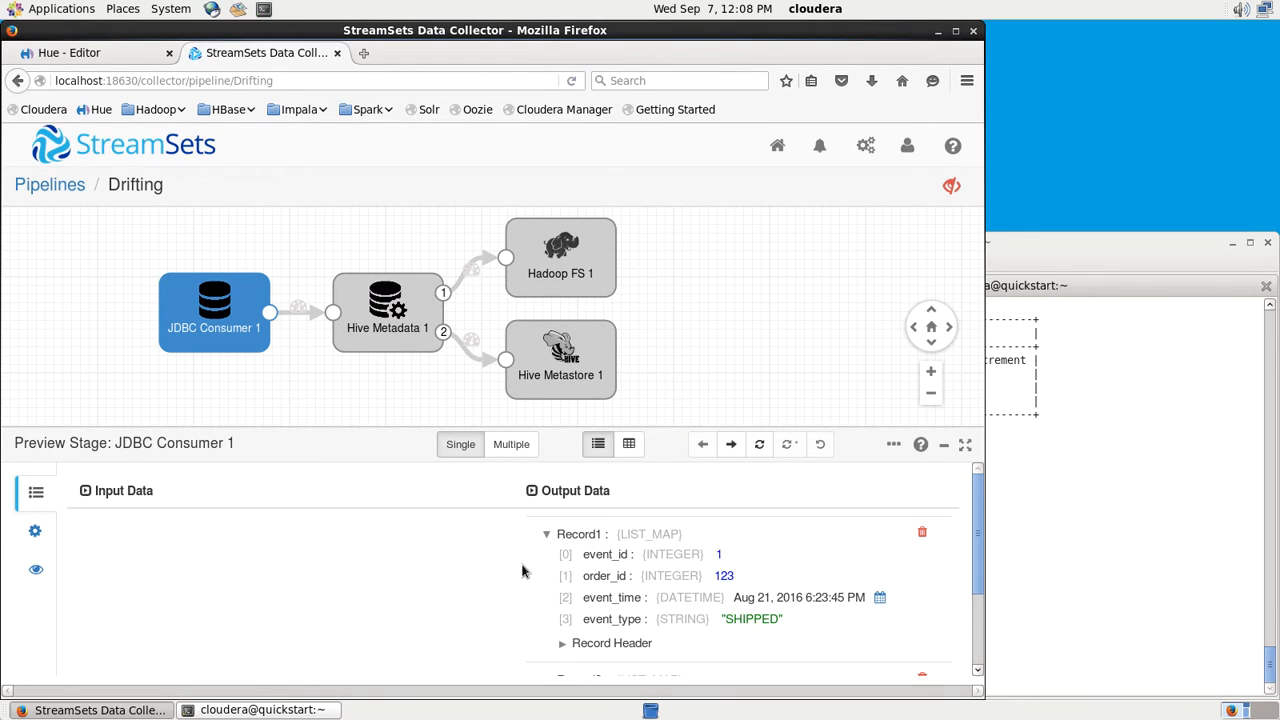
mouse_move(250, 395)
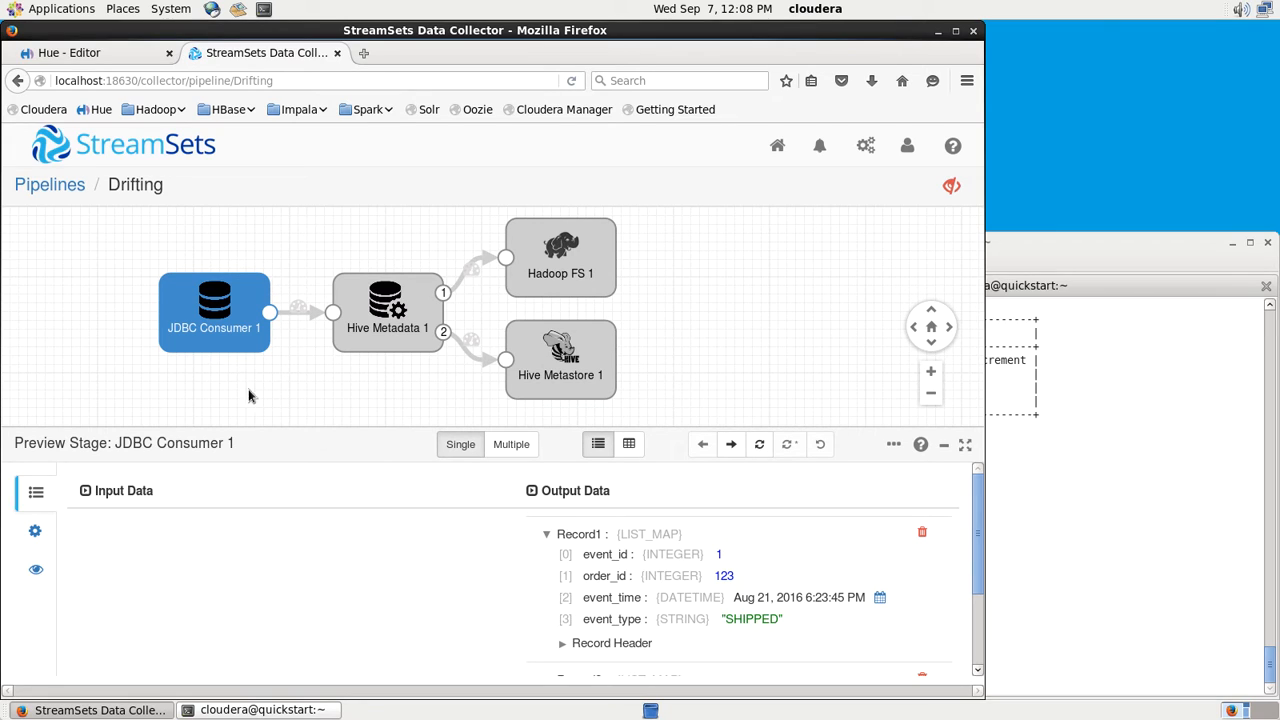
mouse_move(1008, 320)
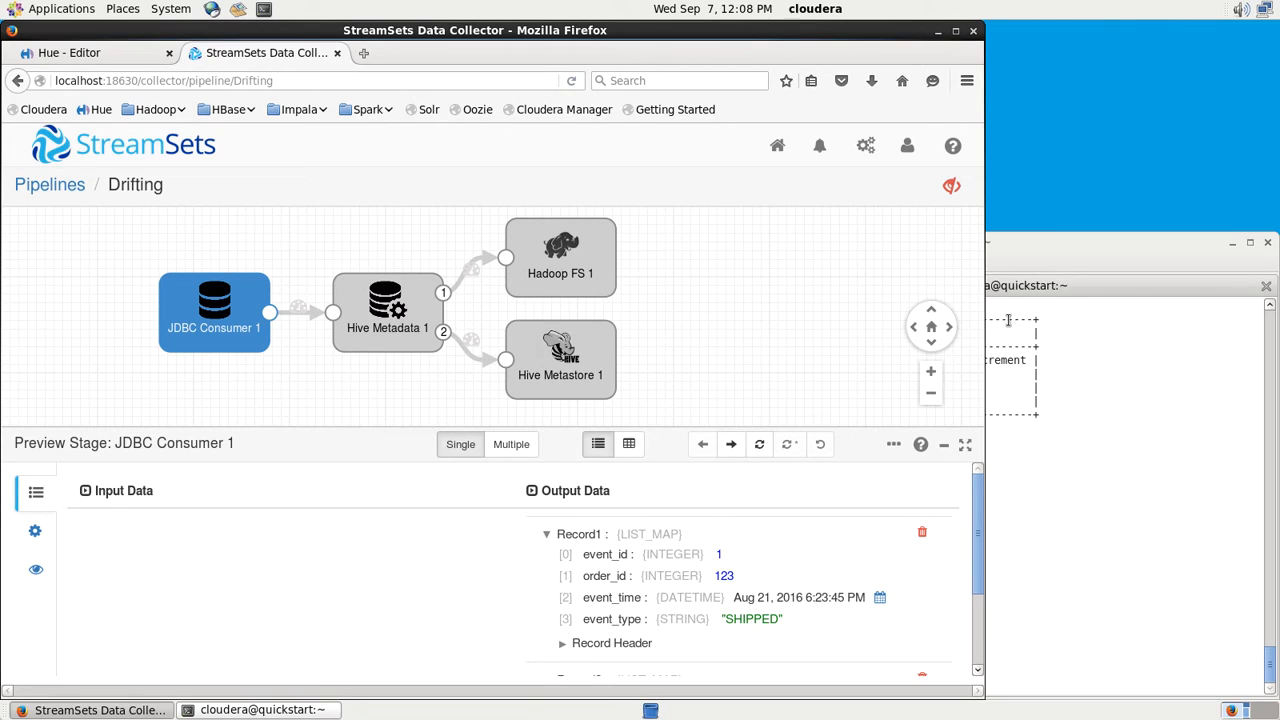
click(561, 643)
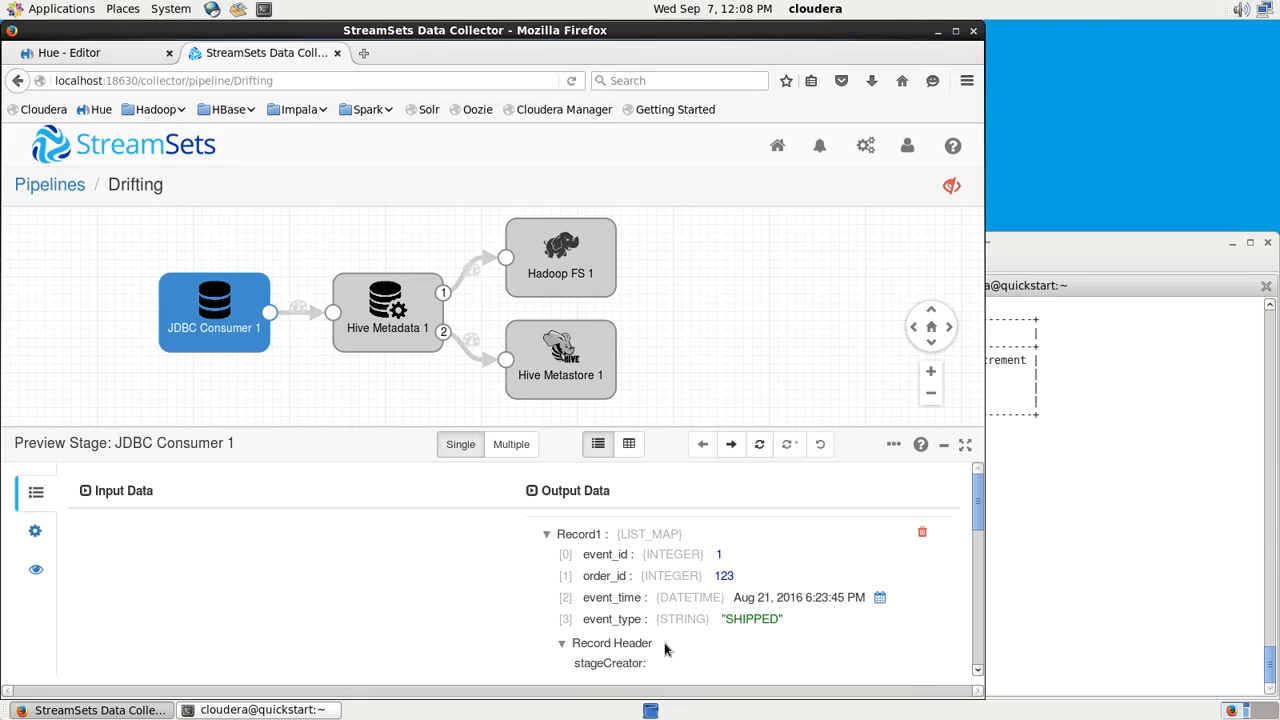
scroll(down, 3)
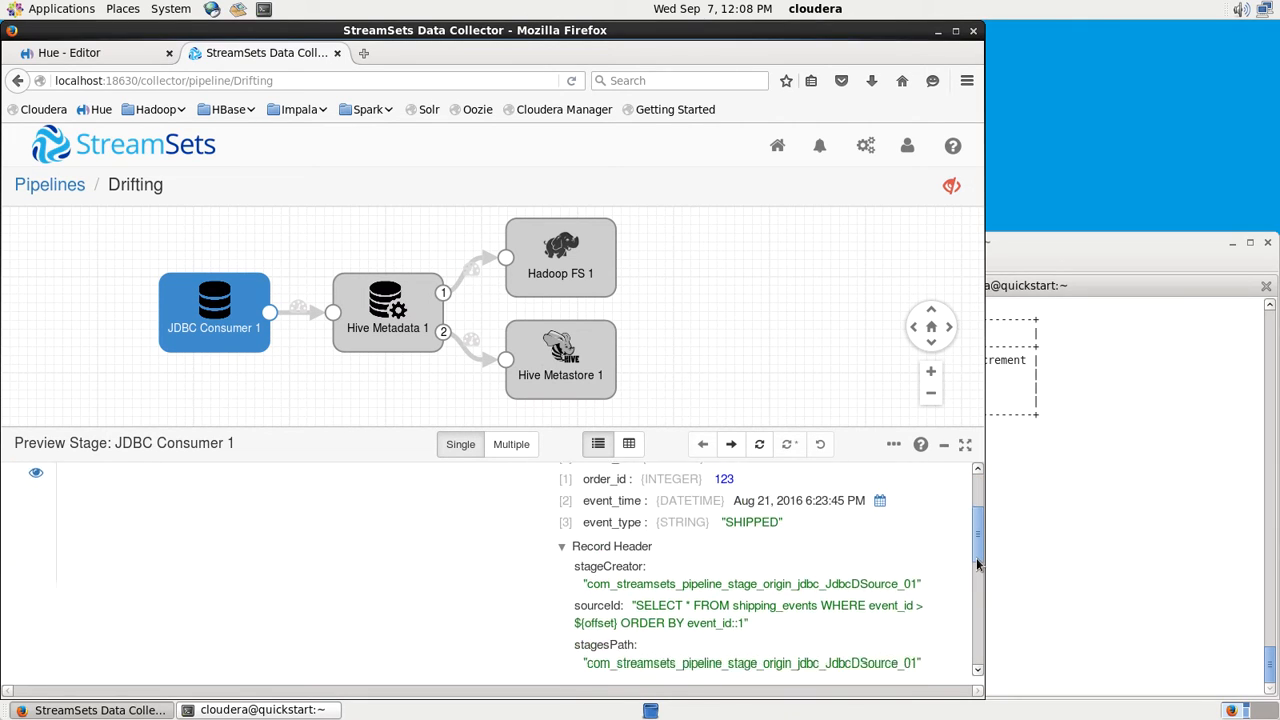
scroll(down, 3)
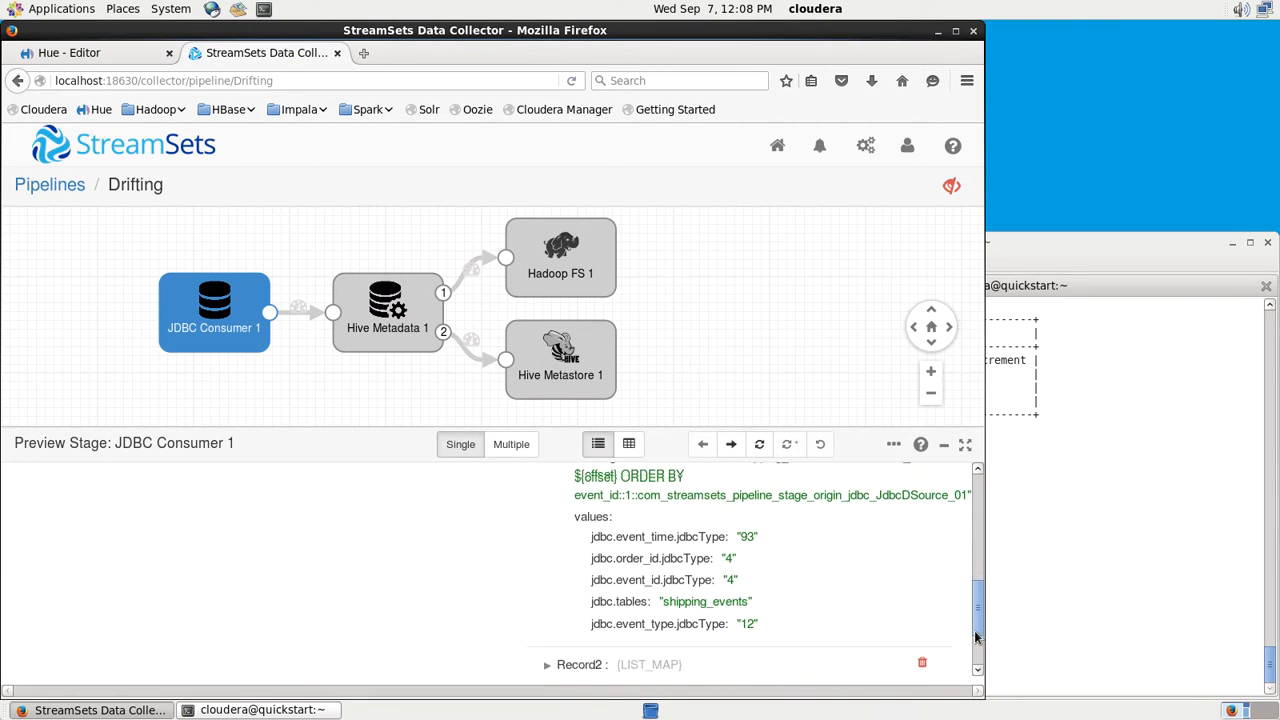
scroll(down, 3)
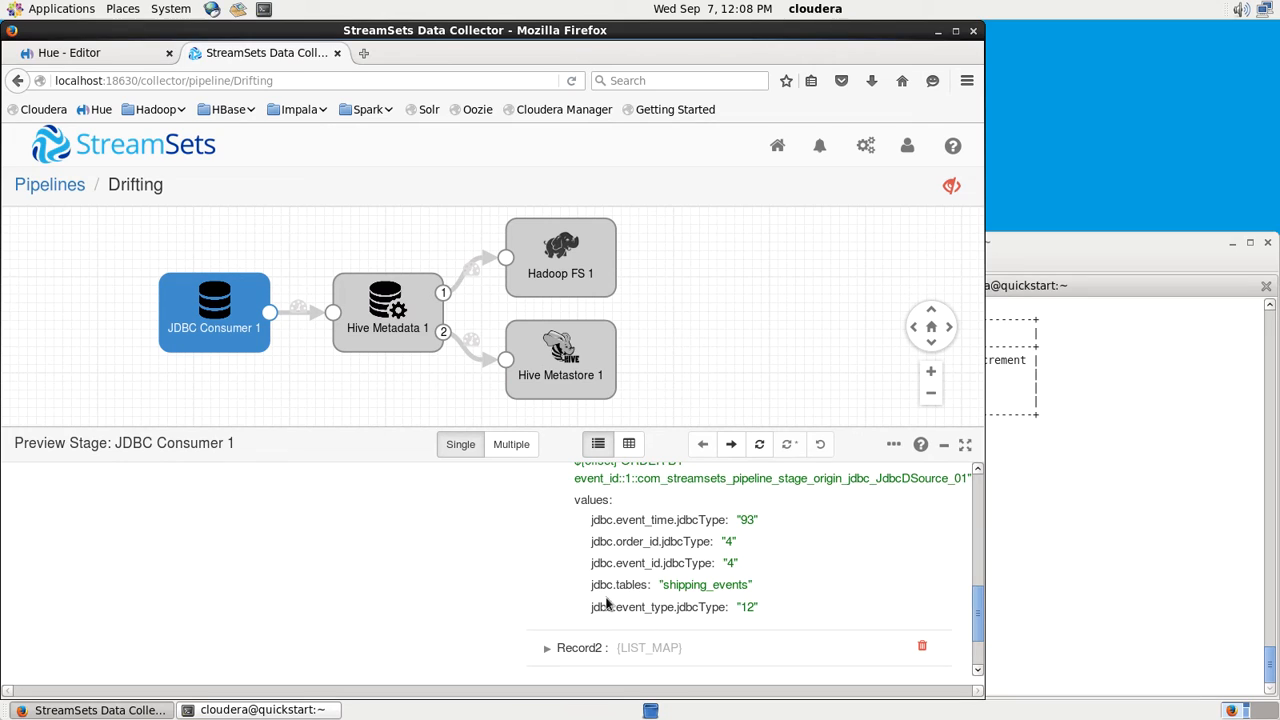
mouse_move(660, 612)
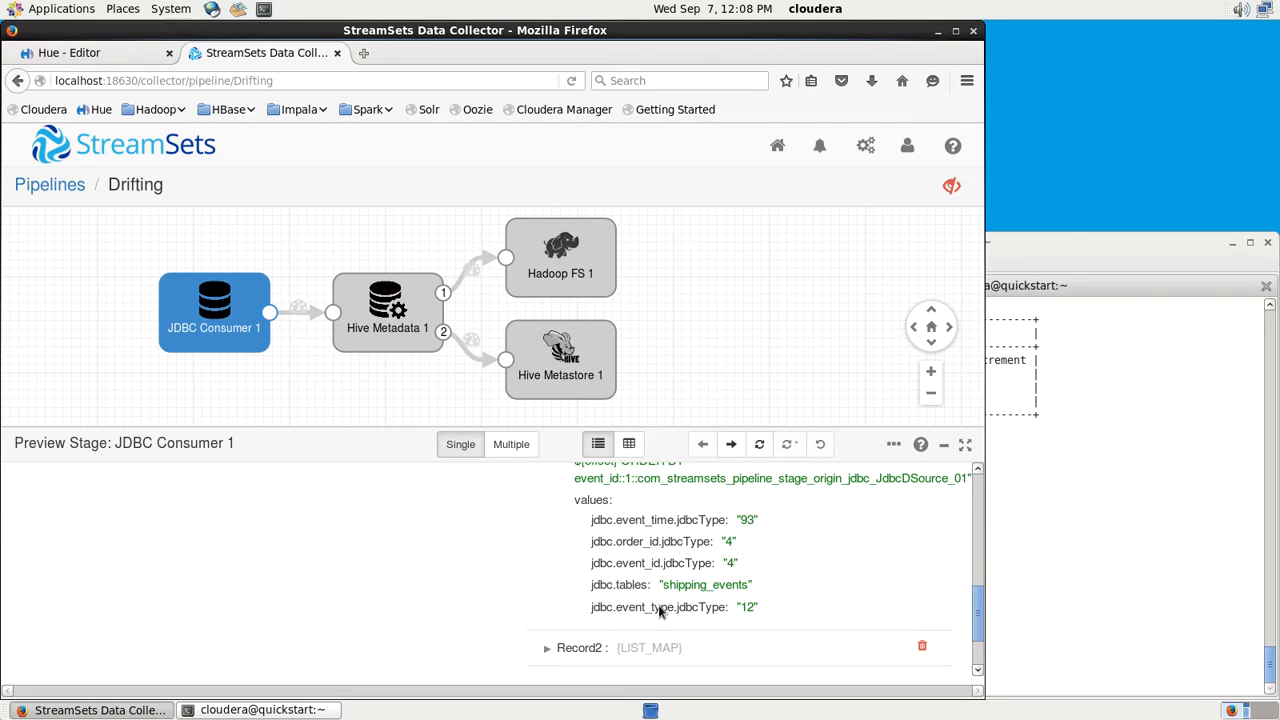
mouse_move(650, 600)
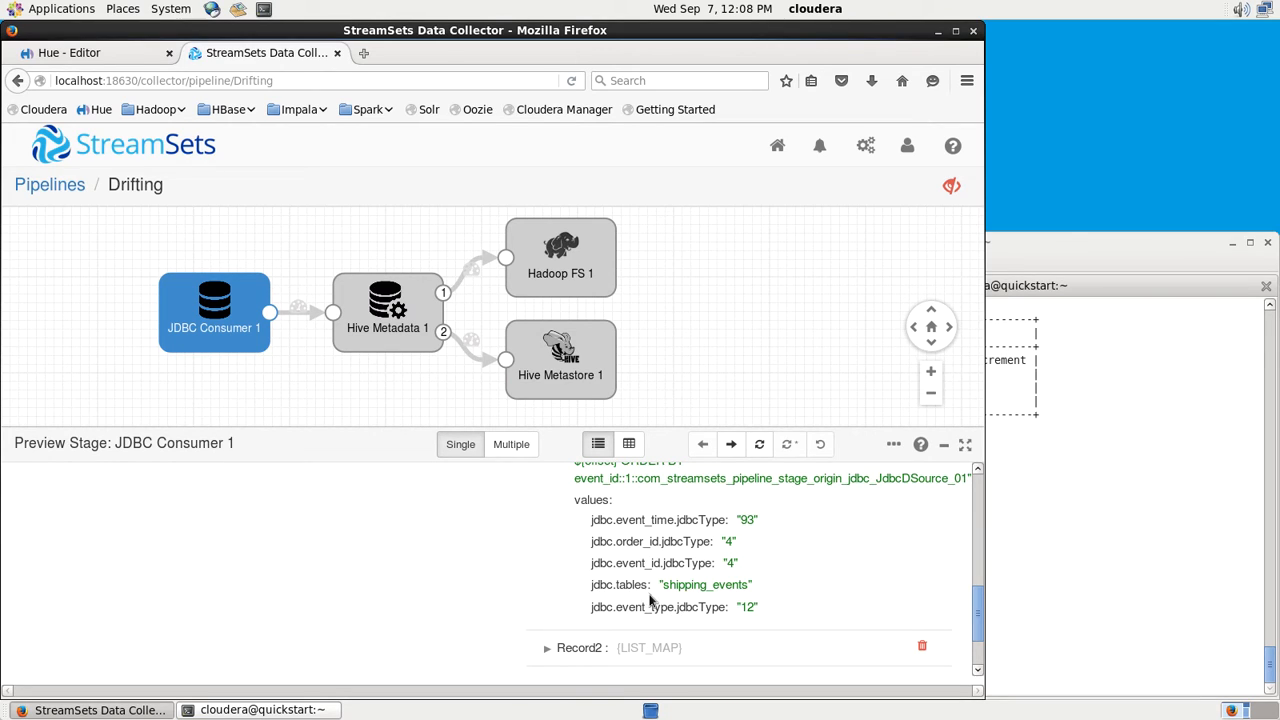
mouse_move(737, 549)
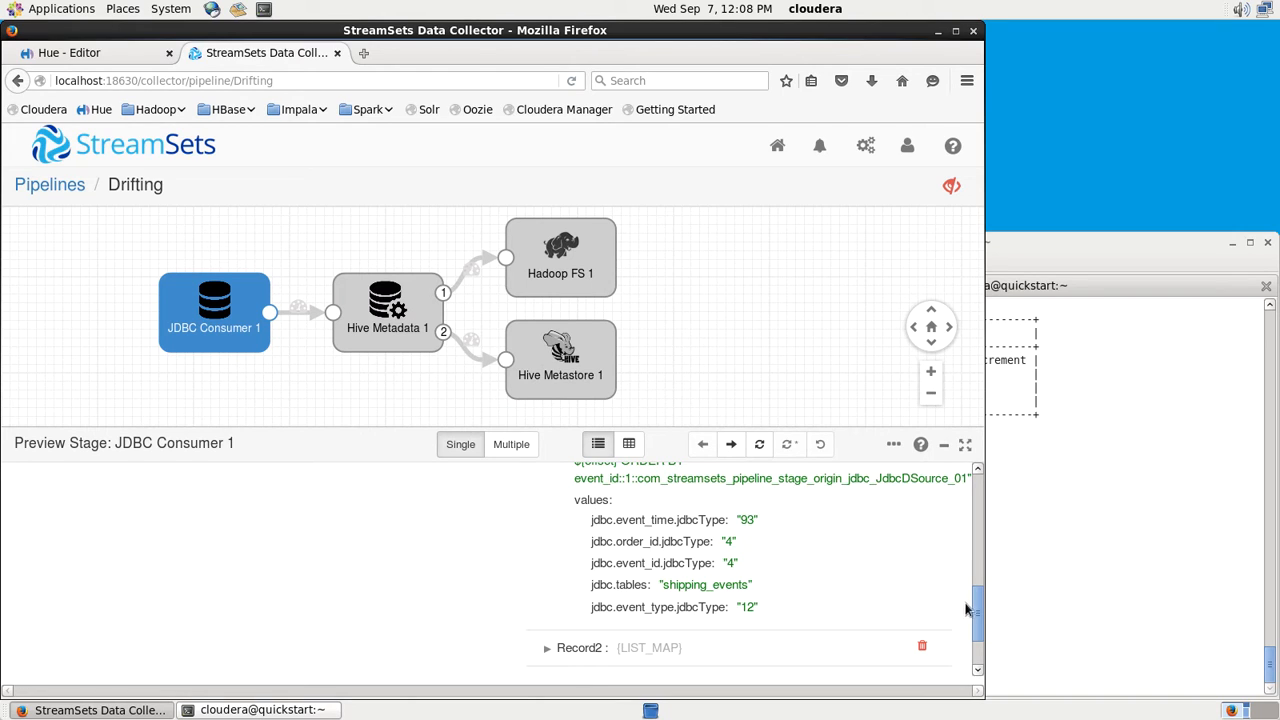
mouse_move(977, 610)
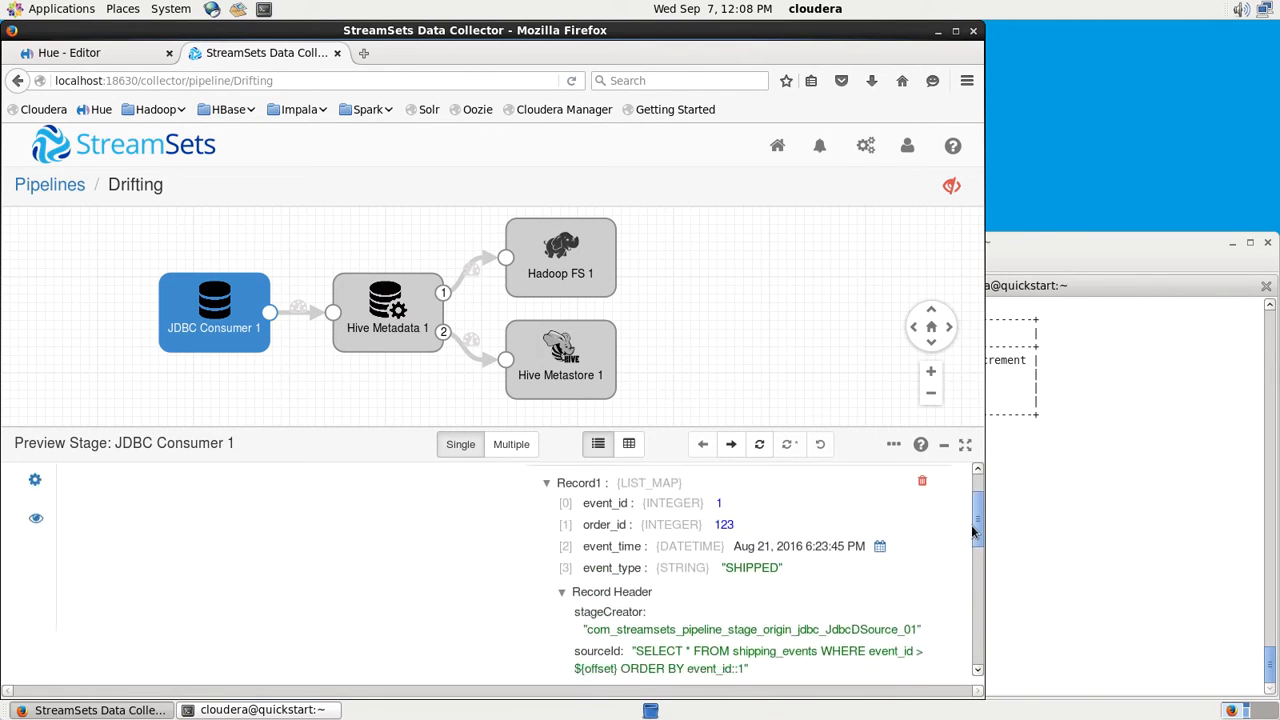
click(387, 310)
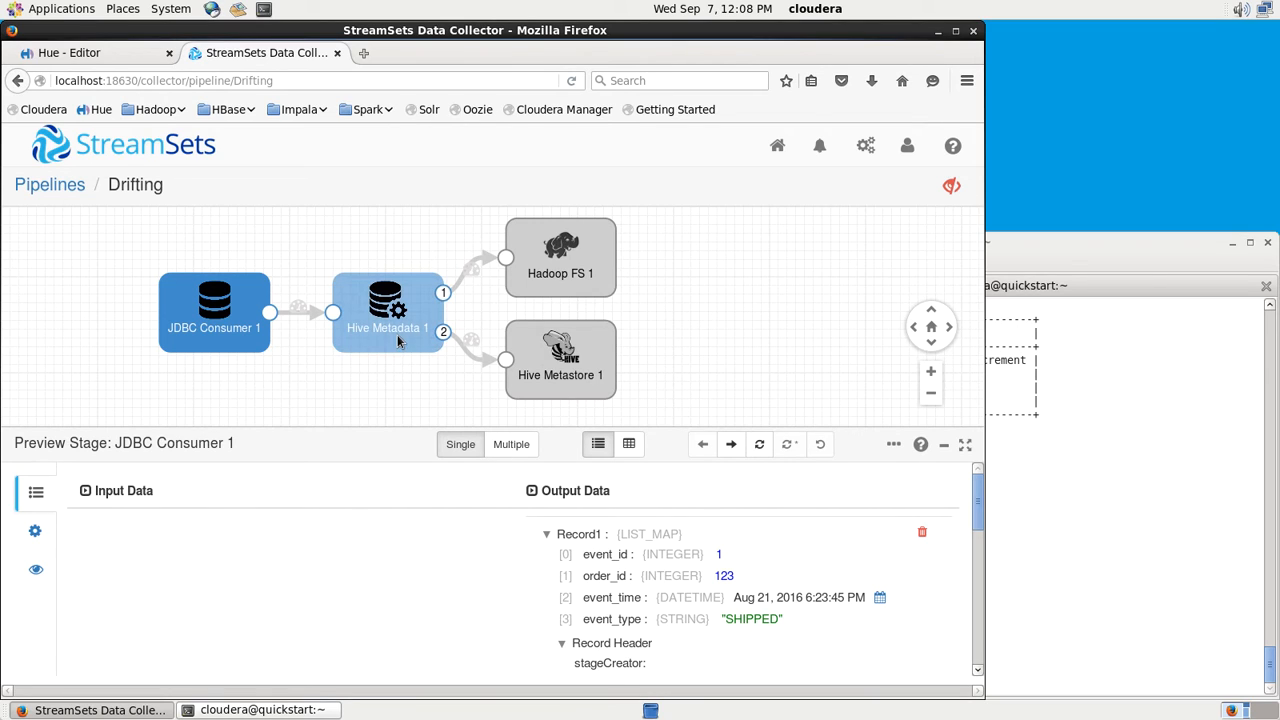
- Step the preview through Hive Metadata 1, Hadoop FS 1 and Hive Metastore 1 records
click(387, 313)
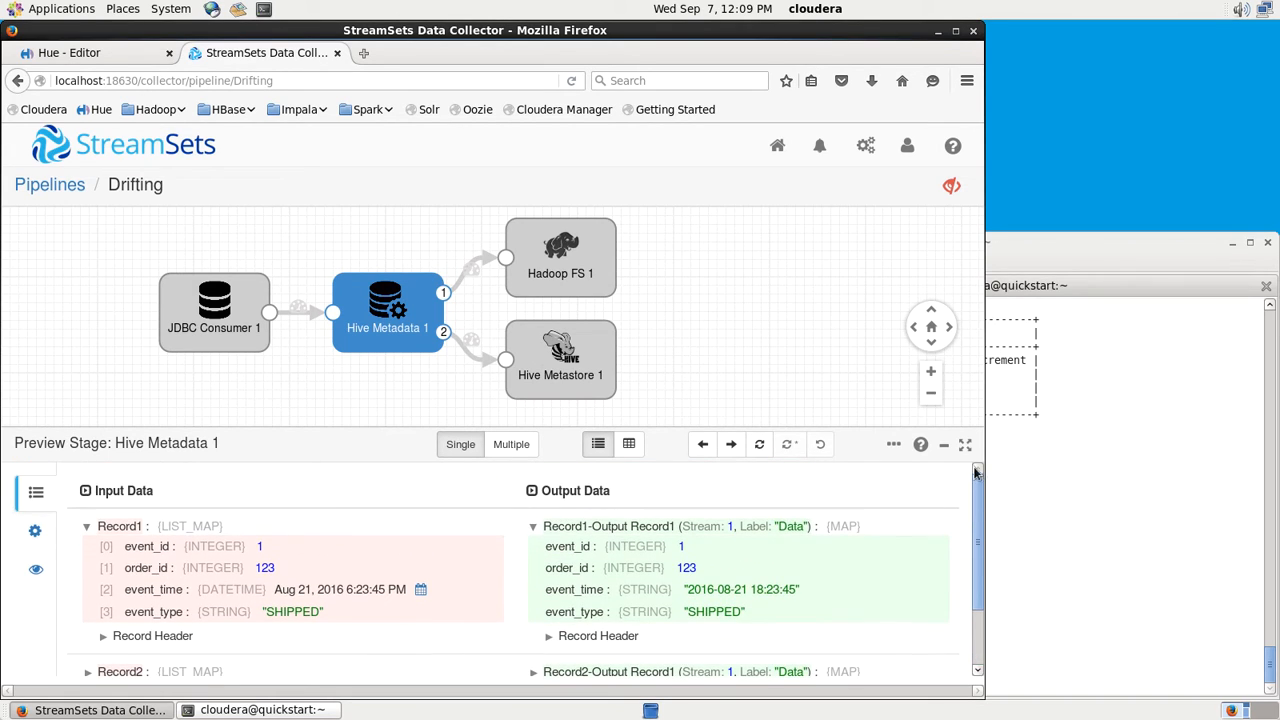
click(560, 257)
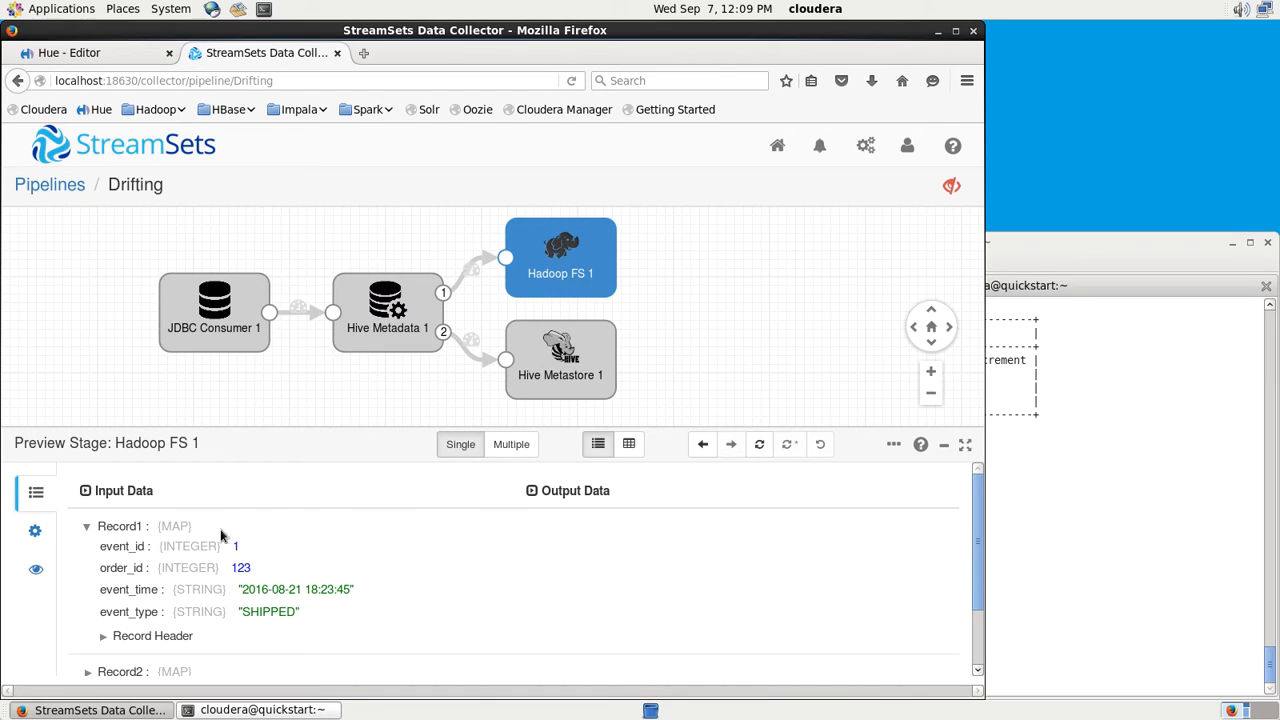
mouse_move(546, 247)
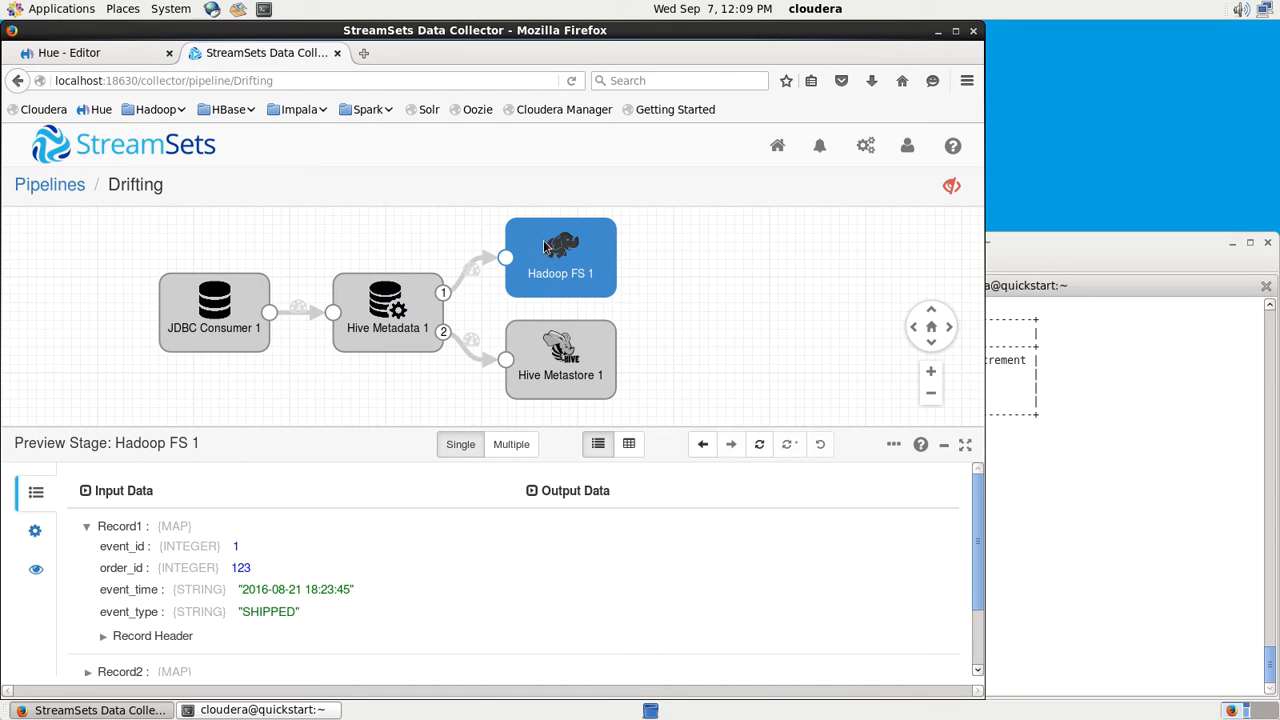
mouse_move(567, 252)
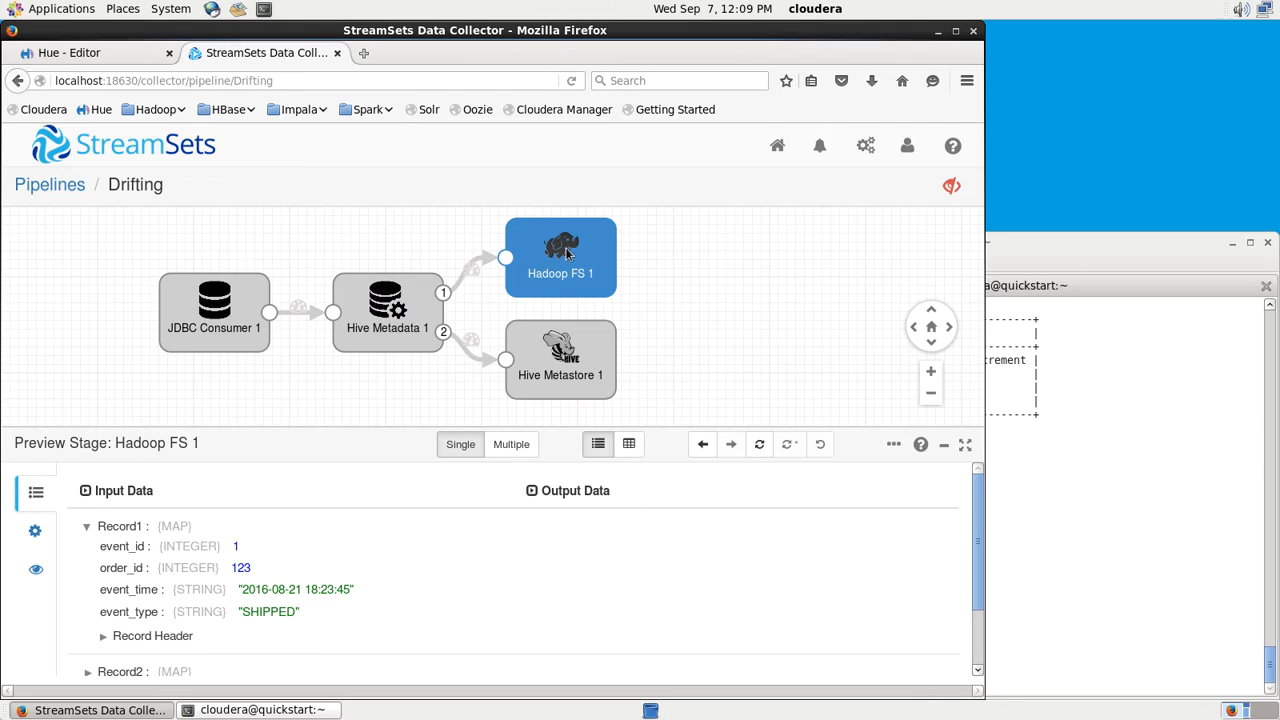
mouse_move(575, 307)
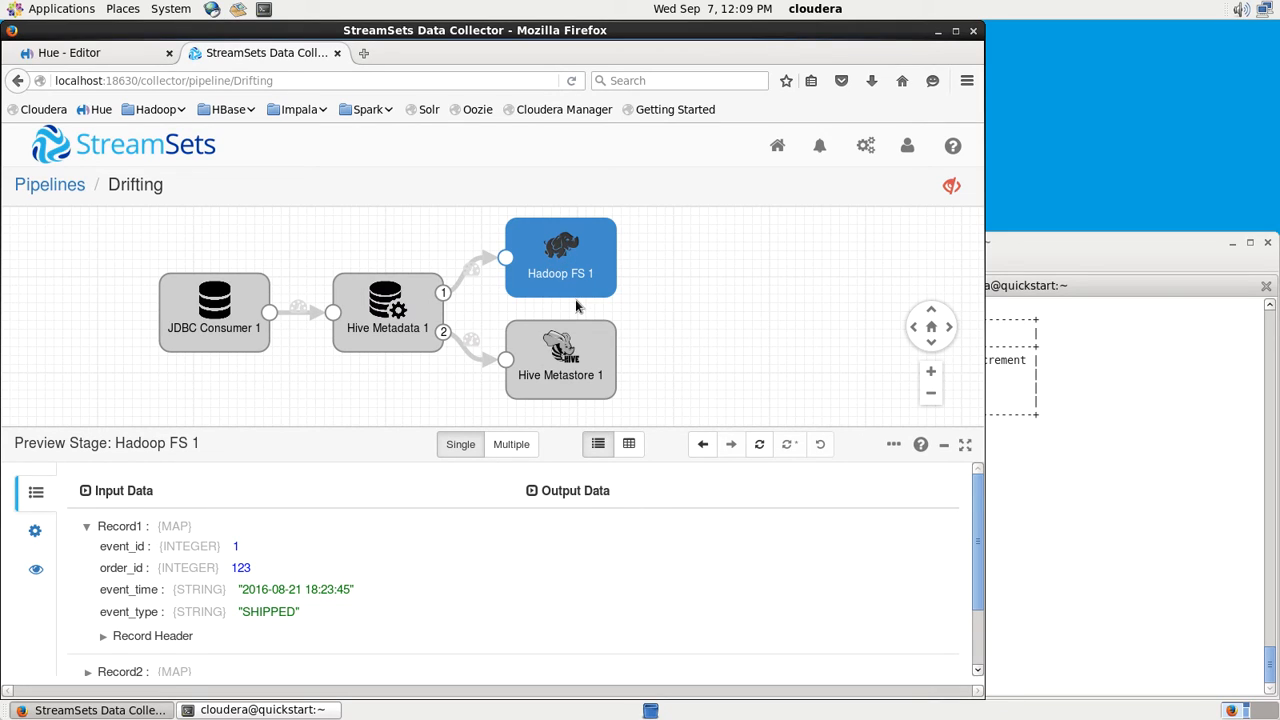
click(560, 358)
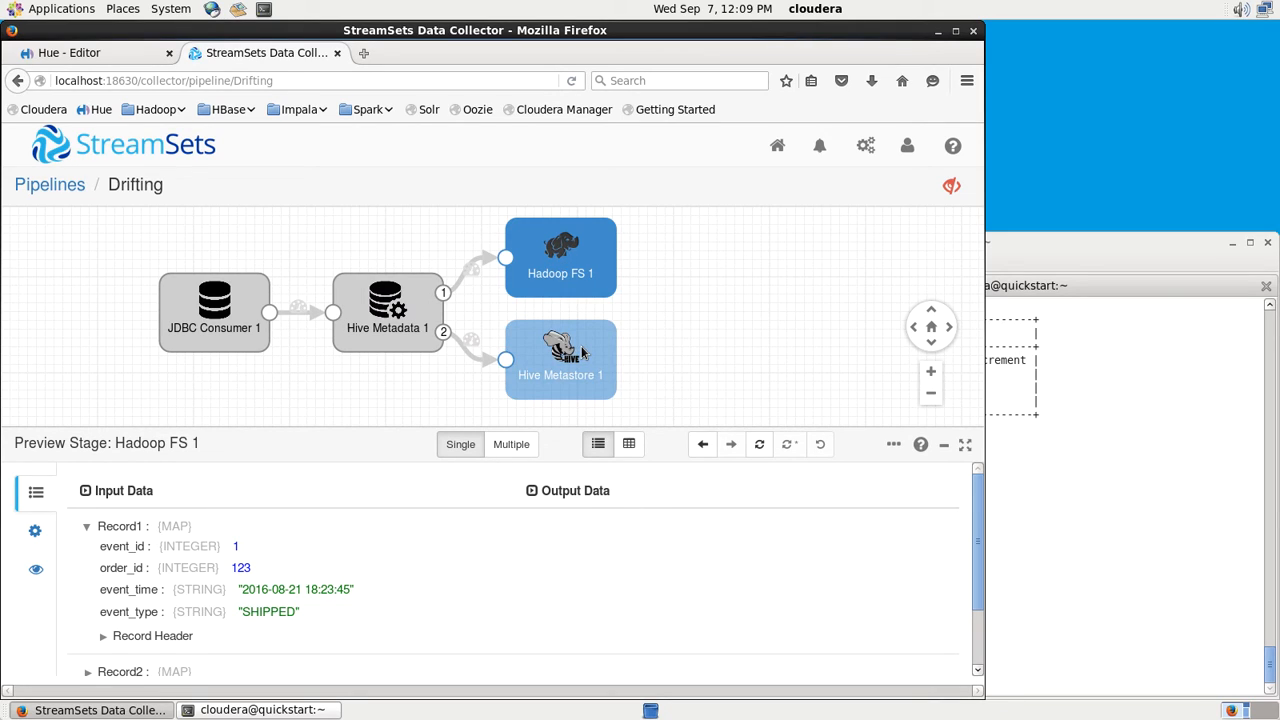
click(560, 360)
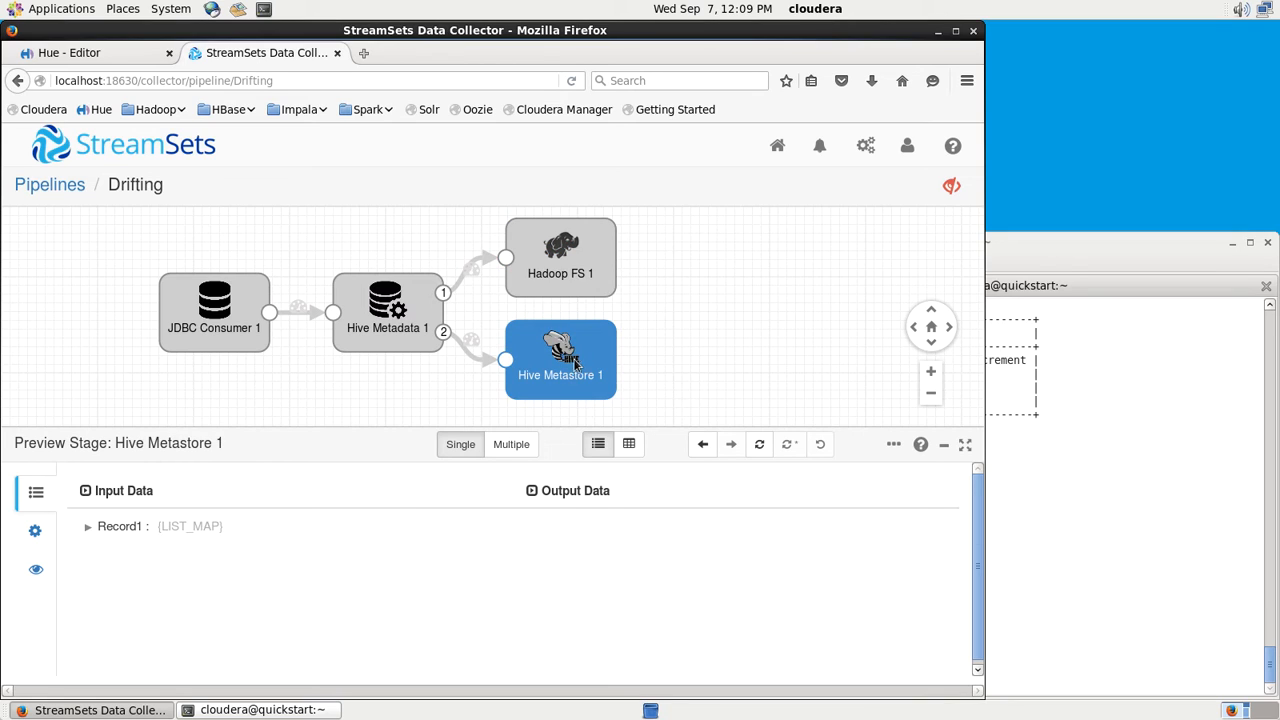
- Expand the Hive Metastore record's fields and its four-column list, starting with event_id
click(88, 525)
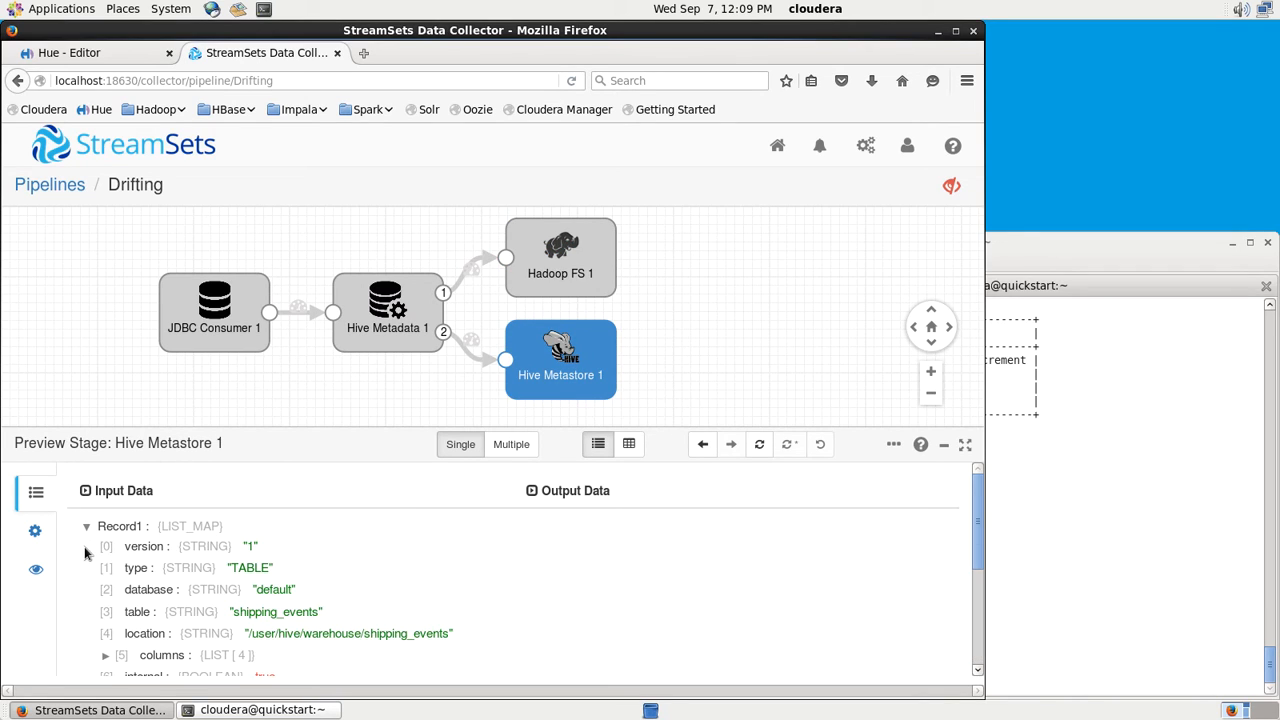
mouse_move(930, 541)
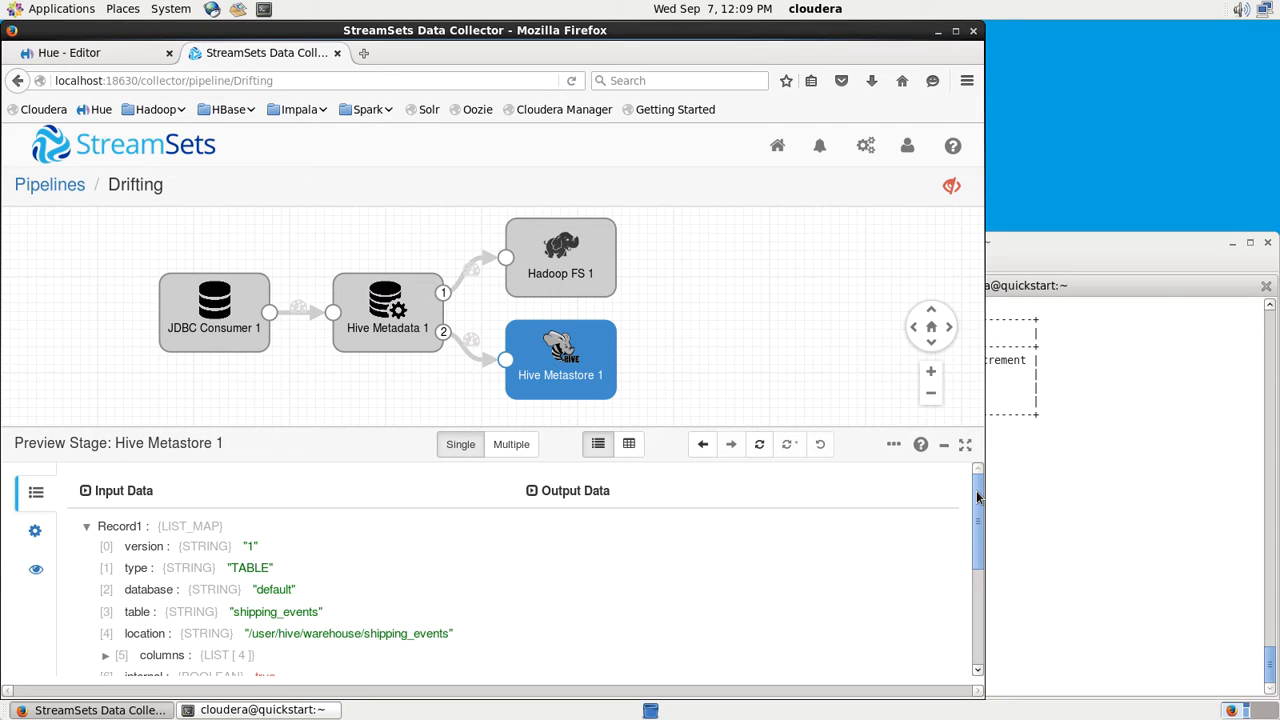
scroll(down, 3)
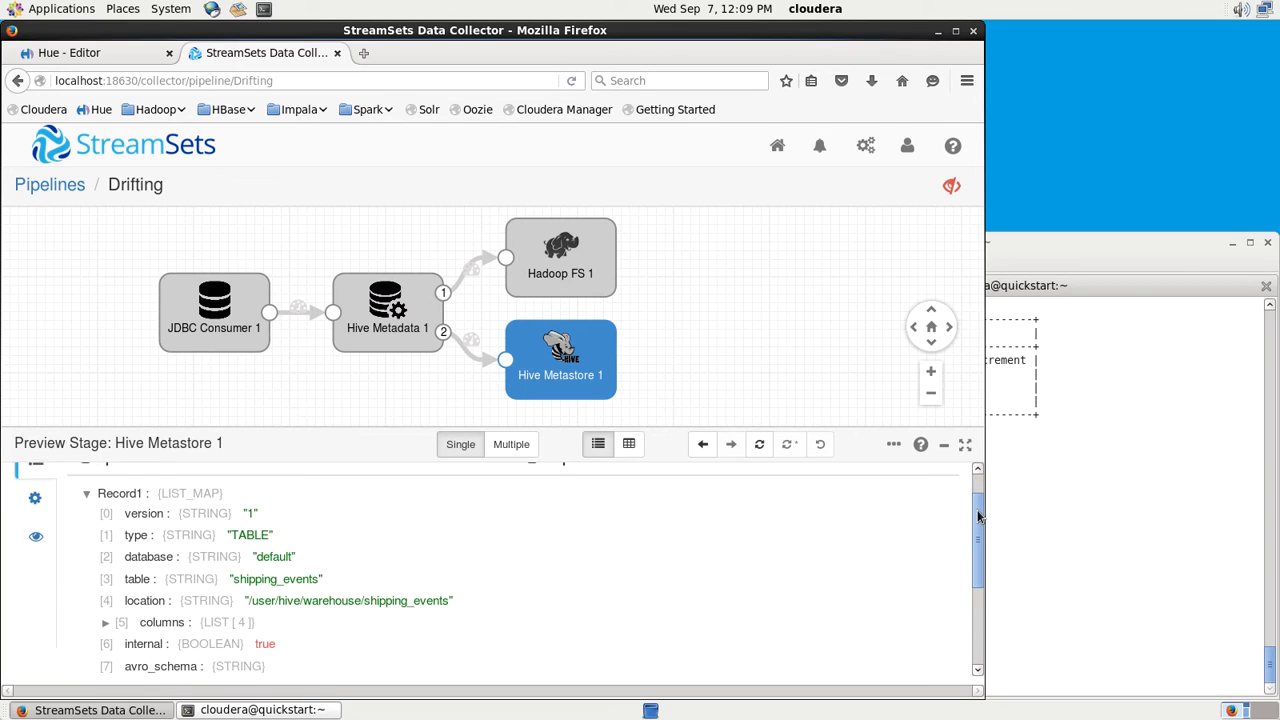
scroll(down, 3)
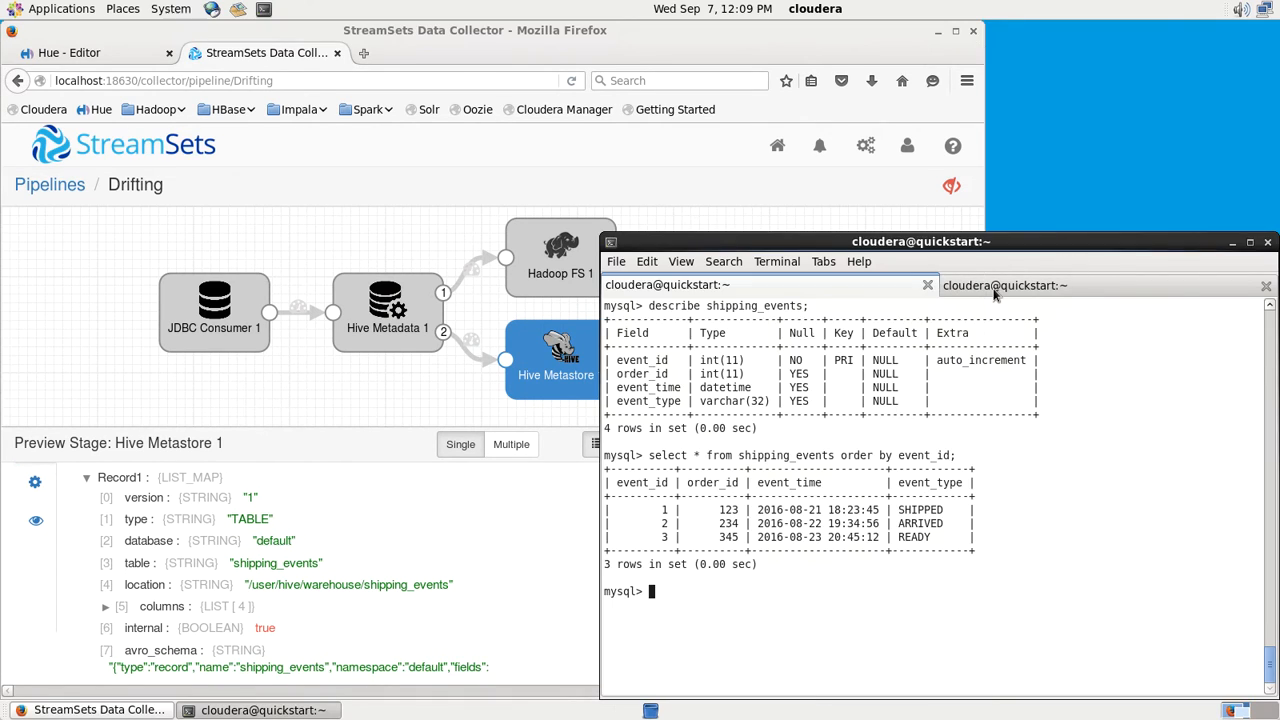
click(1000, 285)
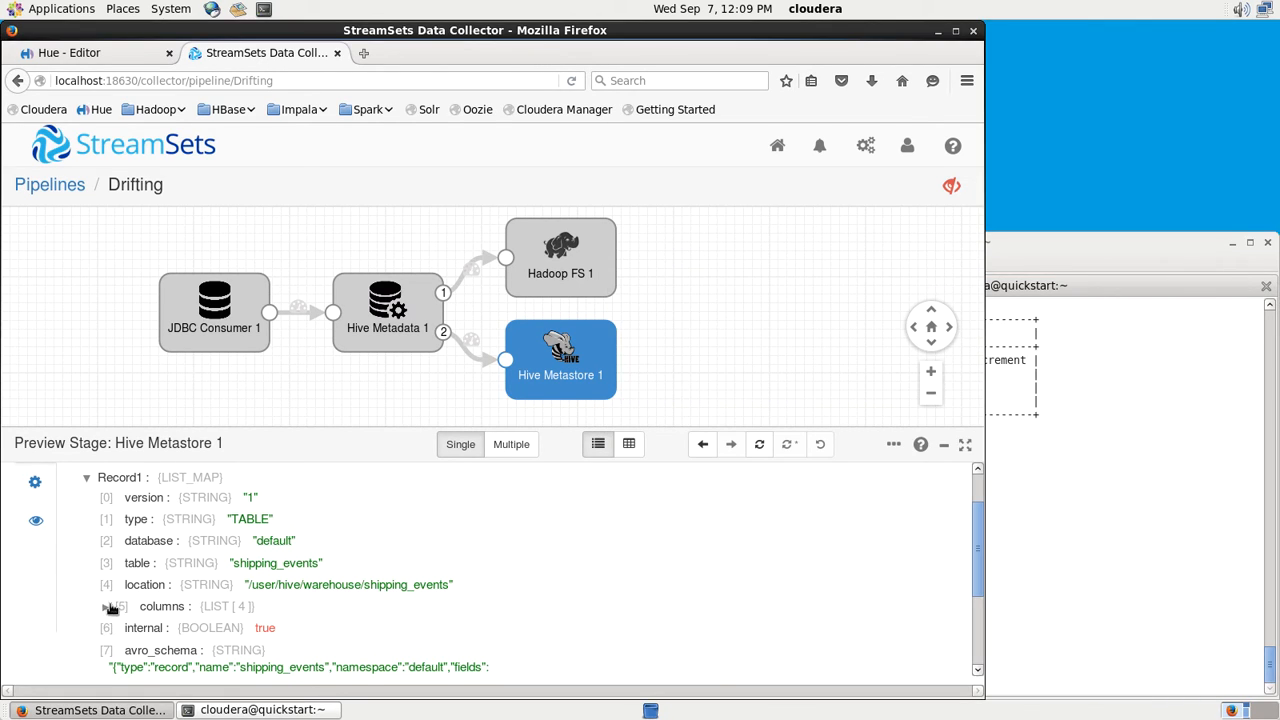
click(105, 606)
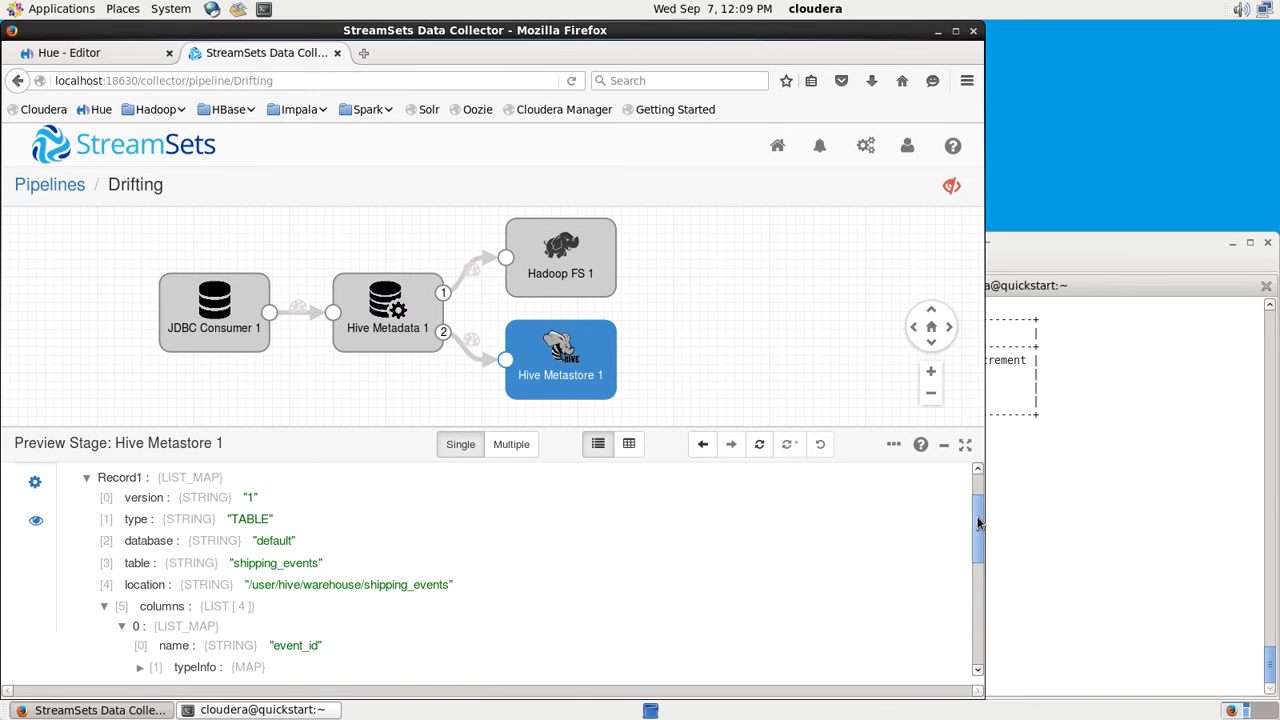
scroll(down, 3)
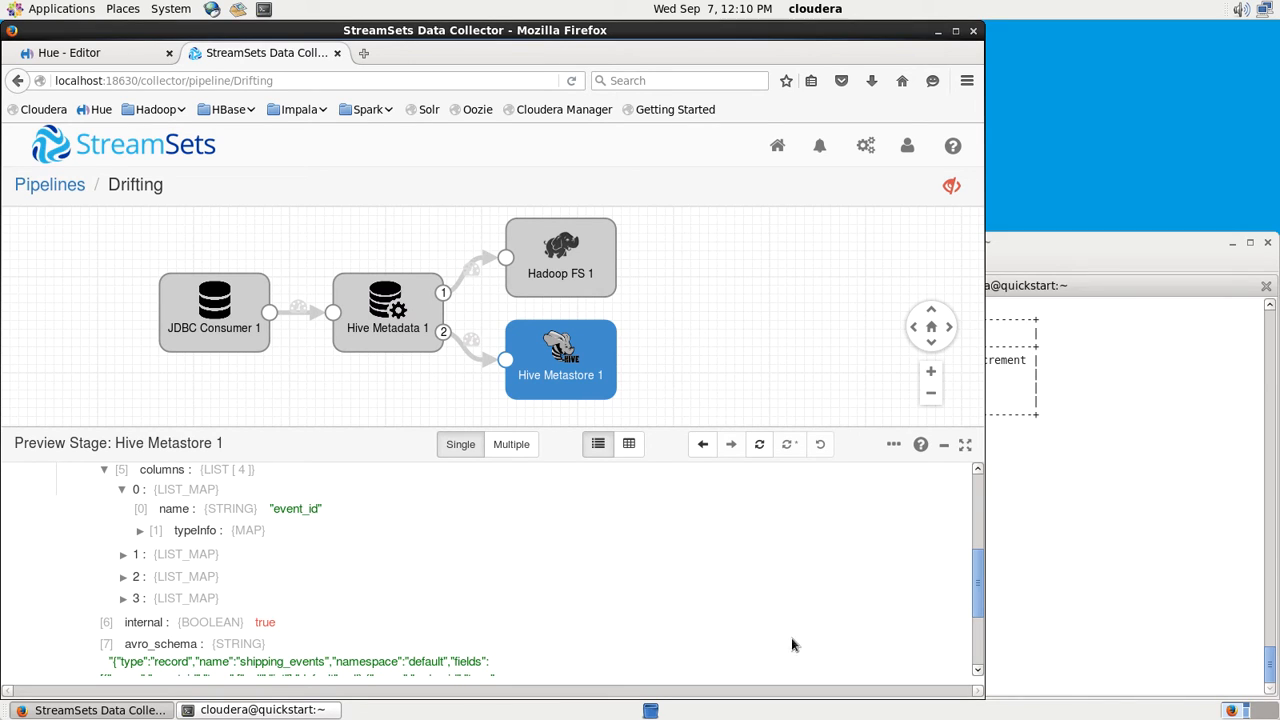
scroll(down, 3)
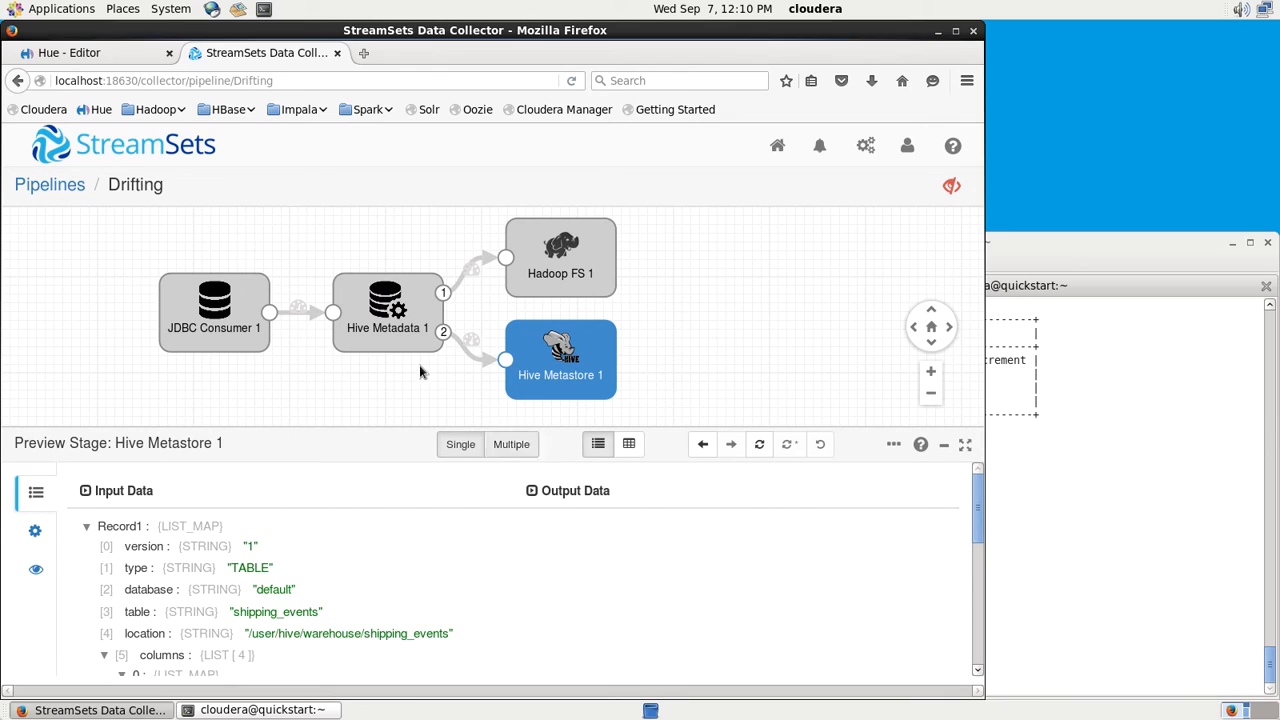
- Reselect Hive Metadata 1 and then Hive Metastore 1 in the preview
click(387, 312)
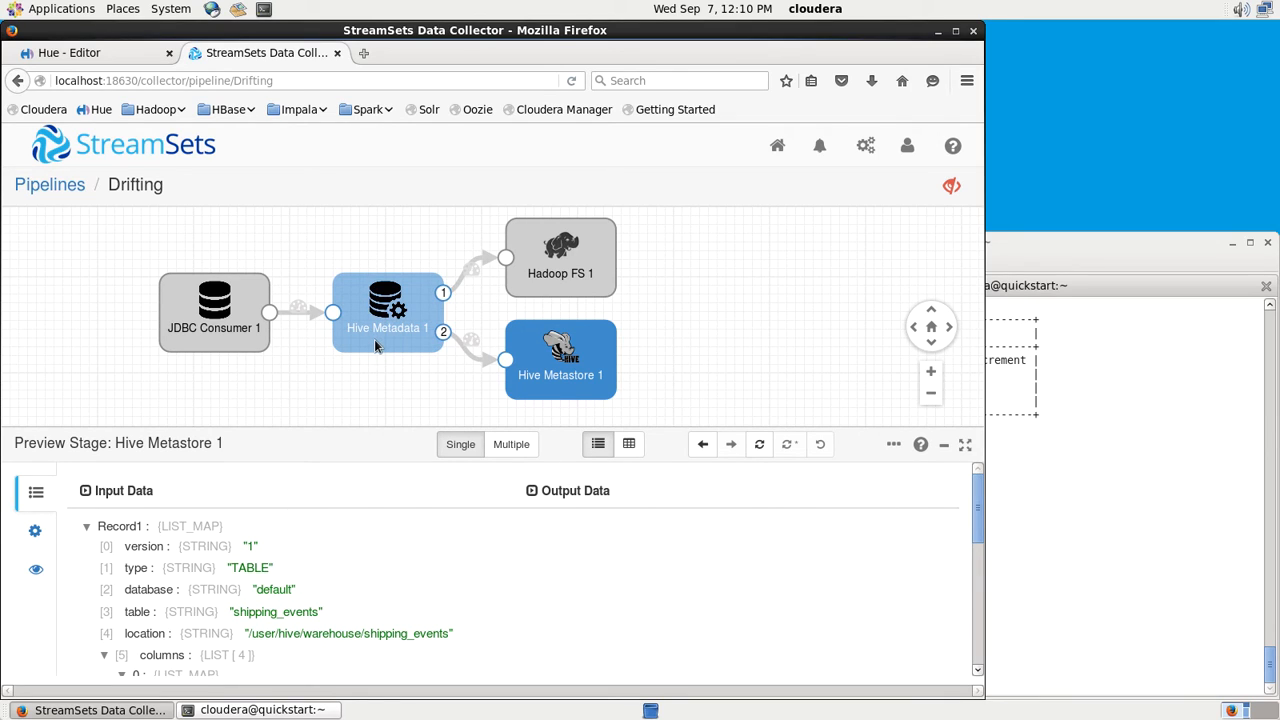
click(560, 360)
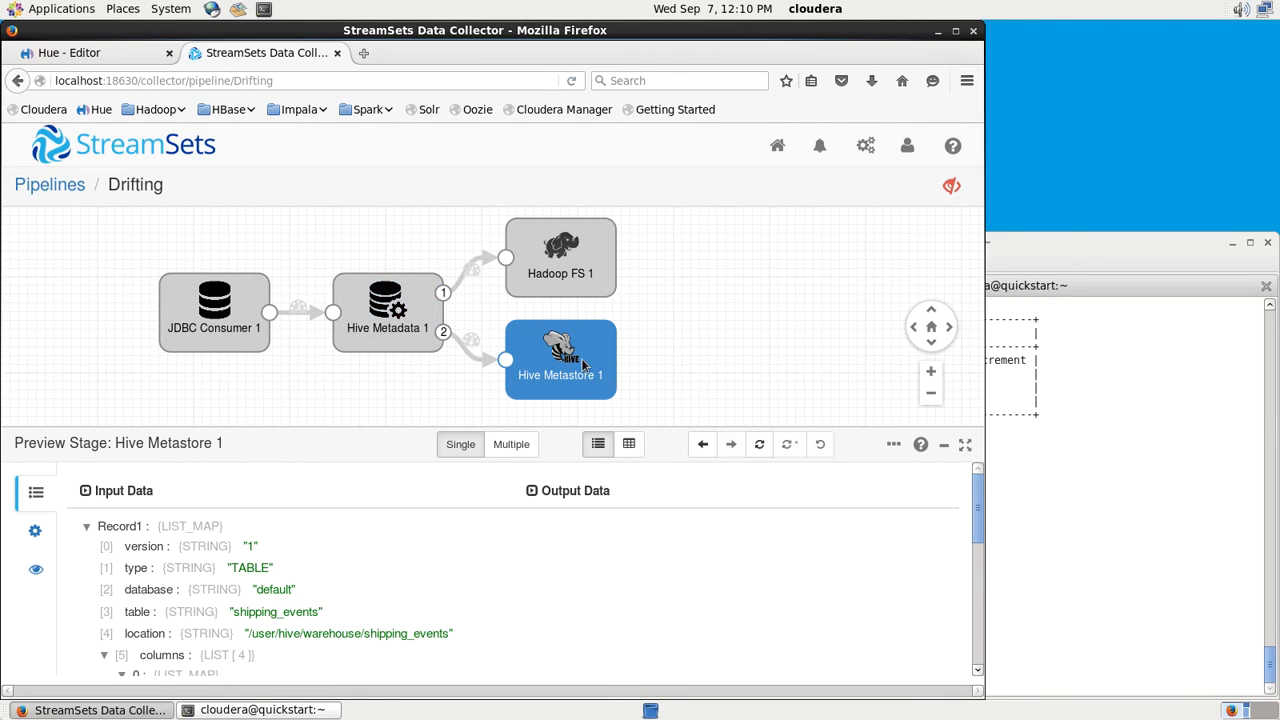
mouse_move(568, 393)
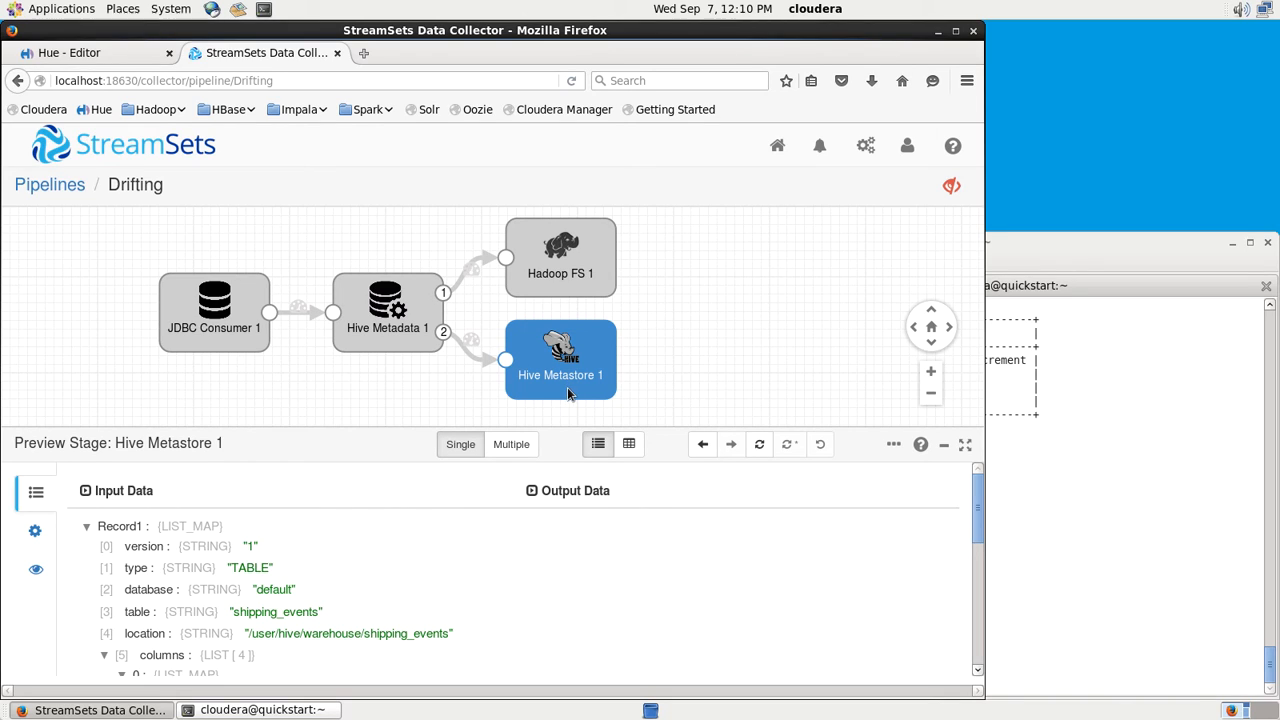
mouse_move(575, 393)
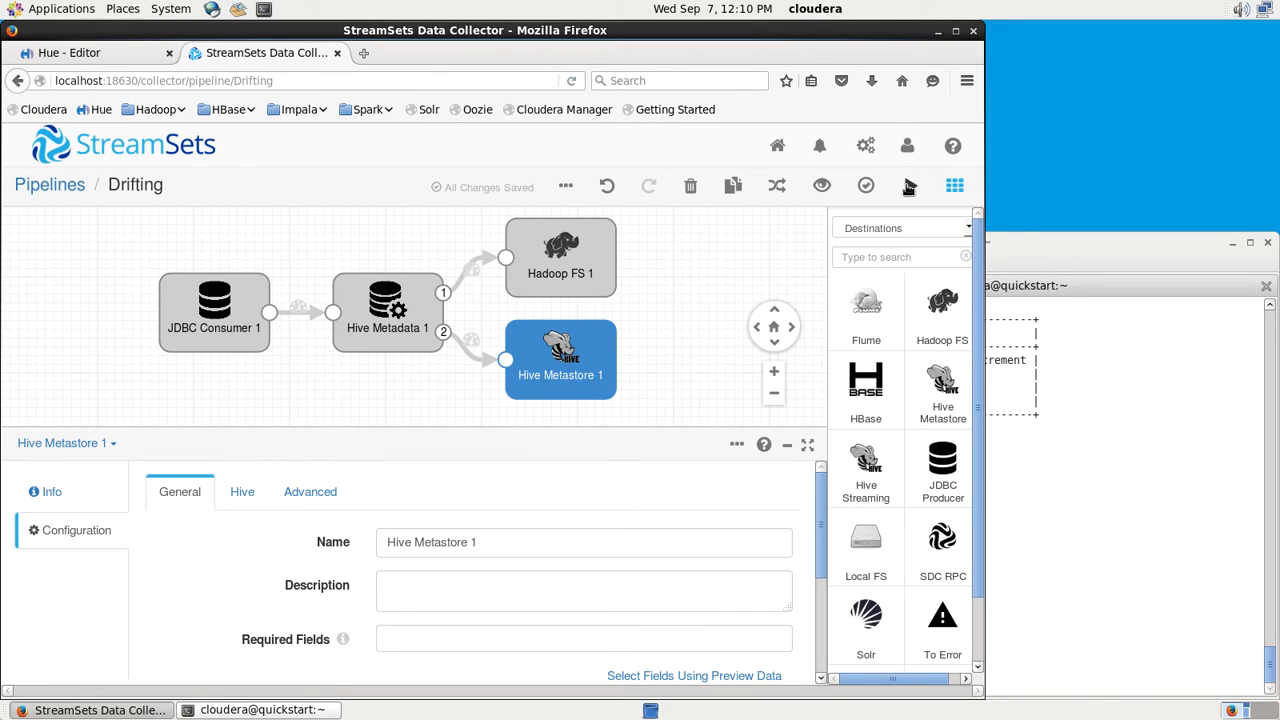
mouse_move(910, 186)
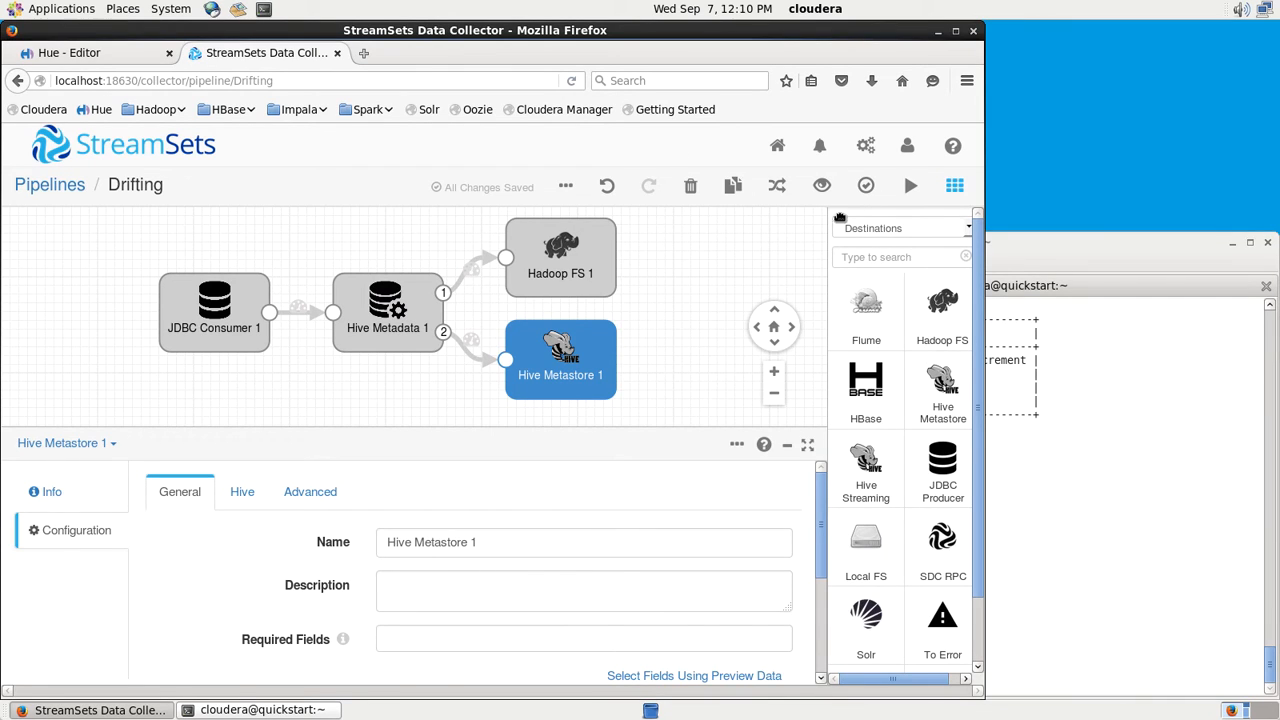
- Start the Drifting pipeline and view Hive Metadata 1's counts: 3 in, 3 and 1 out
click(910, 185)
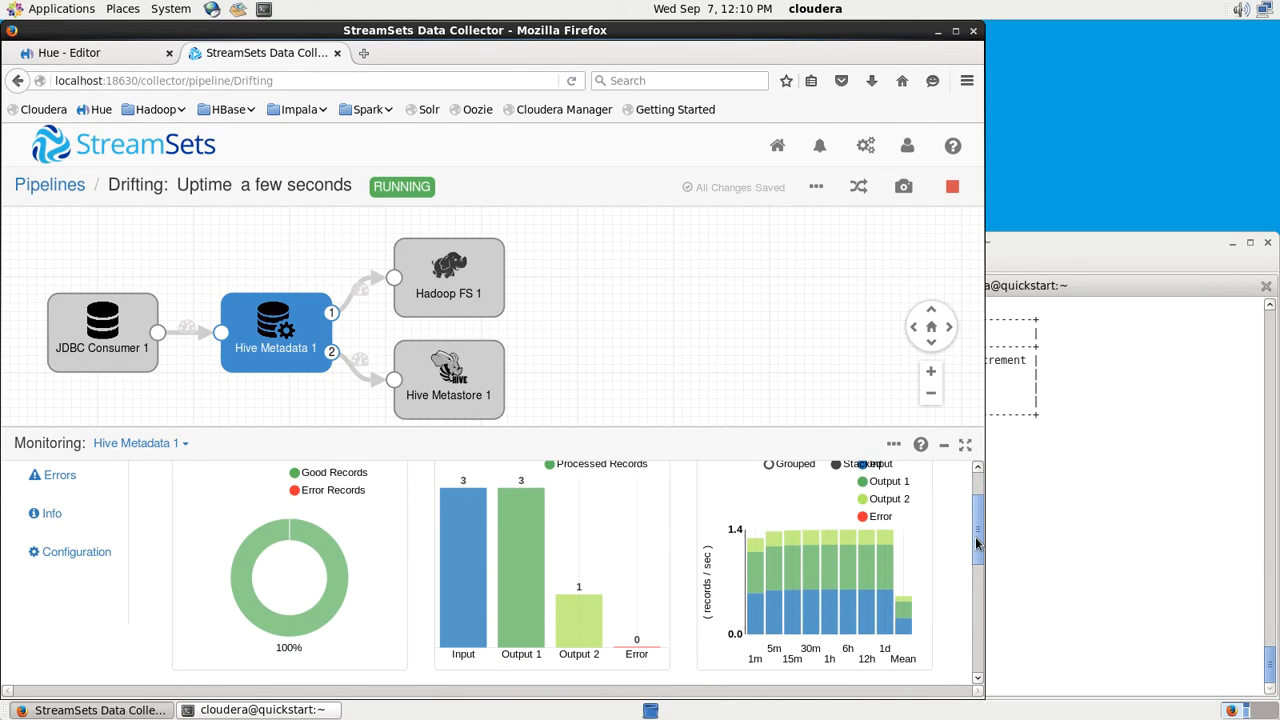
mouse_move(521, 540)
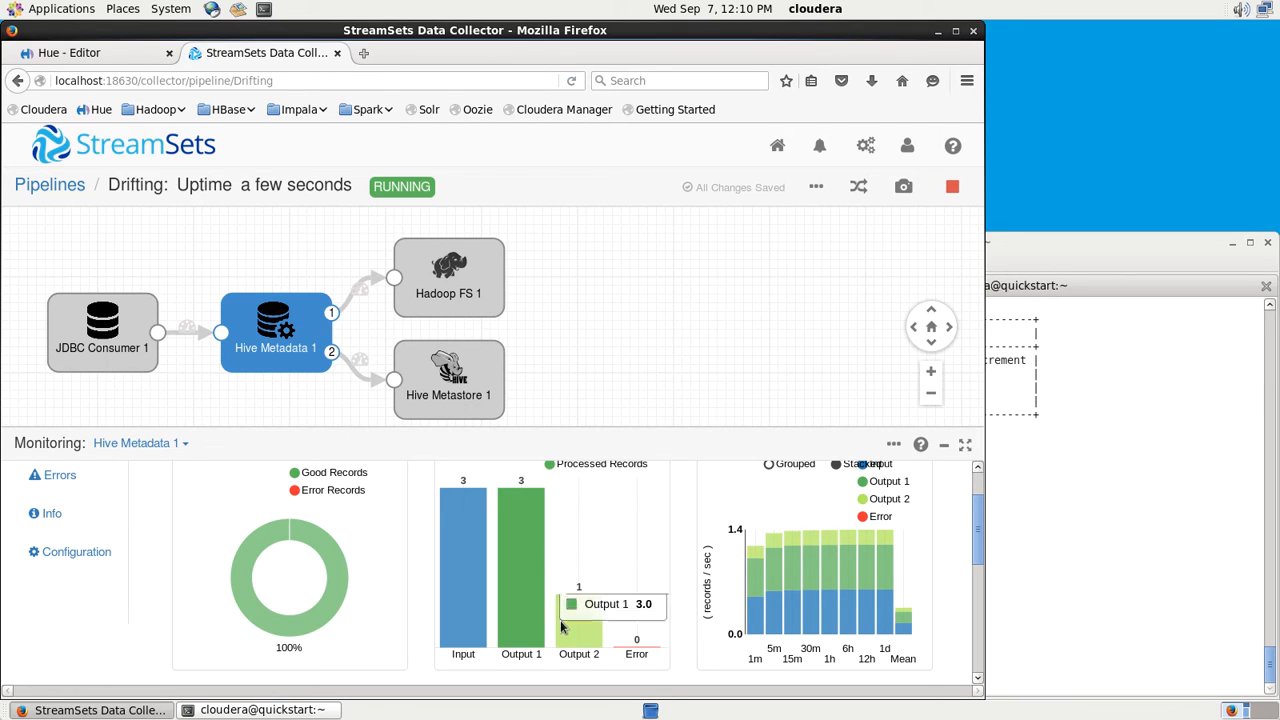
mouse_move(583, 624)
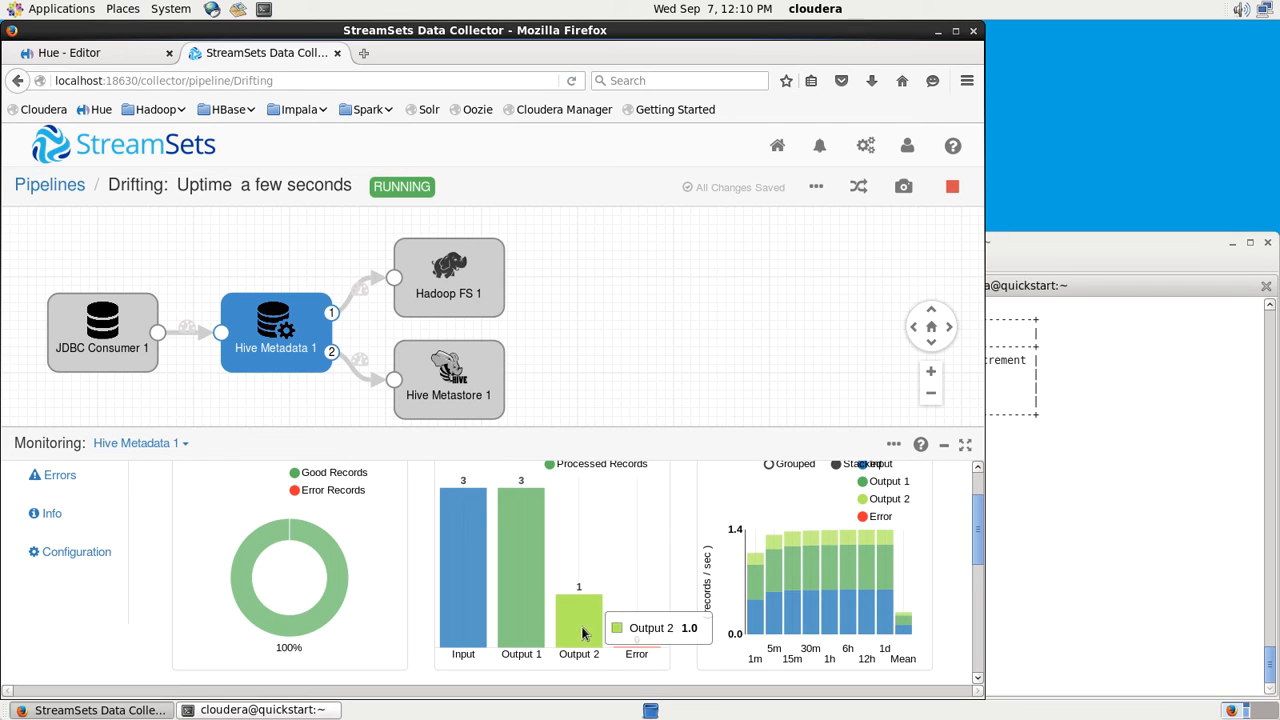
click(448, 378)
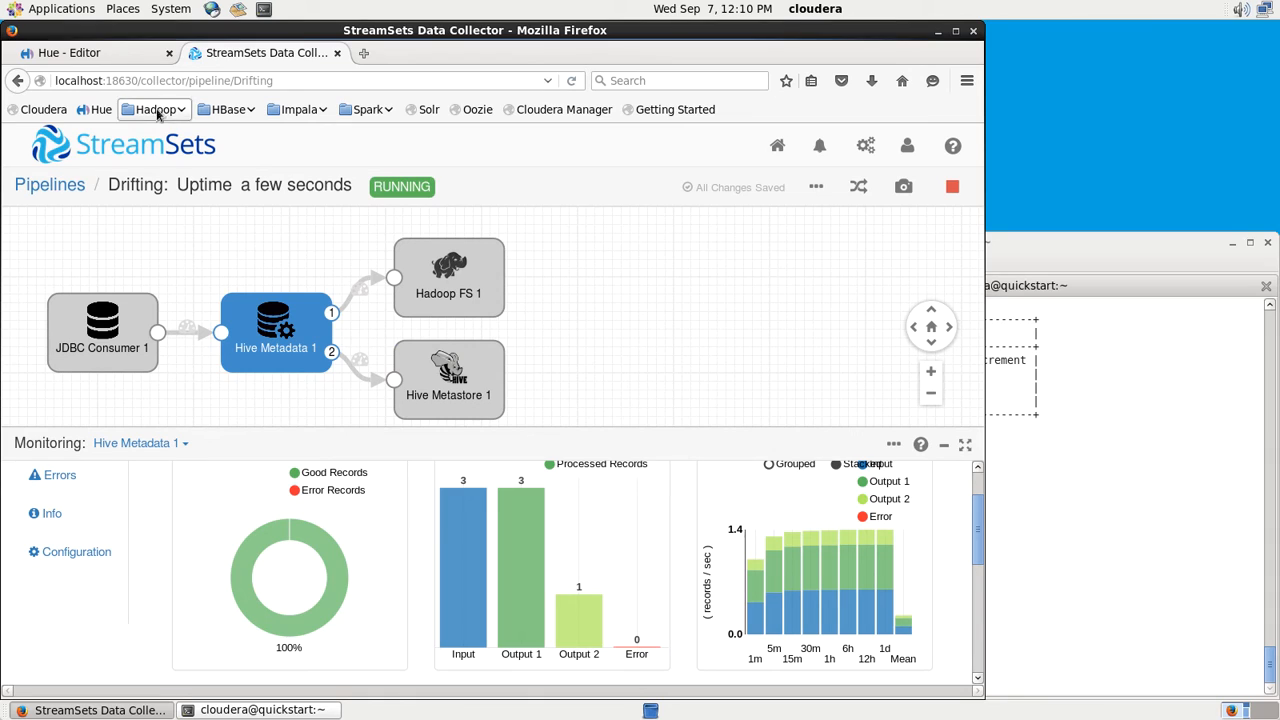
- In Hue's Hive editor, view the shipping_events columns: event_id, order_id, event_time, event_type
click(95, 52)
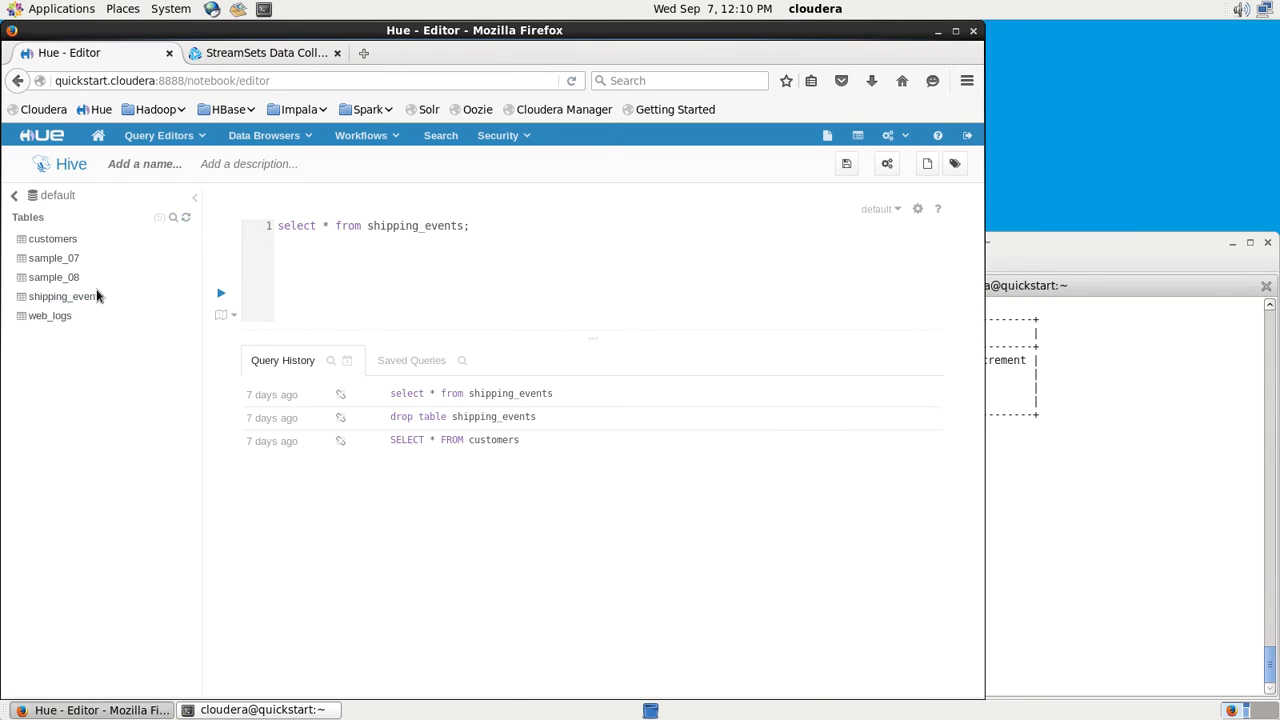
click(65, 296)
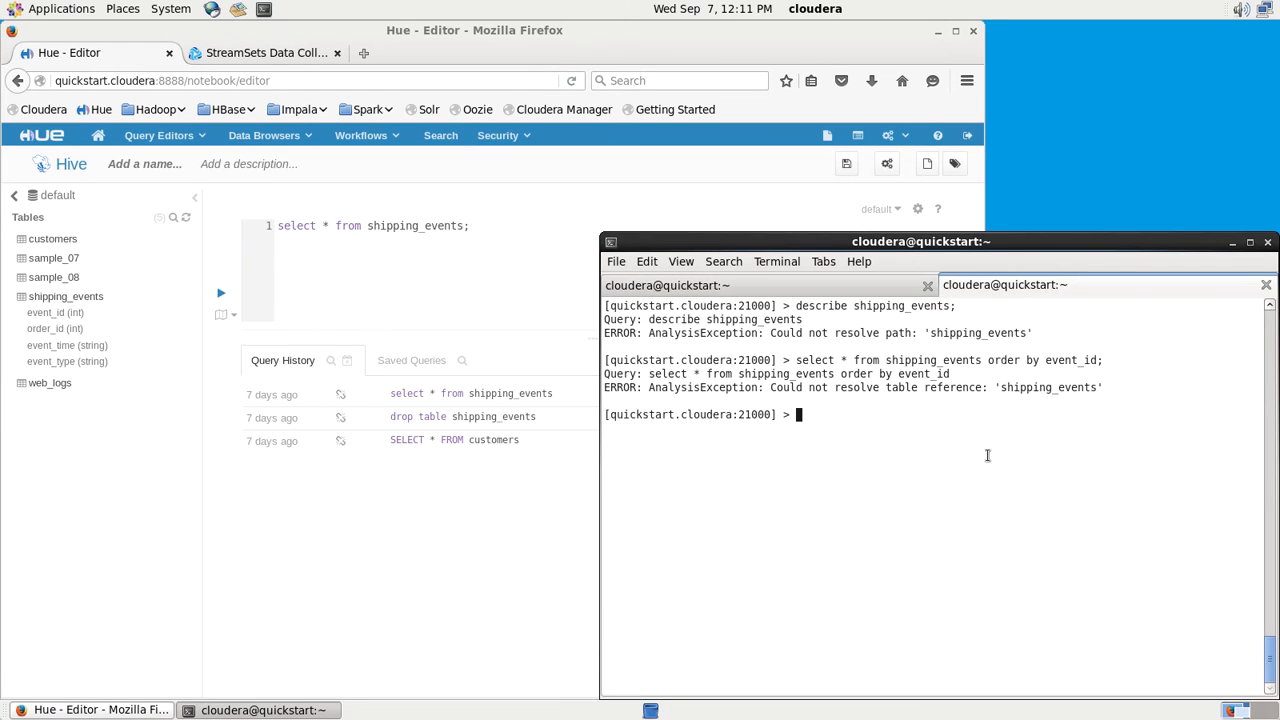
mouse_move(979, 448)
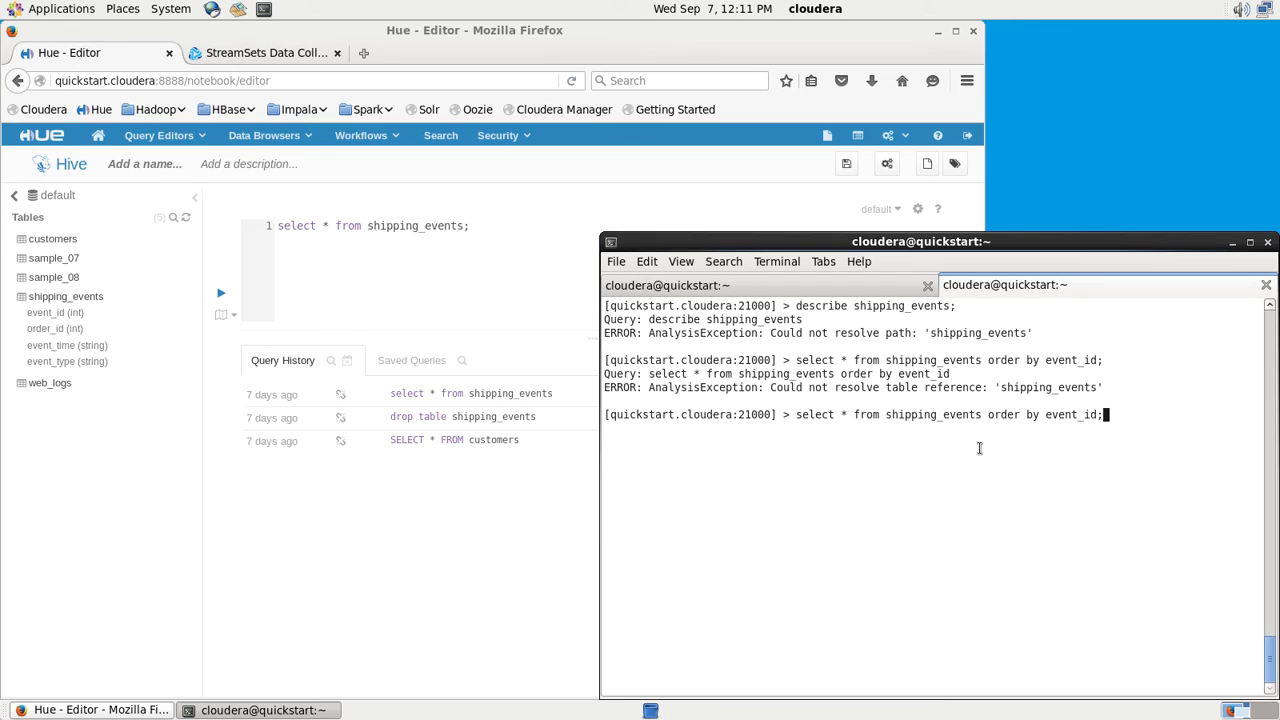
- Run 'invalidate metadata;' and query shipping_events by event_id, returning SHIPPED, ARRIVED, READY rows
text(invalidate metadata;)
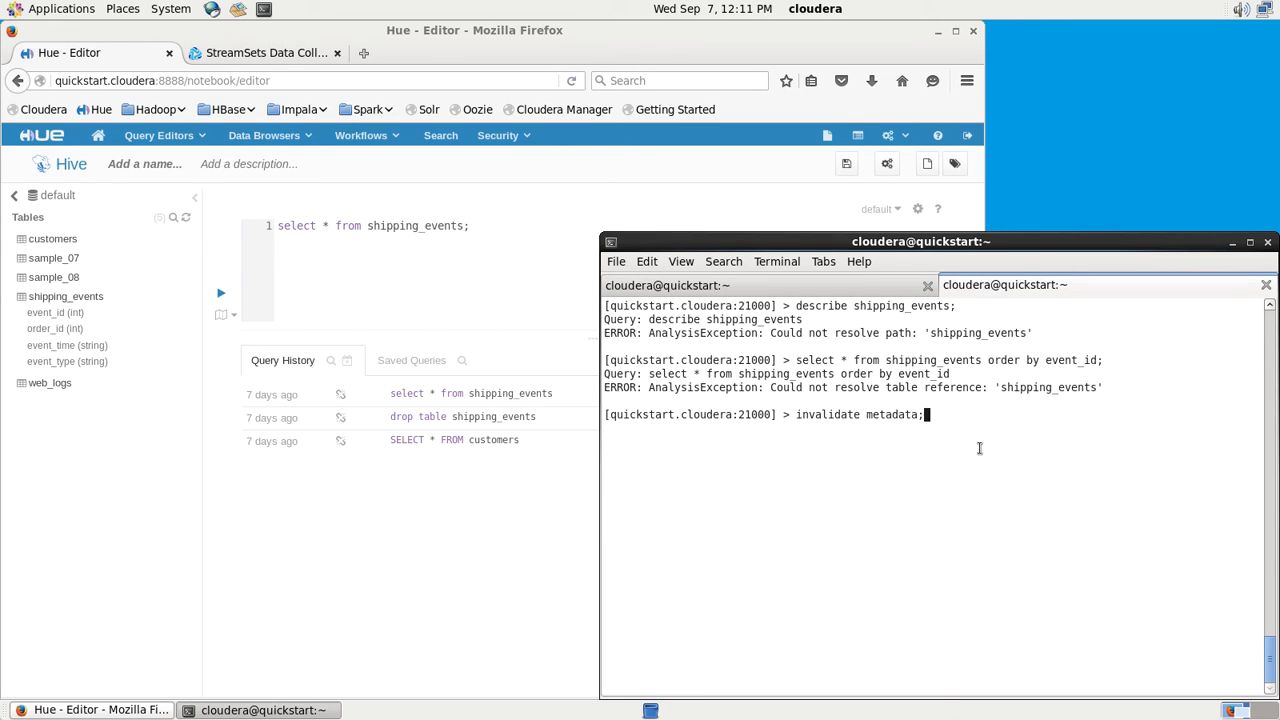
key(Return)
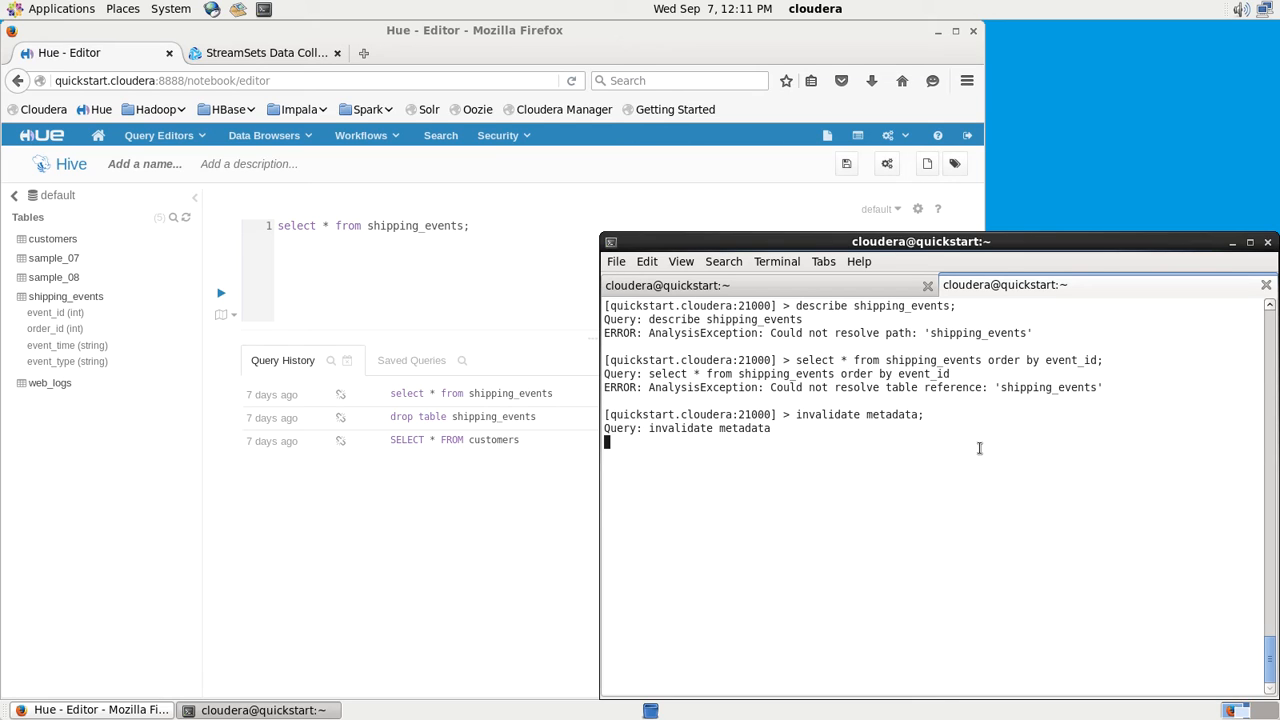
key(Return)
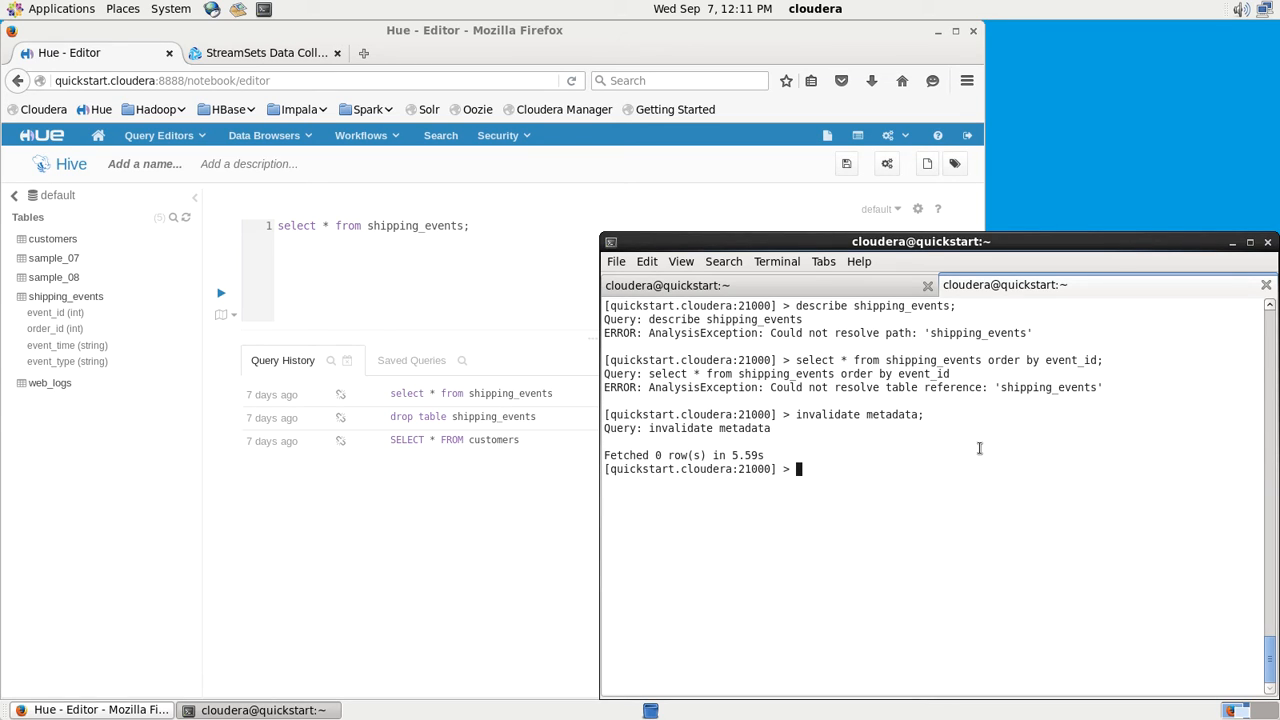
text(select * from shipping_events order by event_id;)
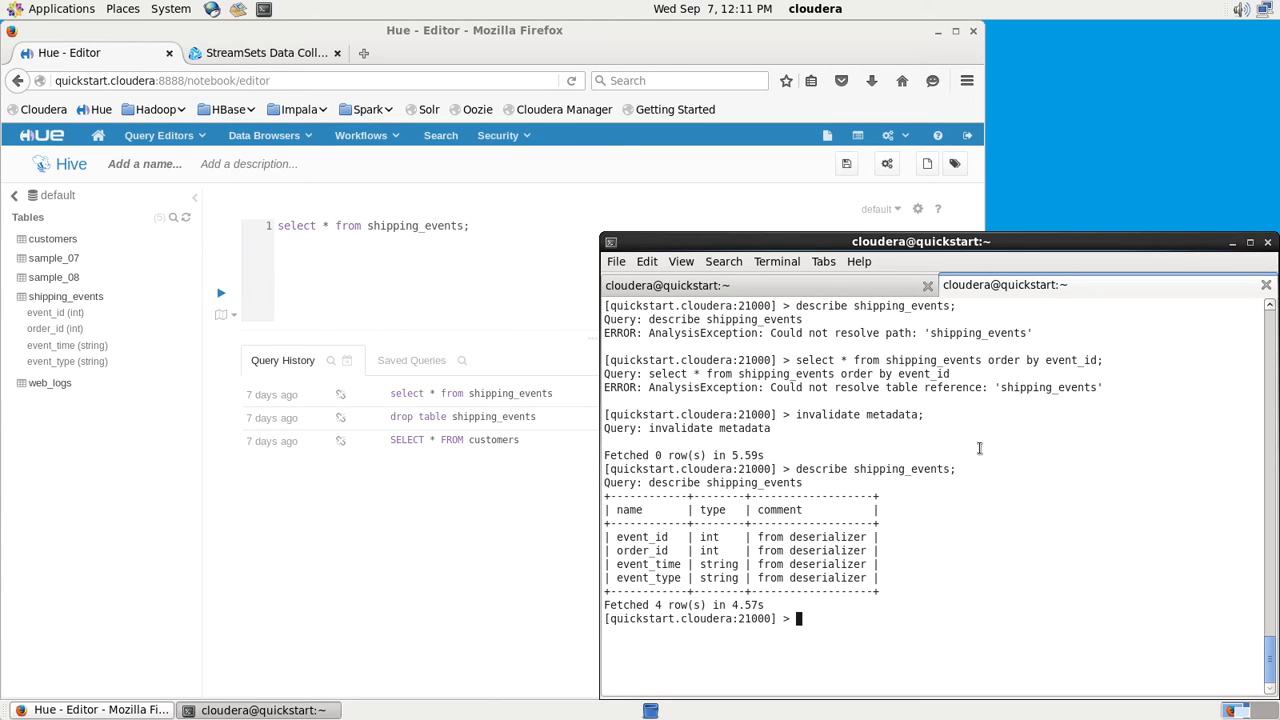
mouse_move(866, 500)
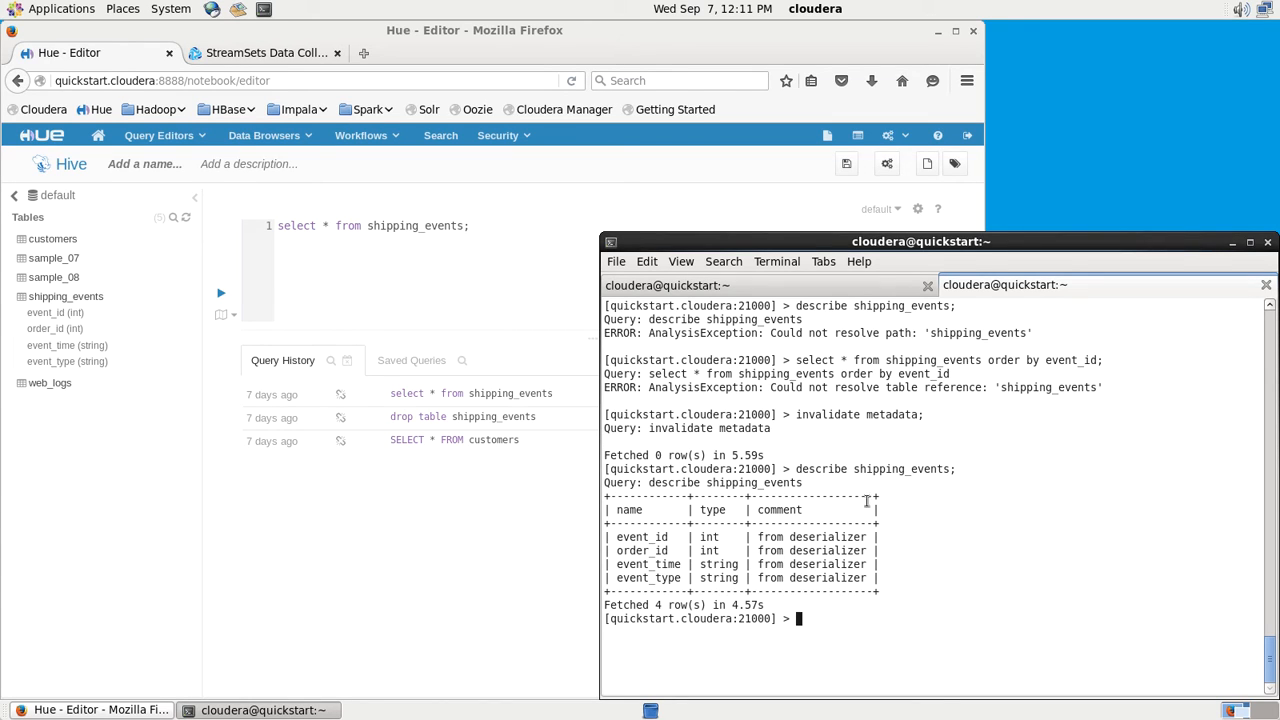
mouse_move(927, 534)
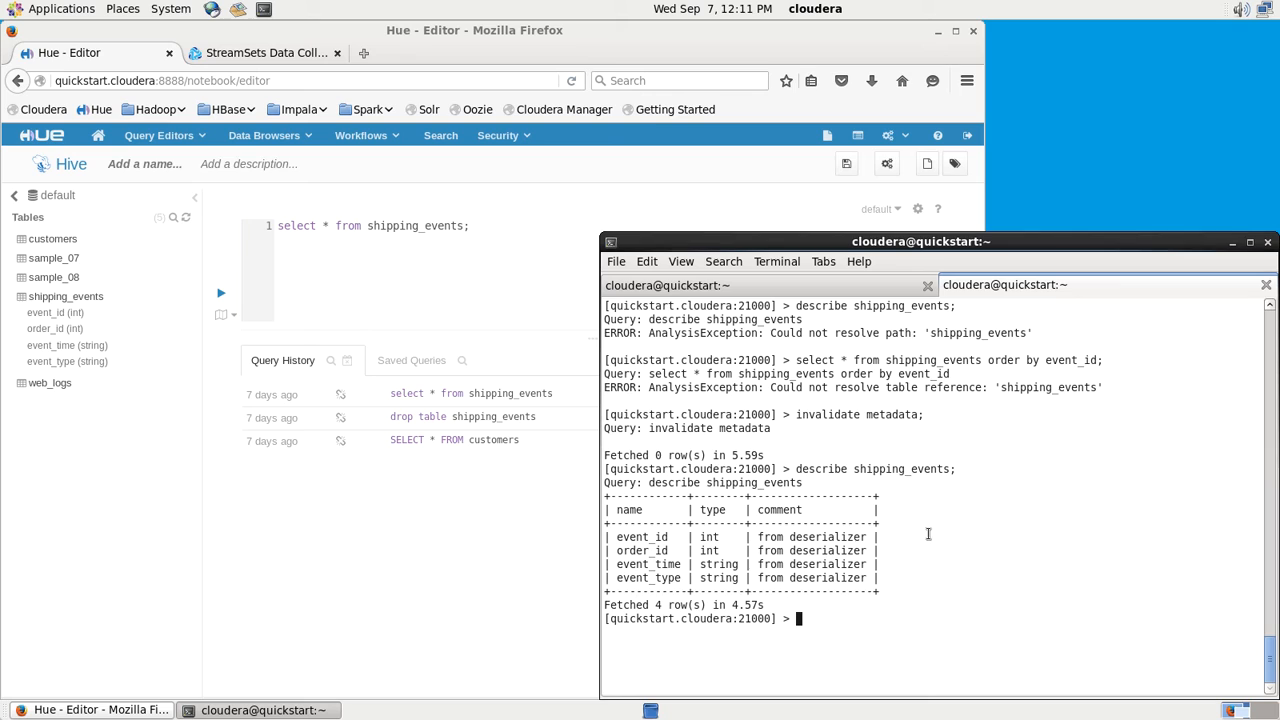
text(invalidate metadata;)
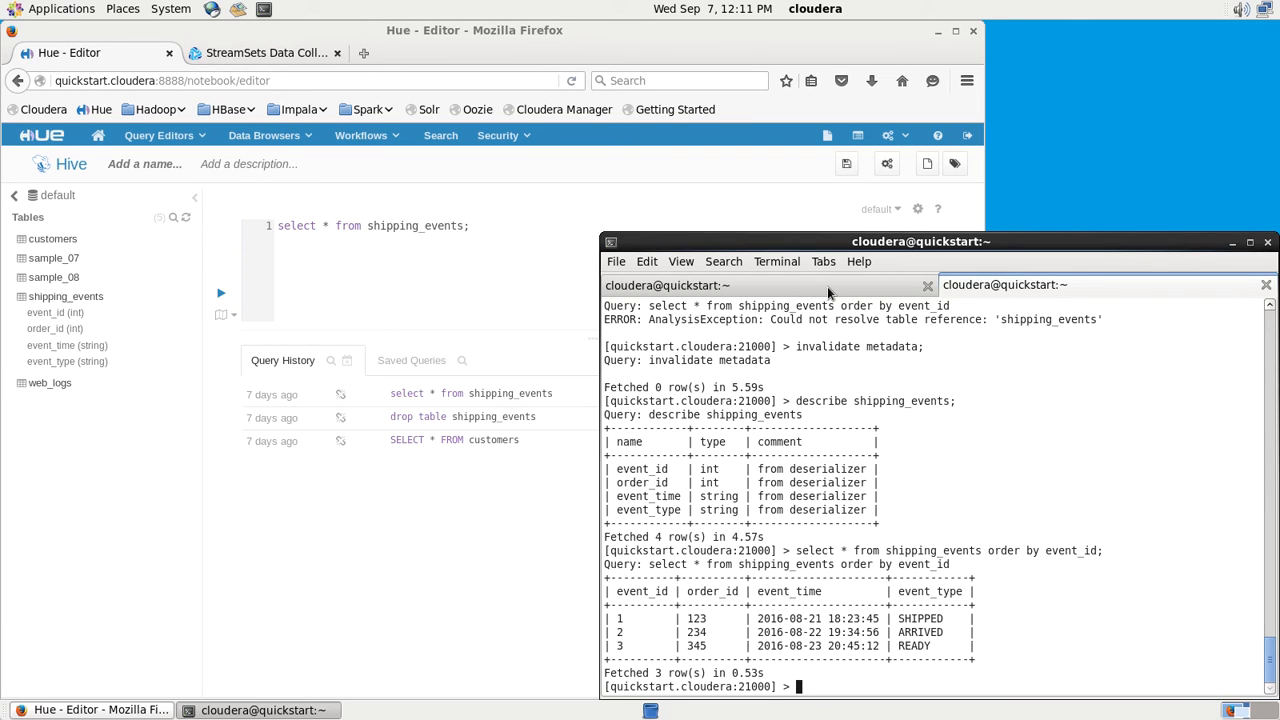
- Run step2.sql in MySQL, then inspect the Drifting pipeline's Hadoop FS 1 stage counts
click(262, 52)
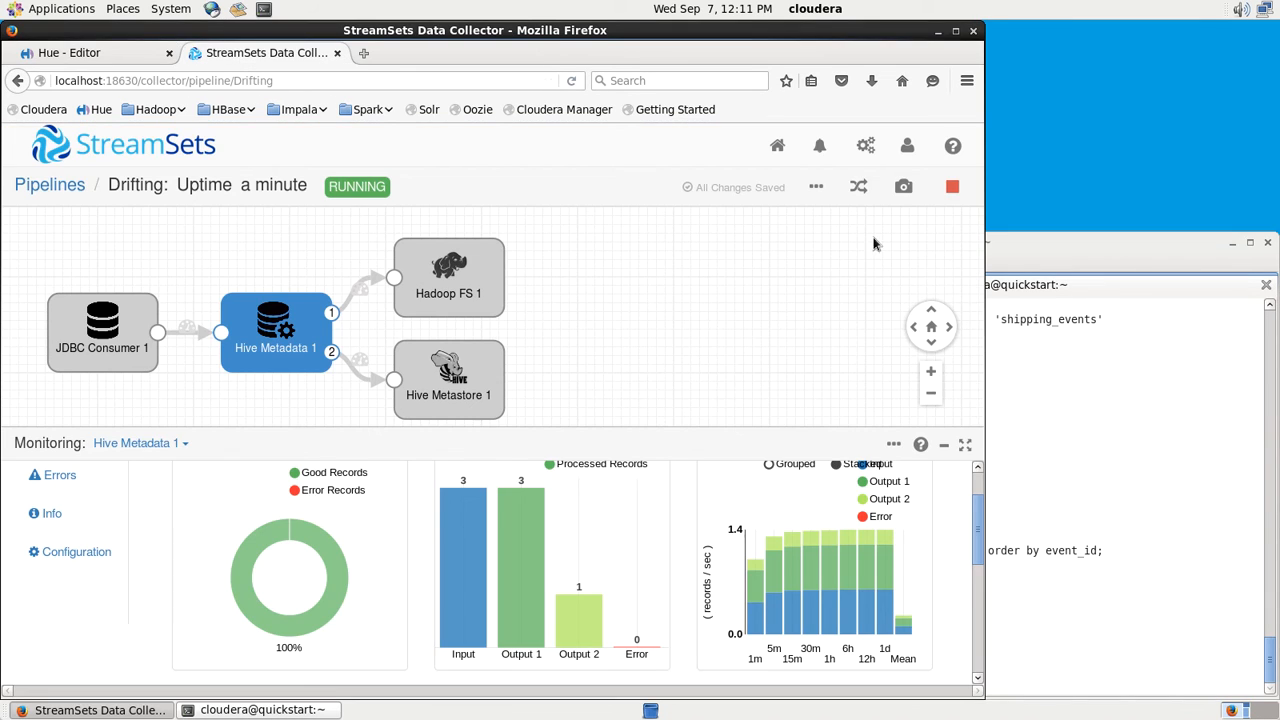
click(775, 285)
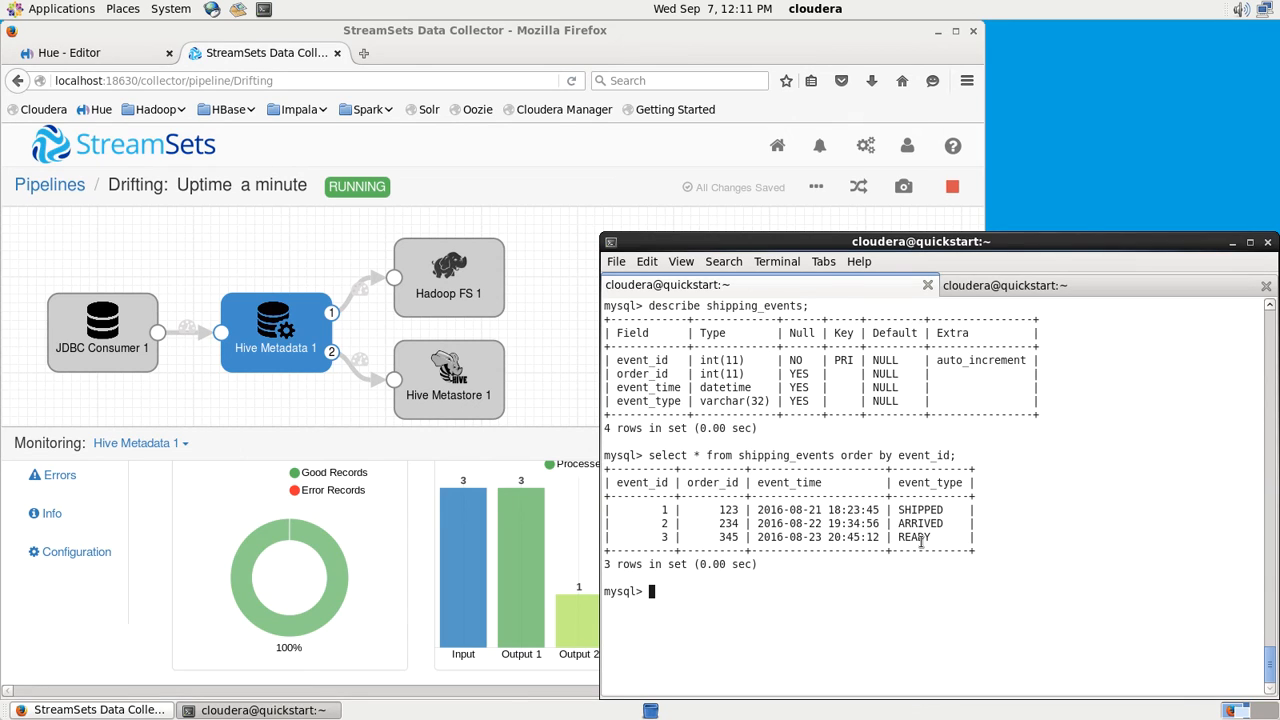
text(\. step)
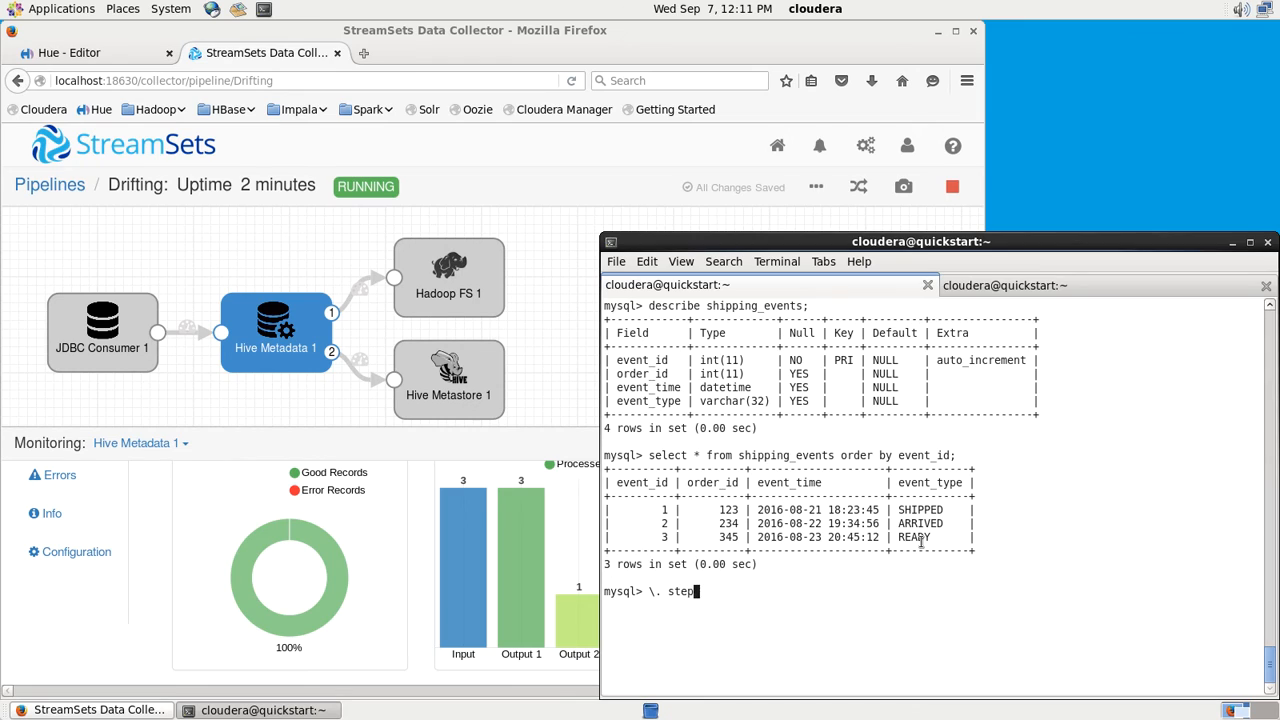
text(2.sql)
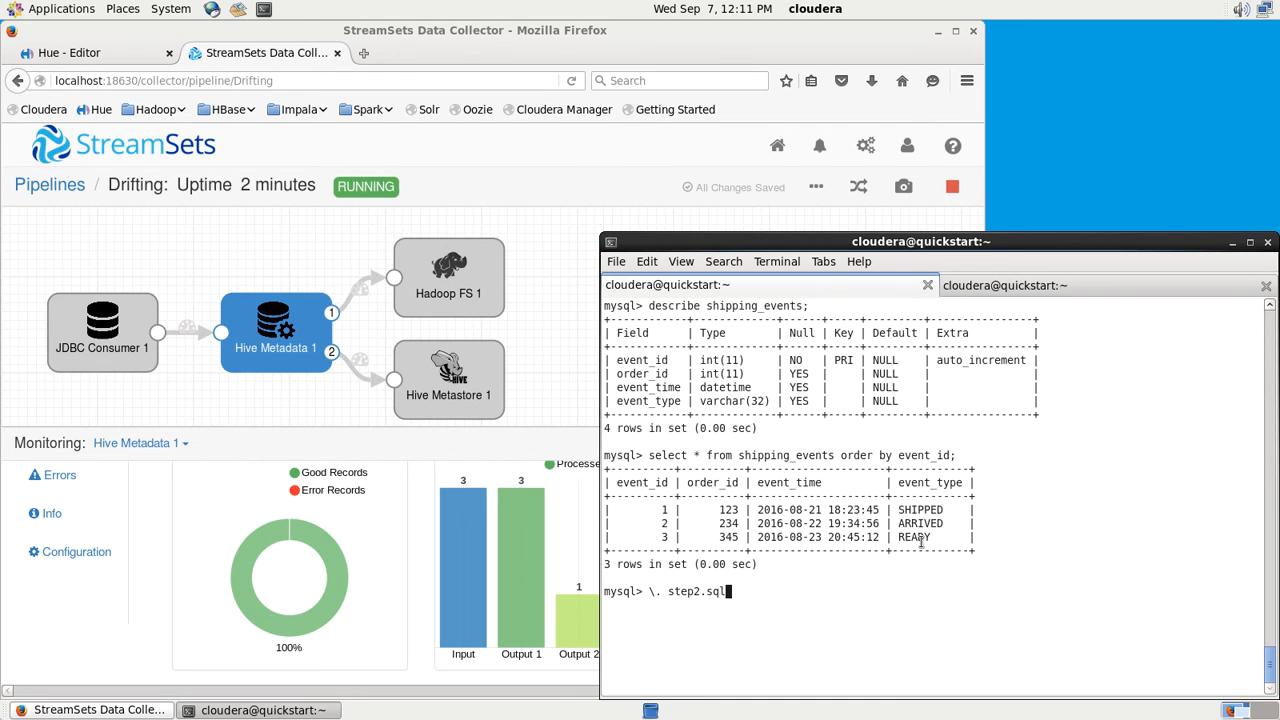
key(Return)
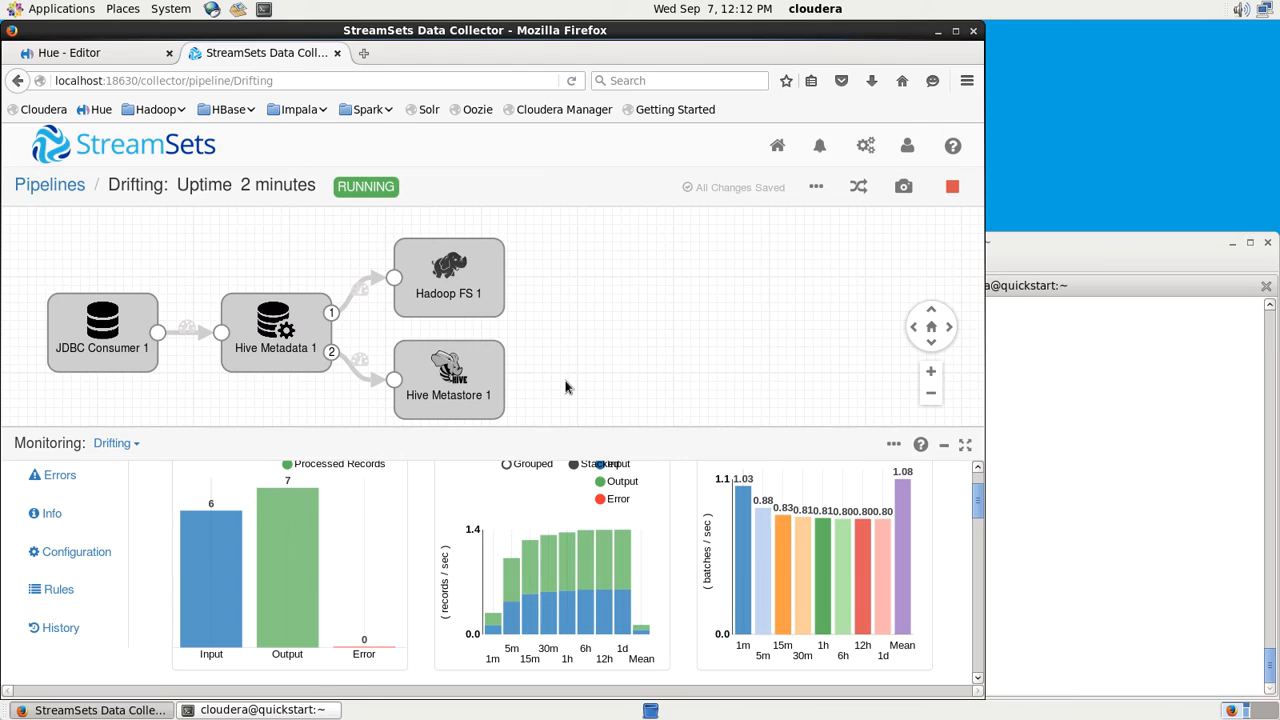
mouse_move(211, 521)
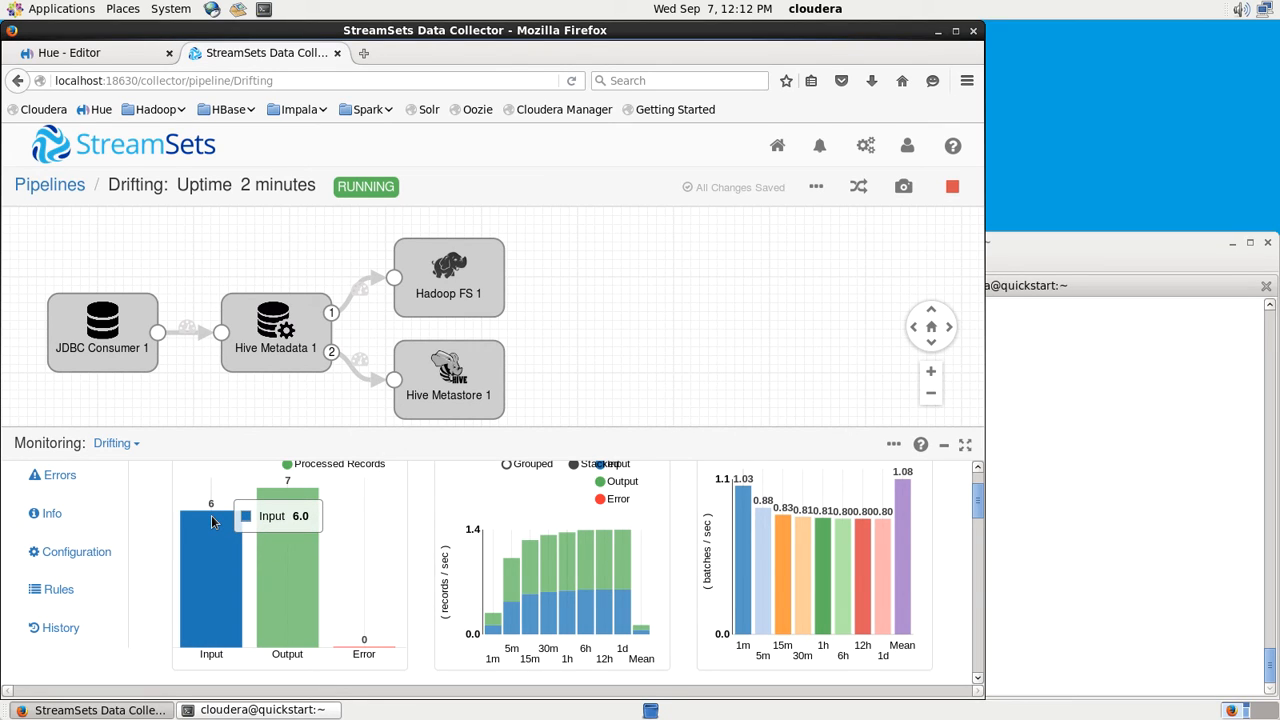
mouse_move(250, 555)
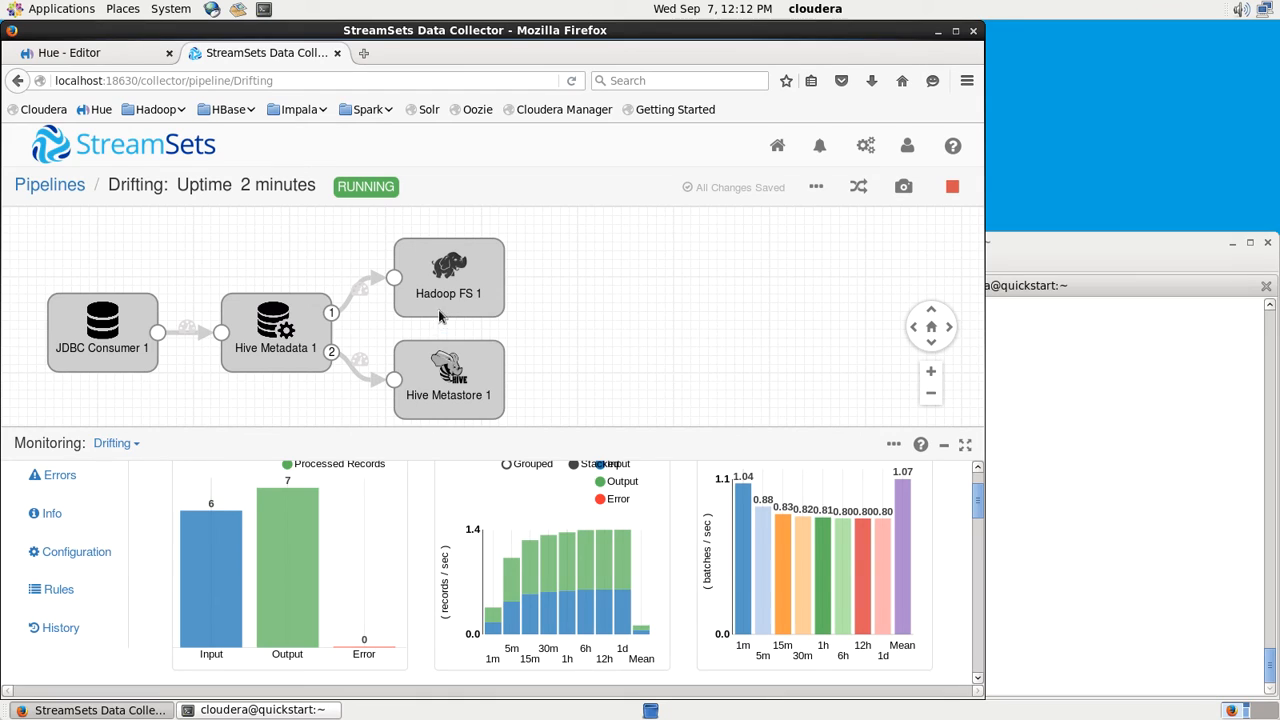
click(448, 277)
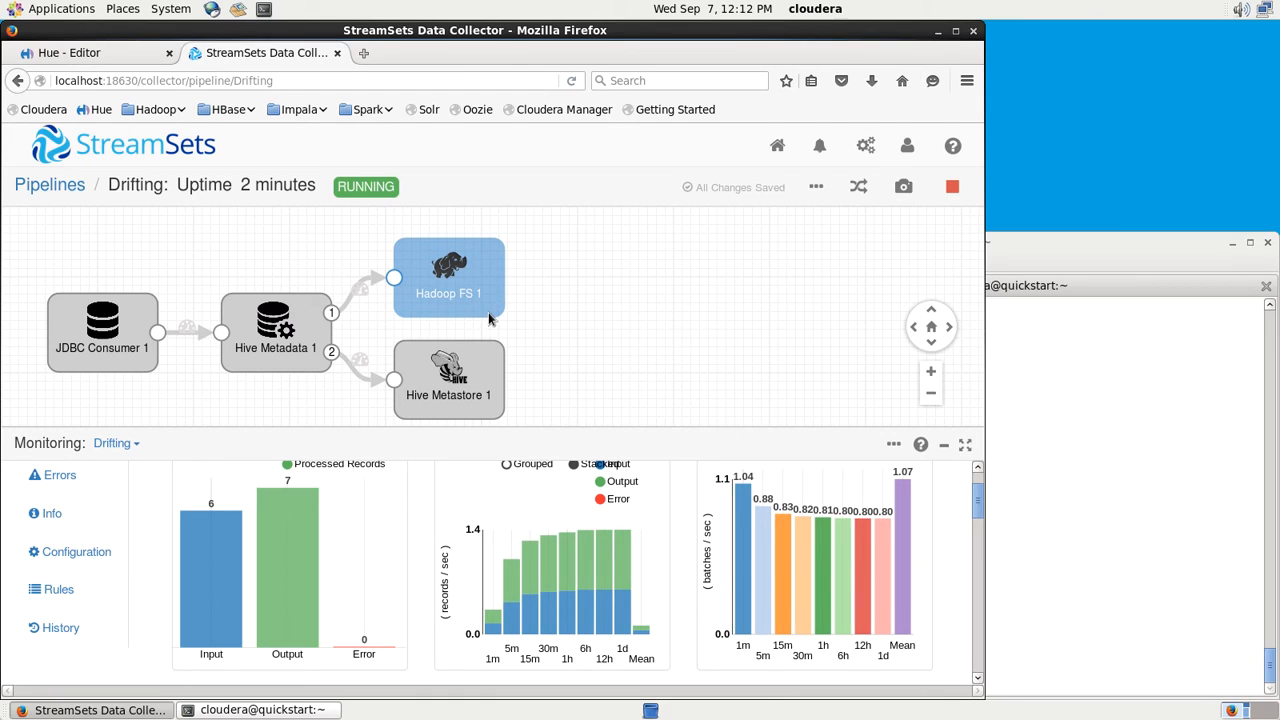
click(448, 379)
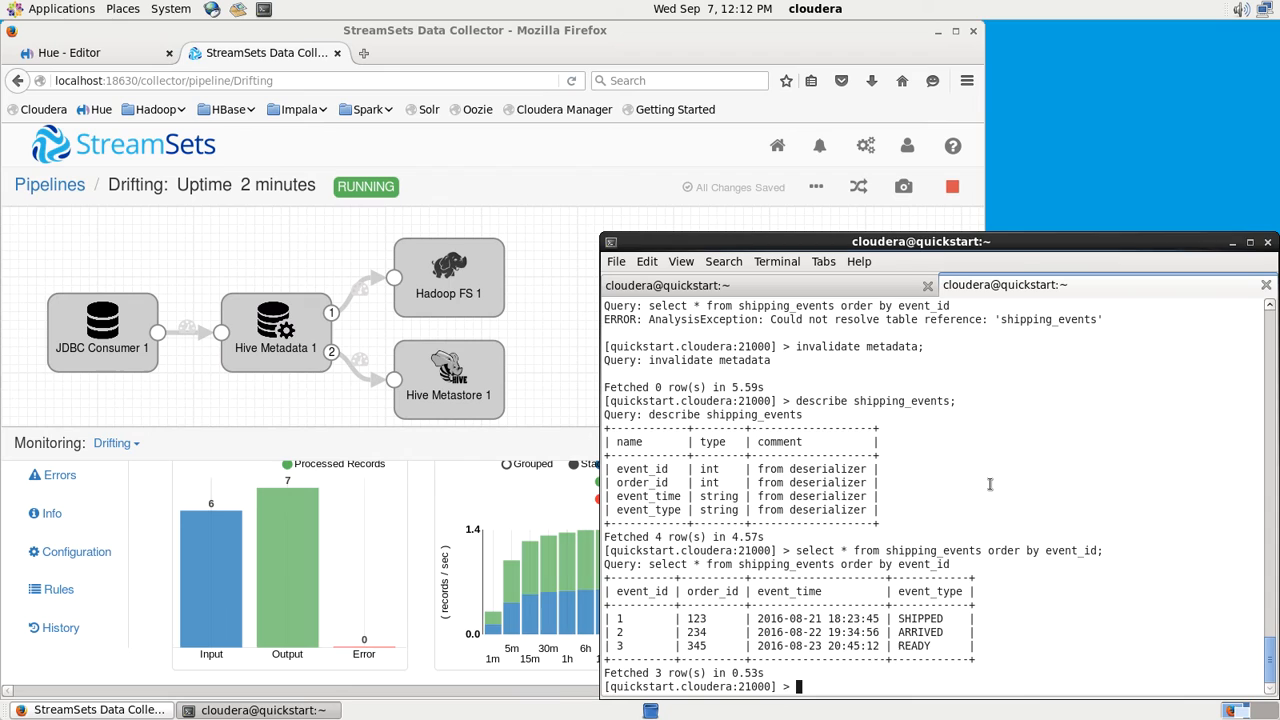
- Run 'refresh table shipping_events;' and list its rows ordered by event_id in impala-shell
text(refre)
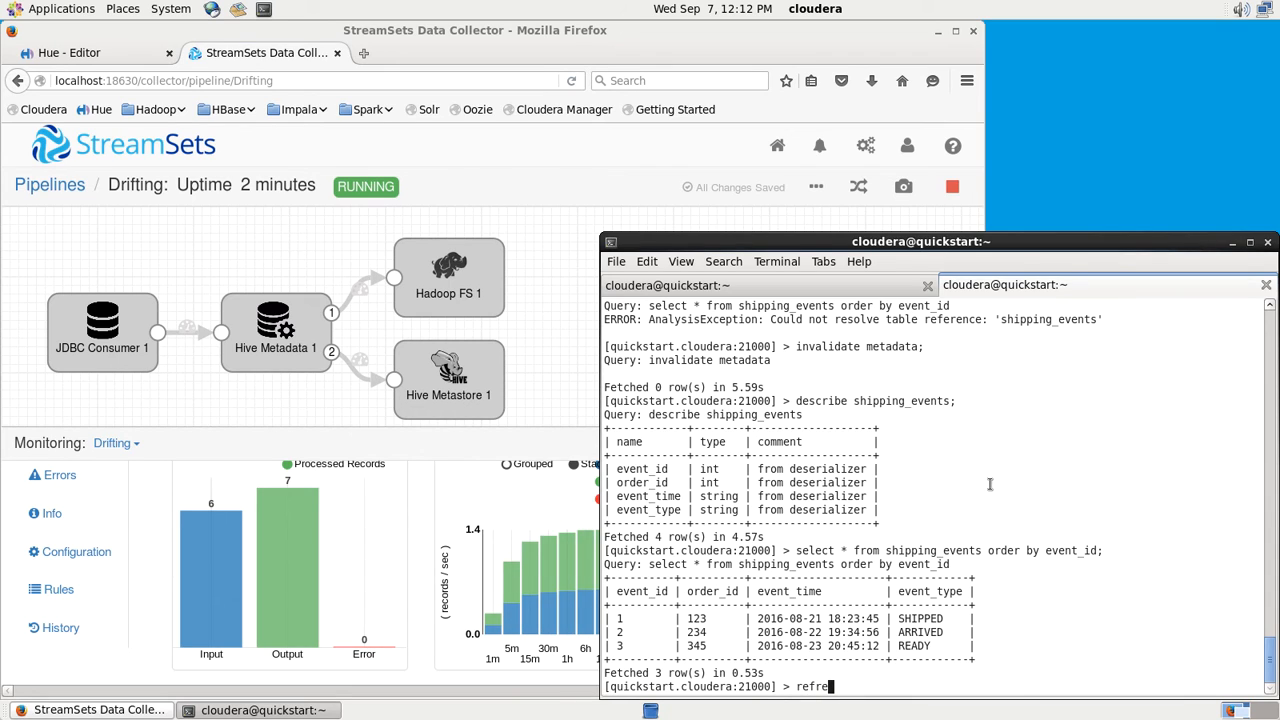
text(sh)
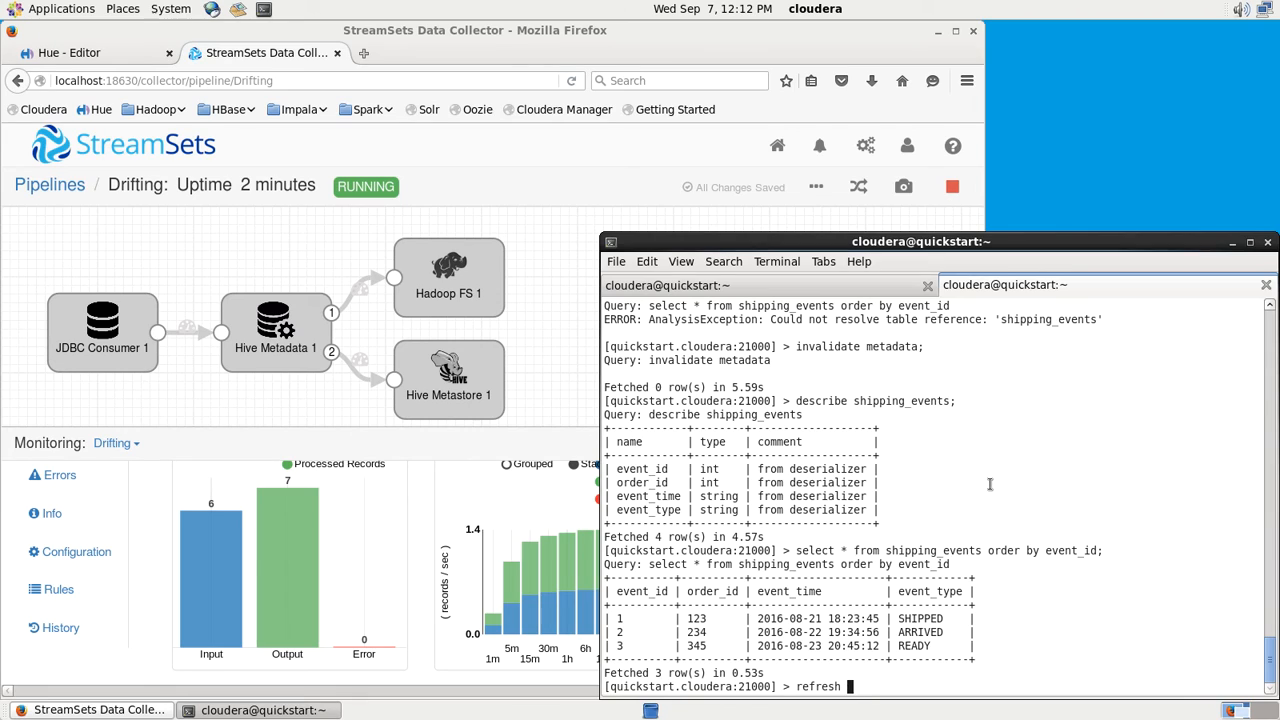
text(table)
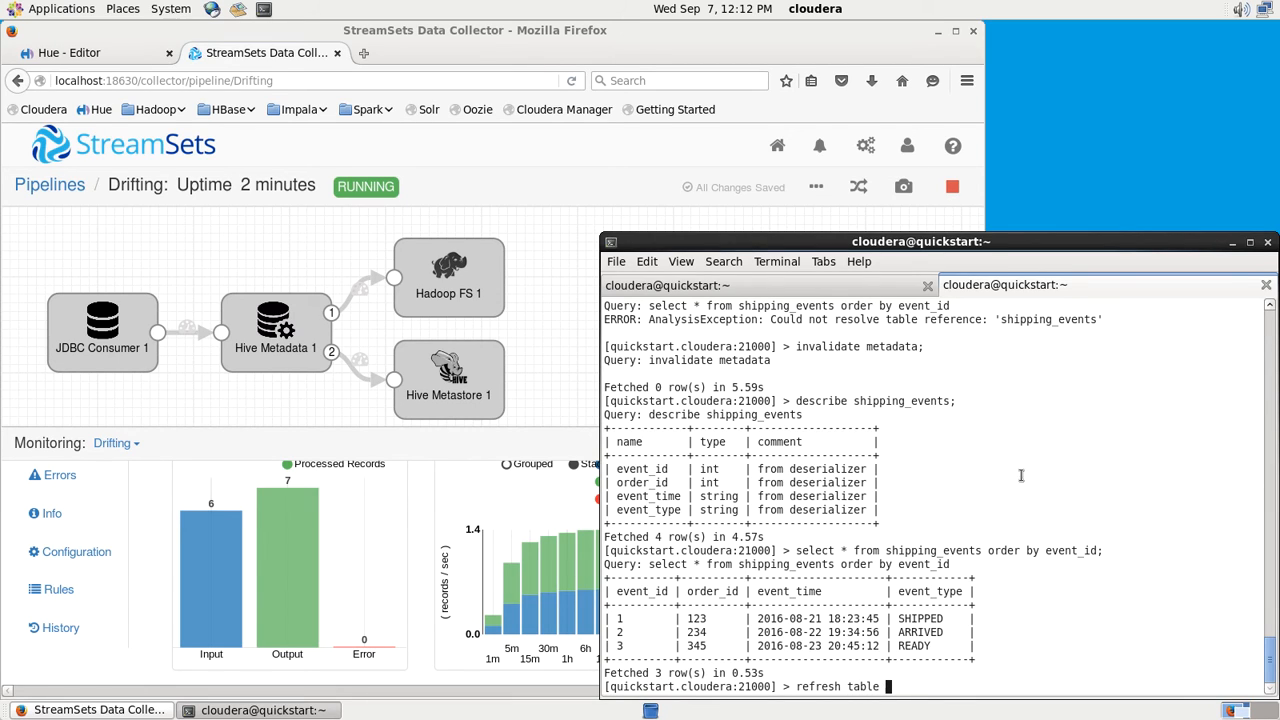
text(shipping_events;)
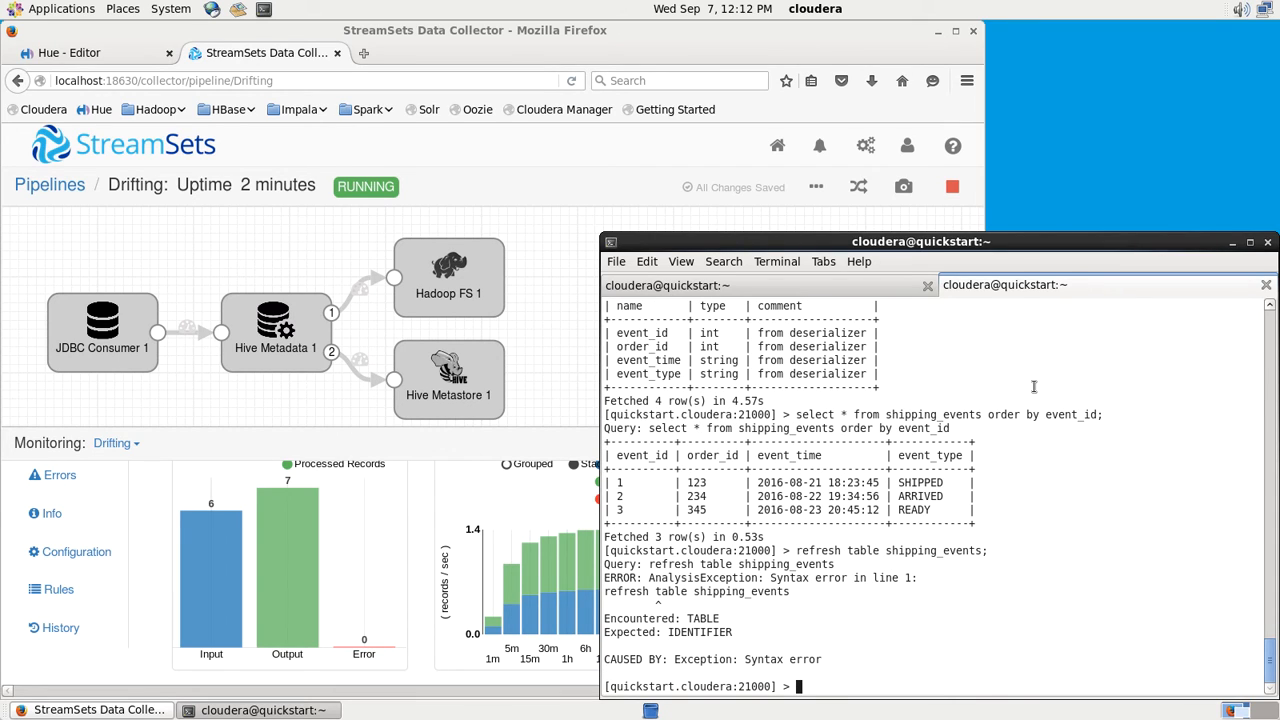
text(refresh table shipping_events;)
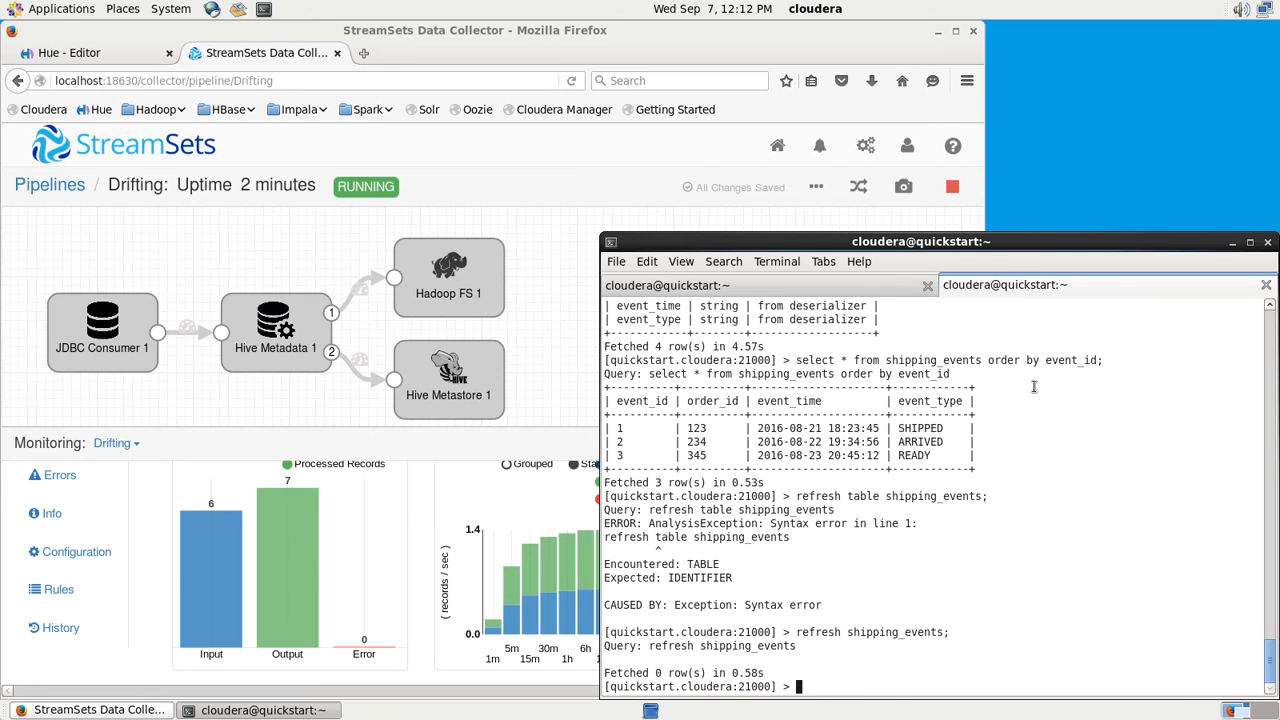
text(select * from shipping_events order by event_id;)
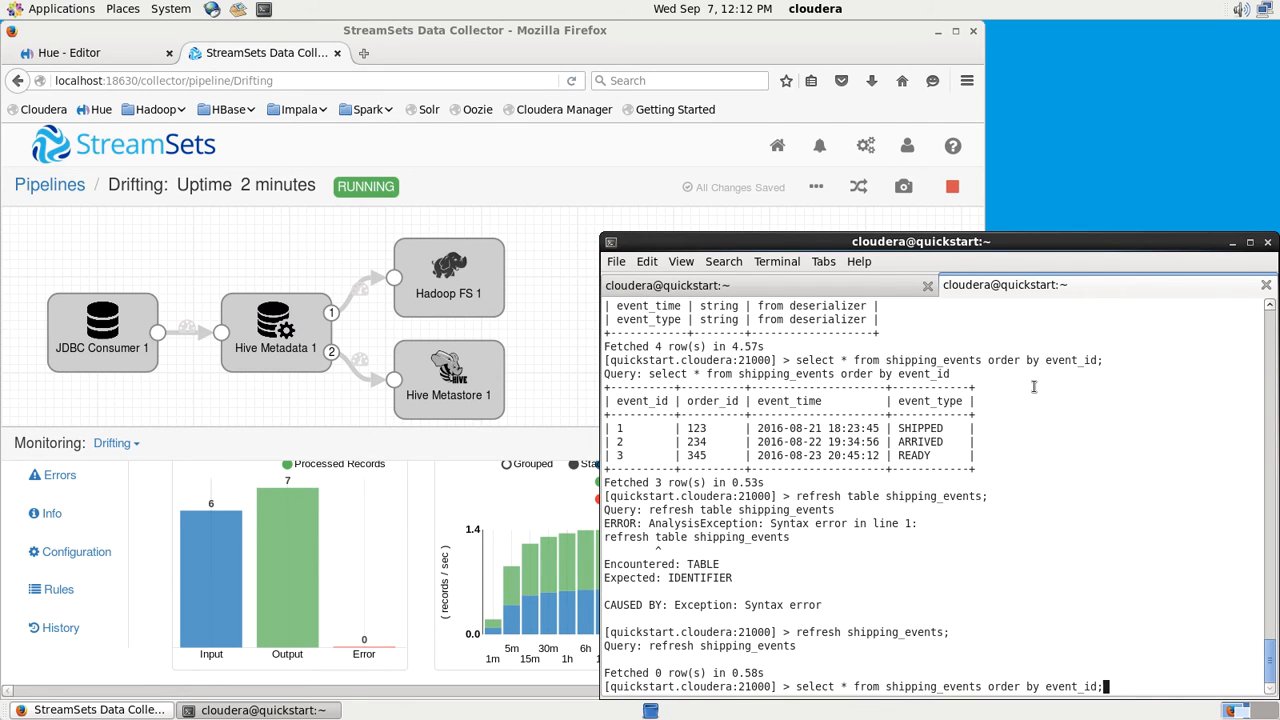
key(Return)
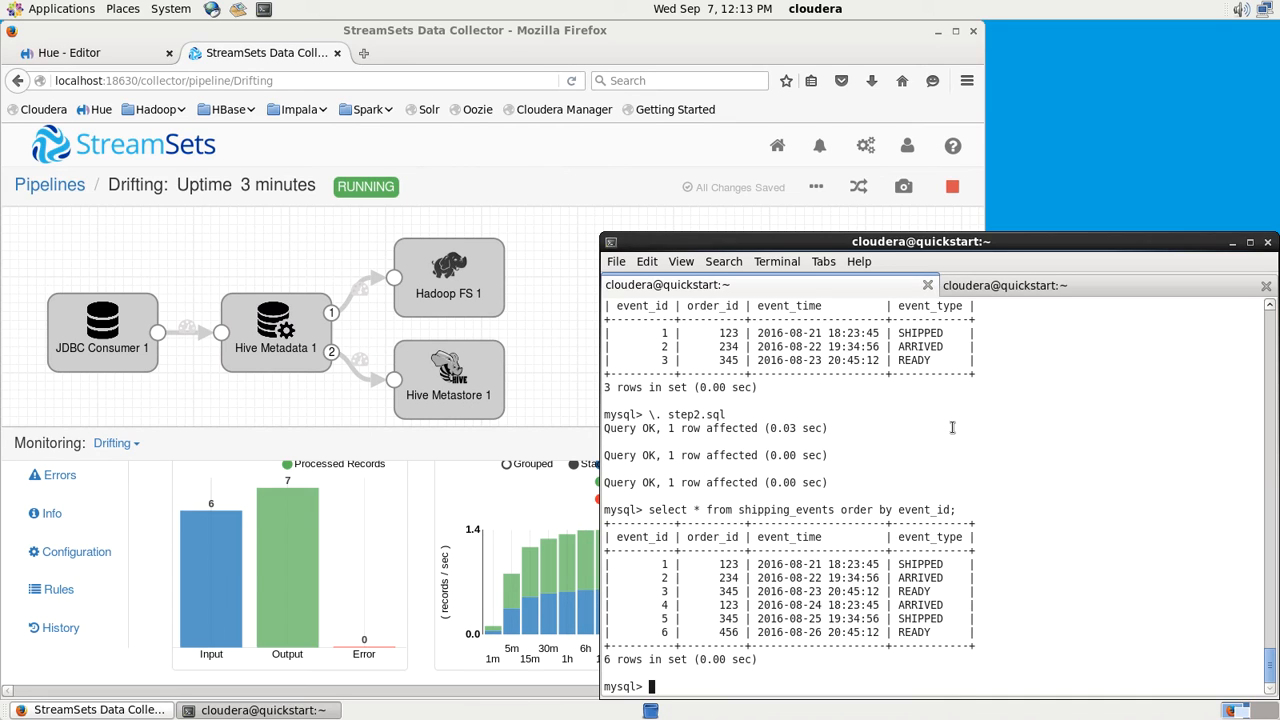
- Run the SQL script adding coordinates and three events, then check Hive Metadata 1 record counts
text(\. step2.sql)
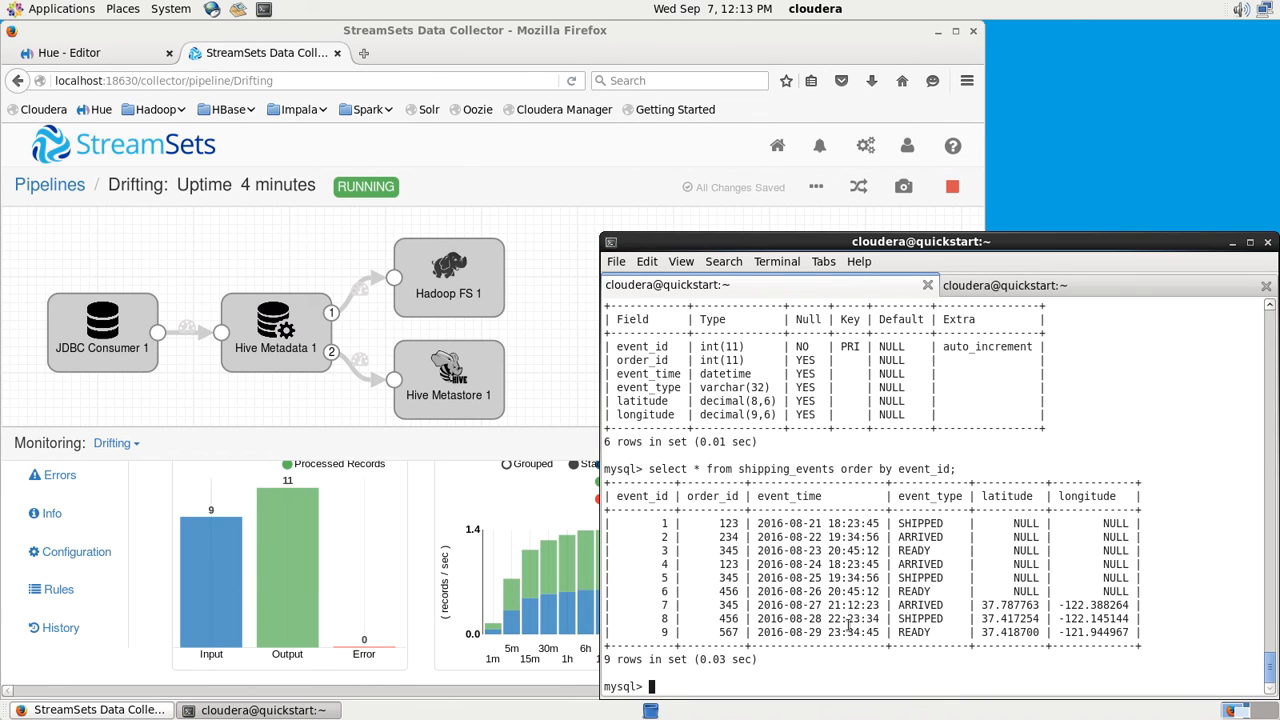
mouse_move(888, 617)
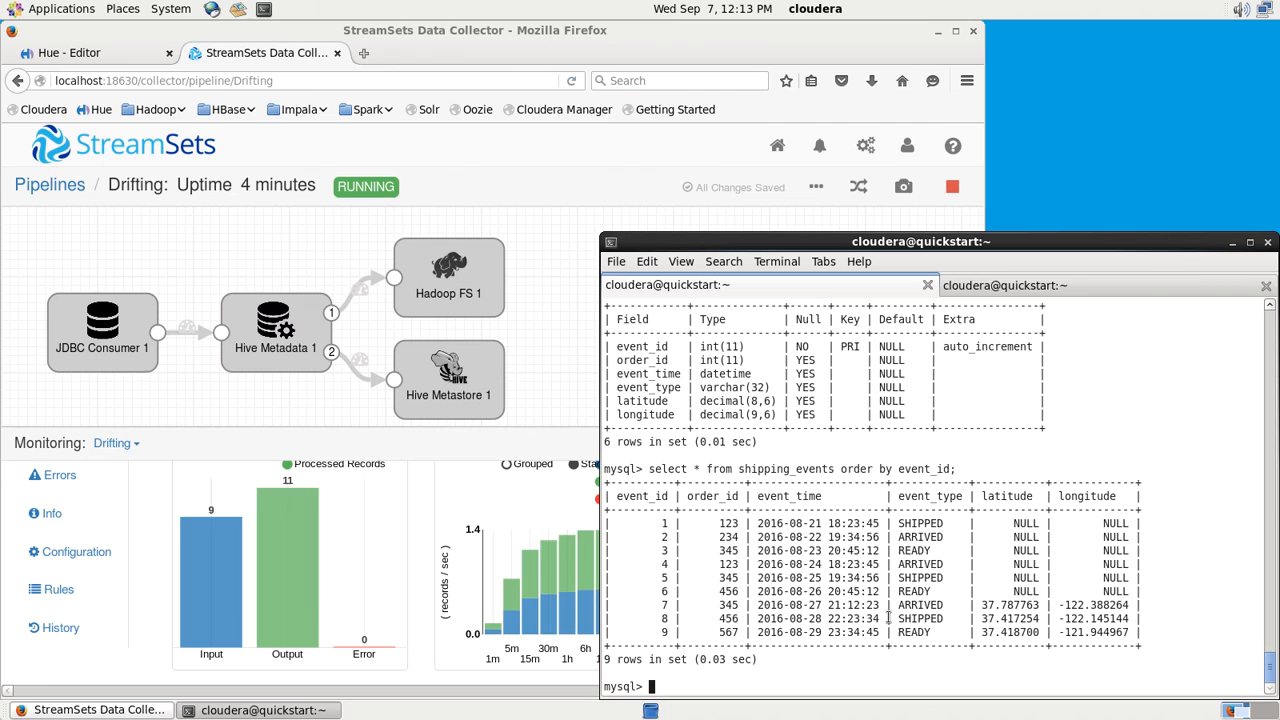
mouse_move(210, 530)
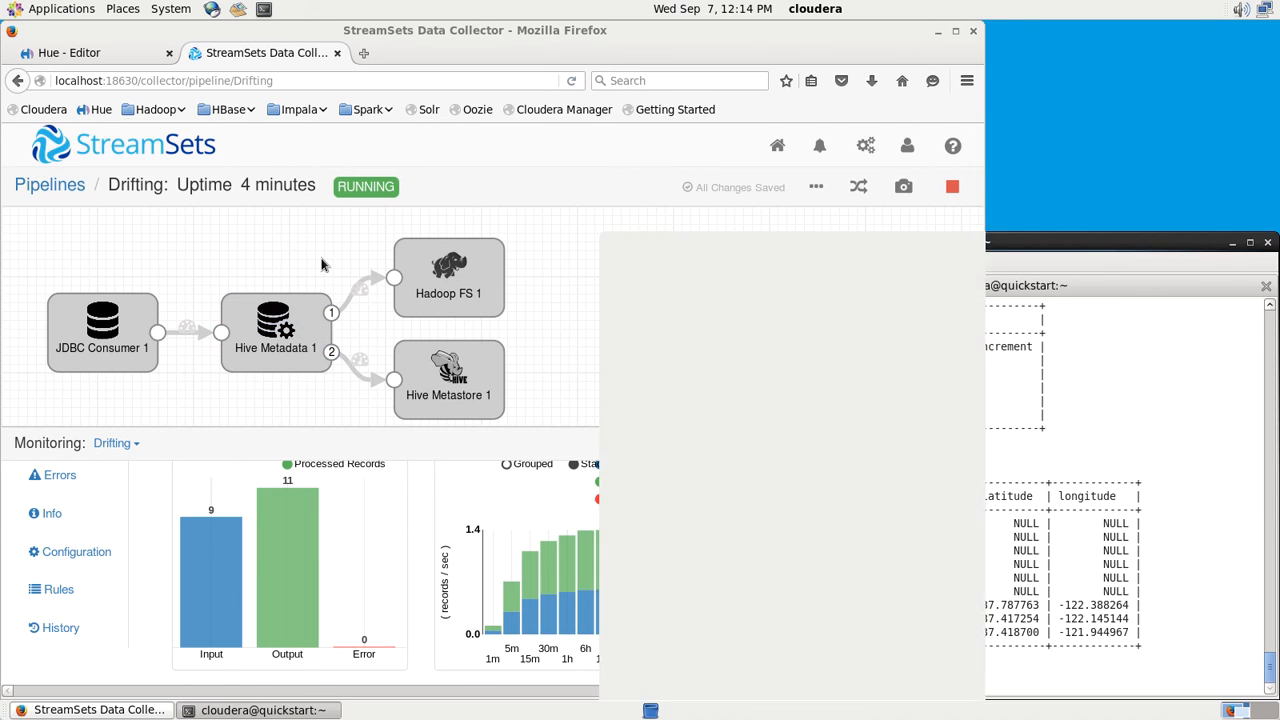
click(276, 332)
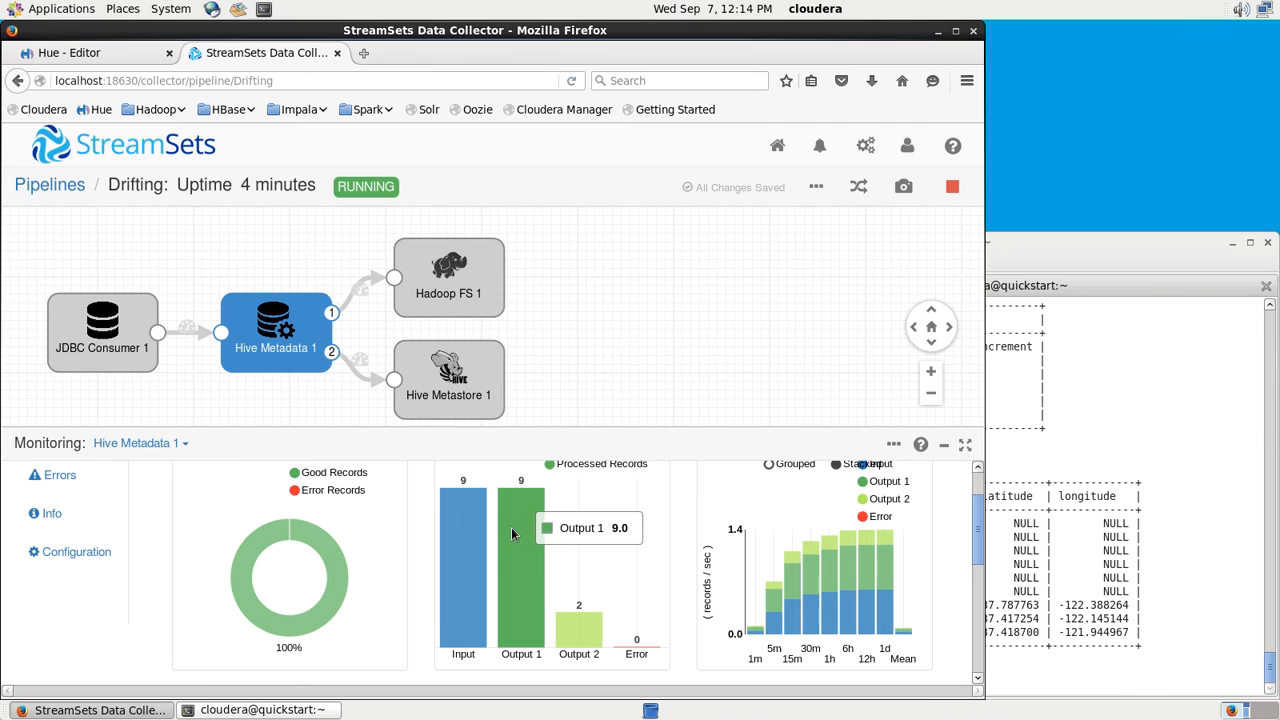
mouse_move(520, 532)
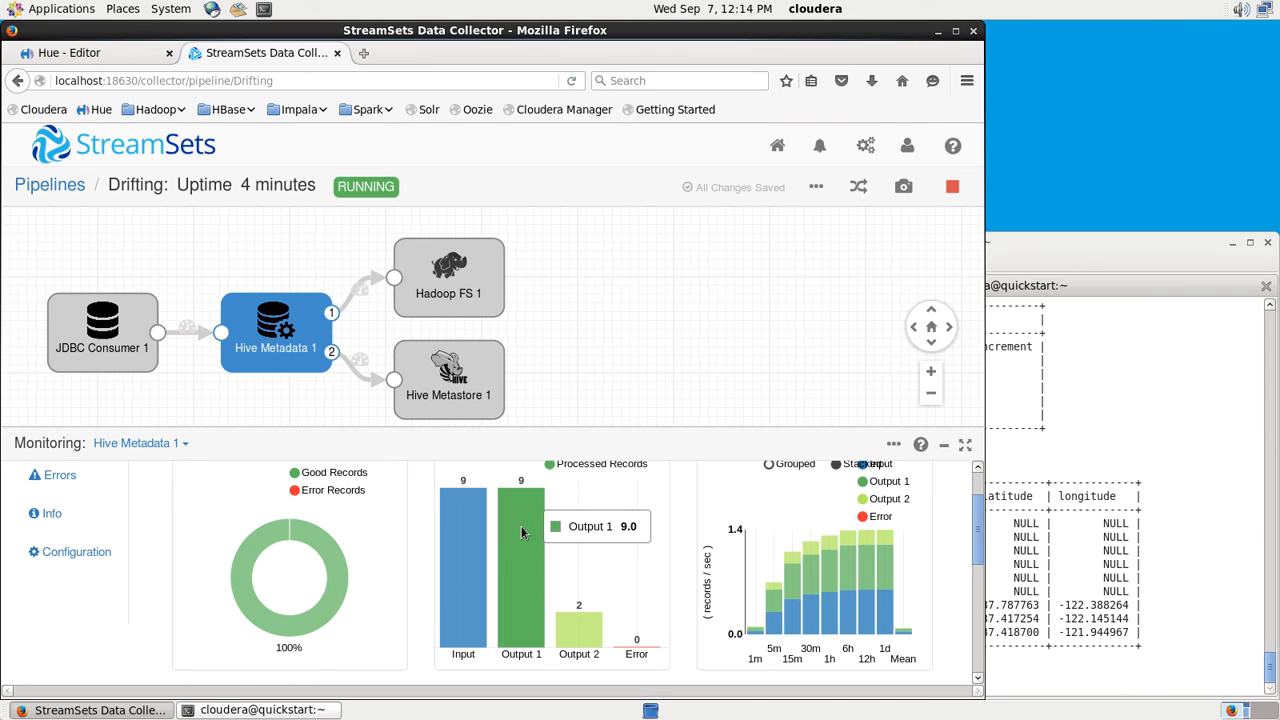
mouse_move(535, 607)
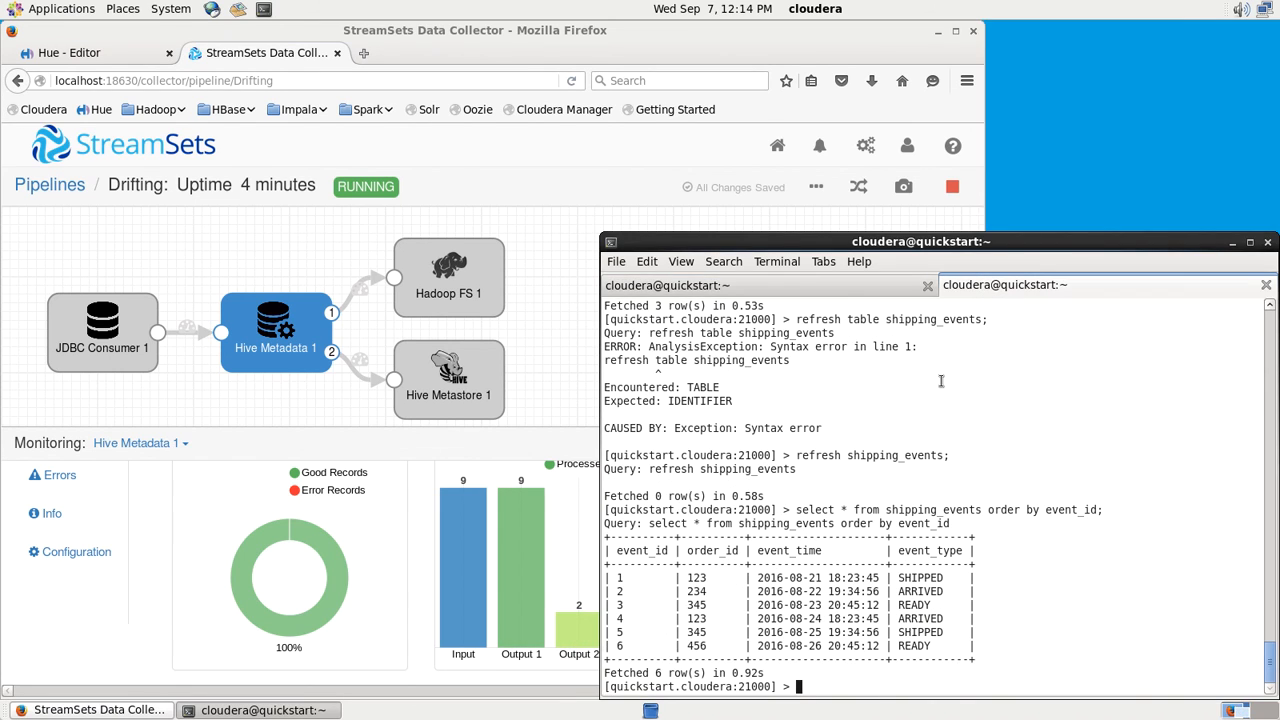
- Run 'invalidate metadata;' and list all nine shipping_events rows with latitude and longitude
text(refresh table shipping_events;)
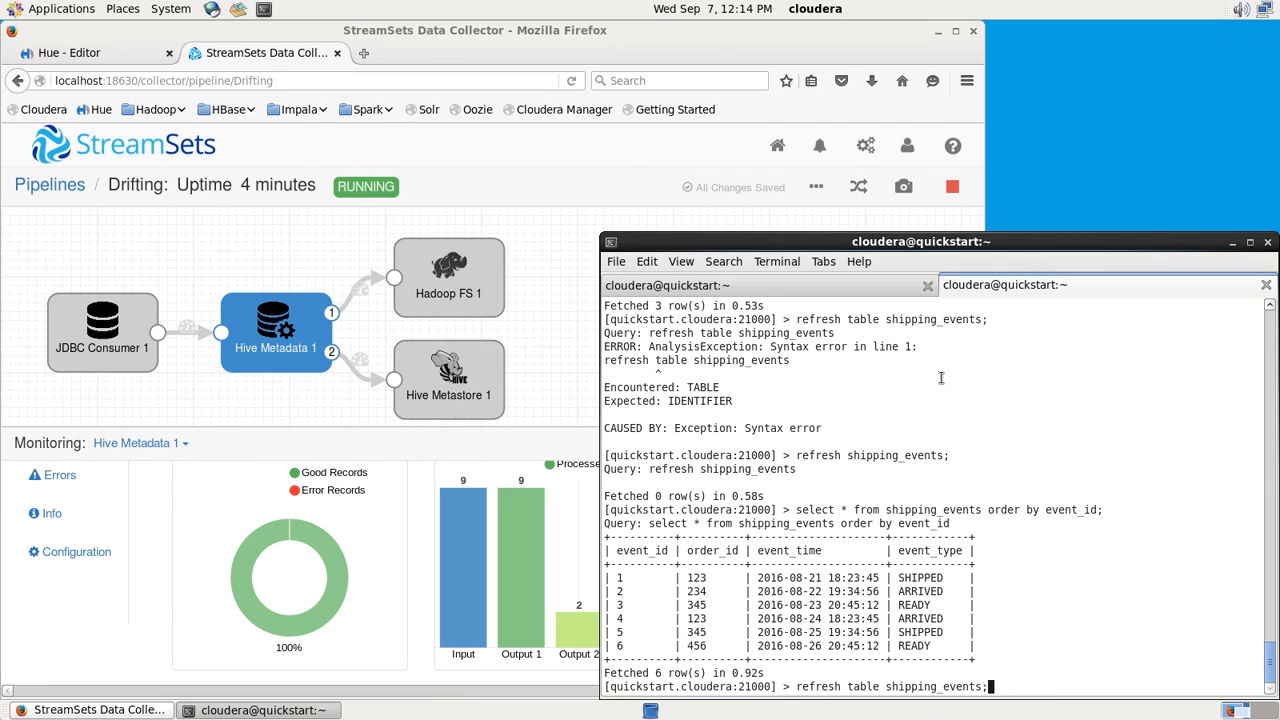
text(invalidate metadata;)
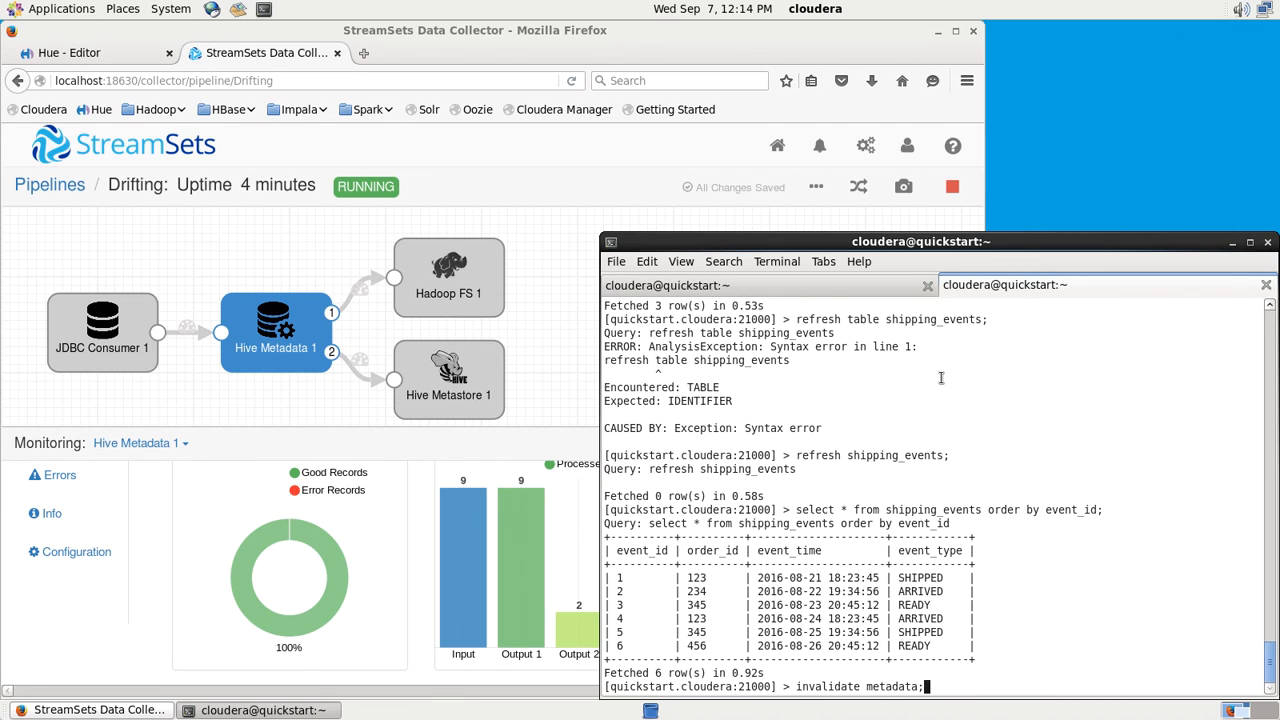
key(Return)
text(select * from shipping_events order by event_id;)
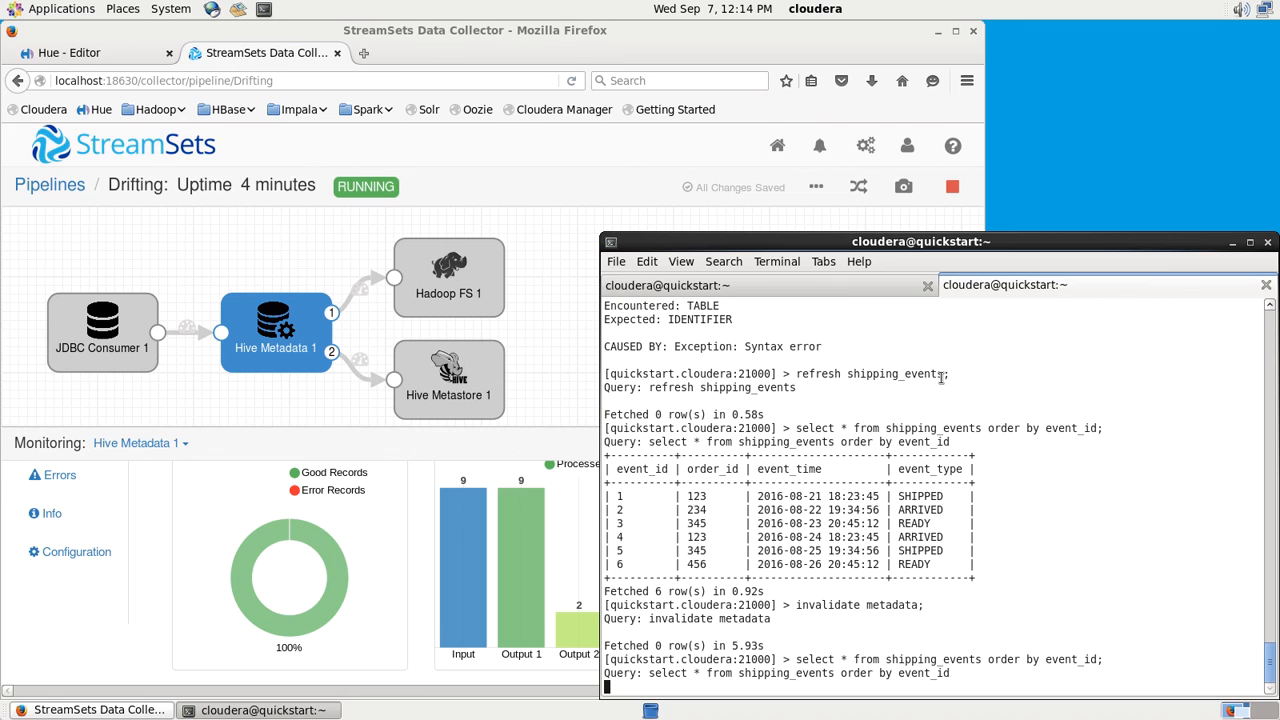
key(Return)
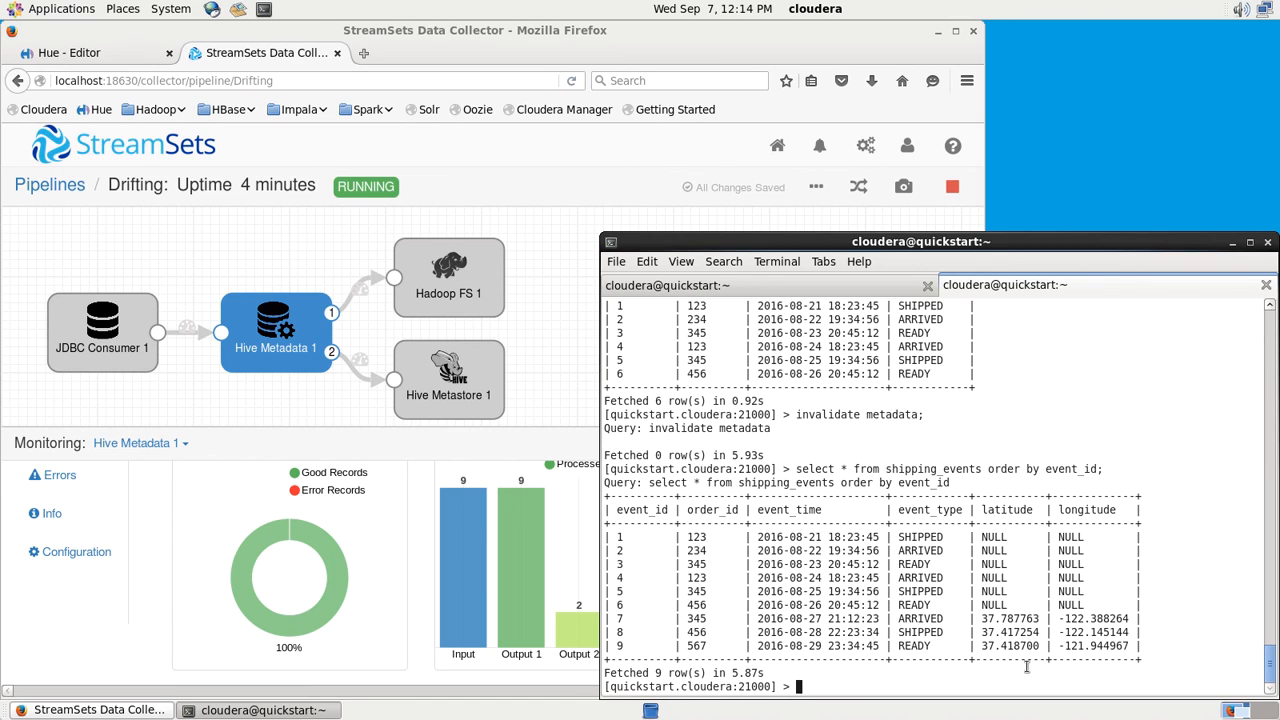
mouse_move(983, 505)
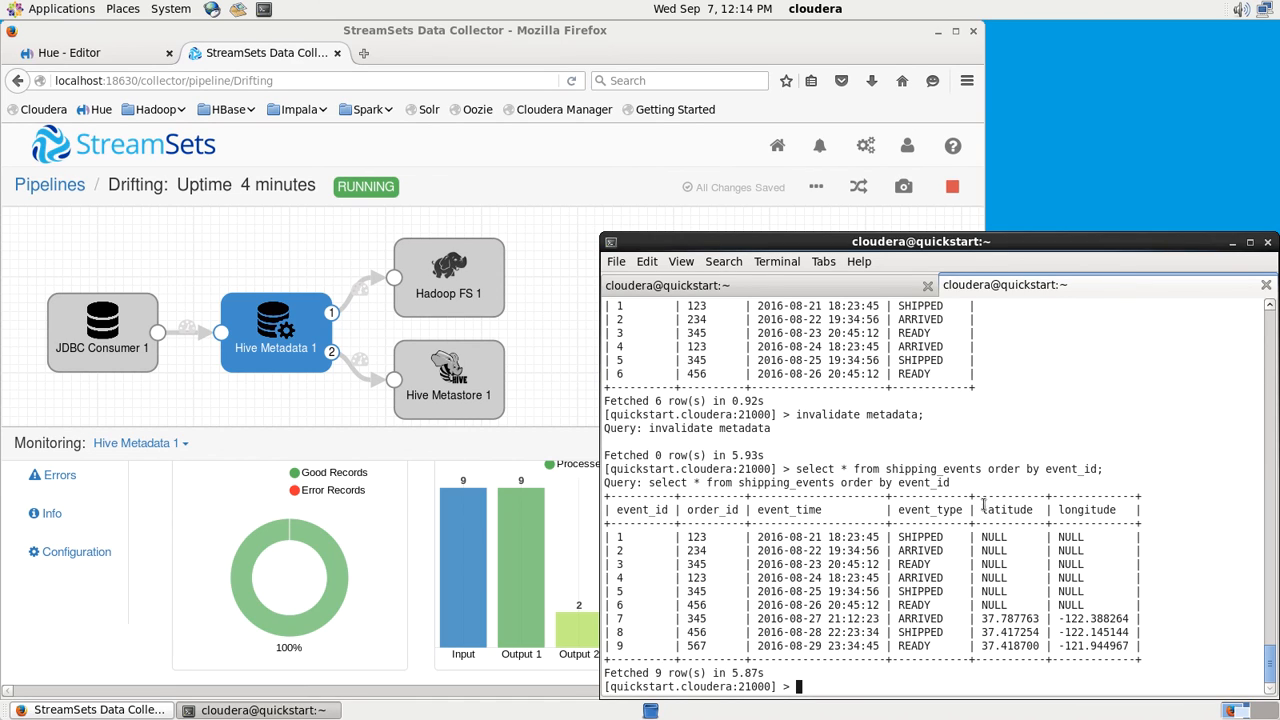